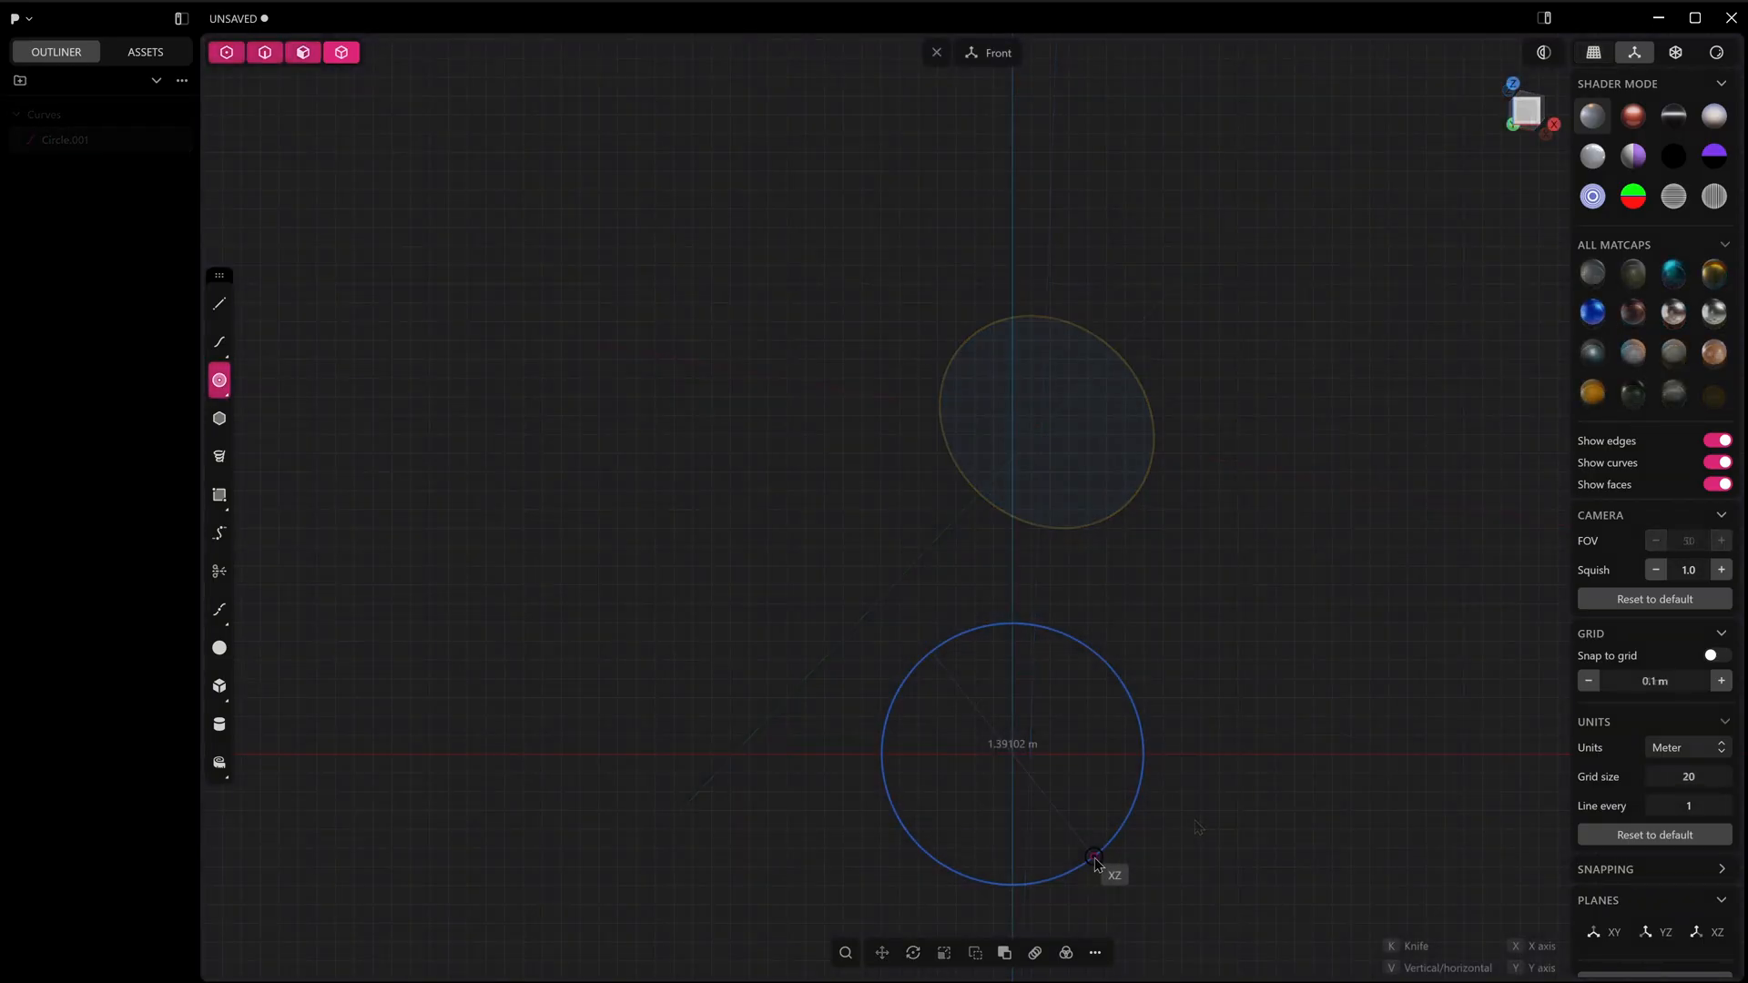
Step: Set the radius of a new circle as the start of the wheel
{"action": "left_click", "coordinate": [341, 53]}
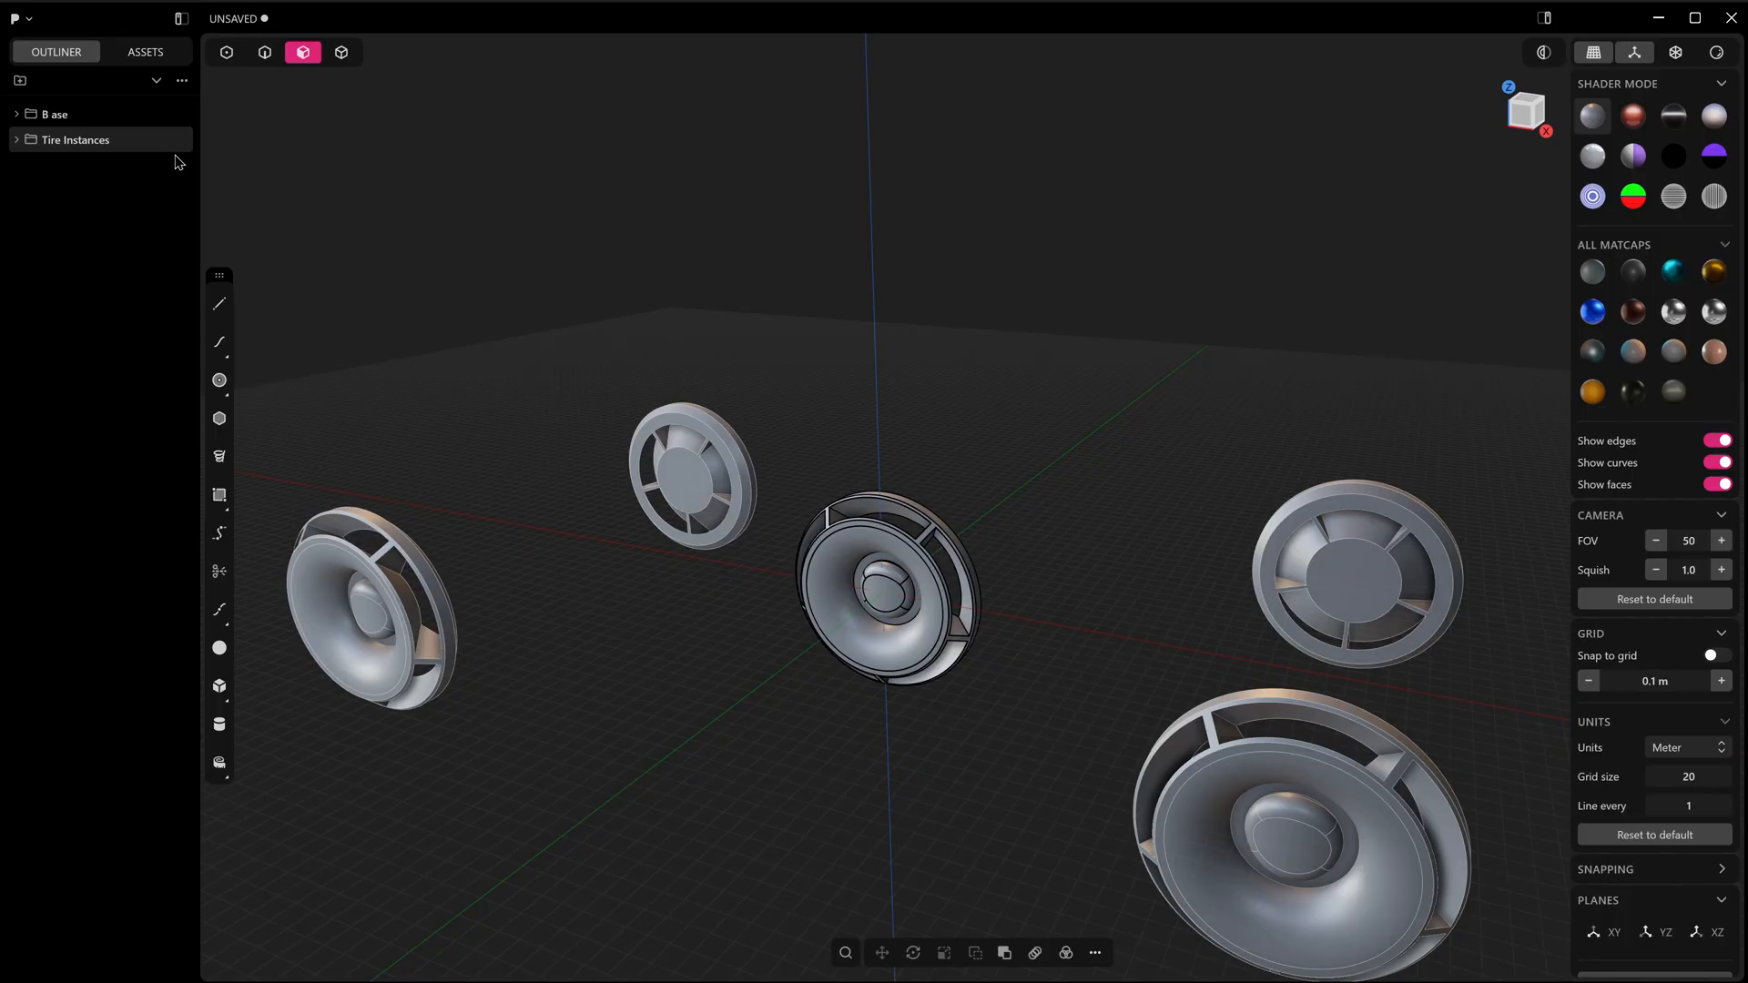
Step: Expand the Base folder and pick rim hole edges of Extruded.001 to fillet
{"action": "left_click", "coordinate": [341, 52]}
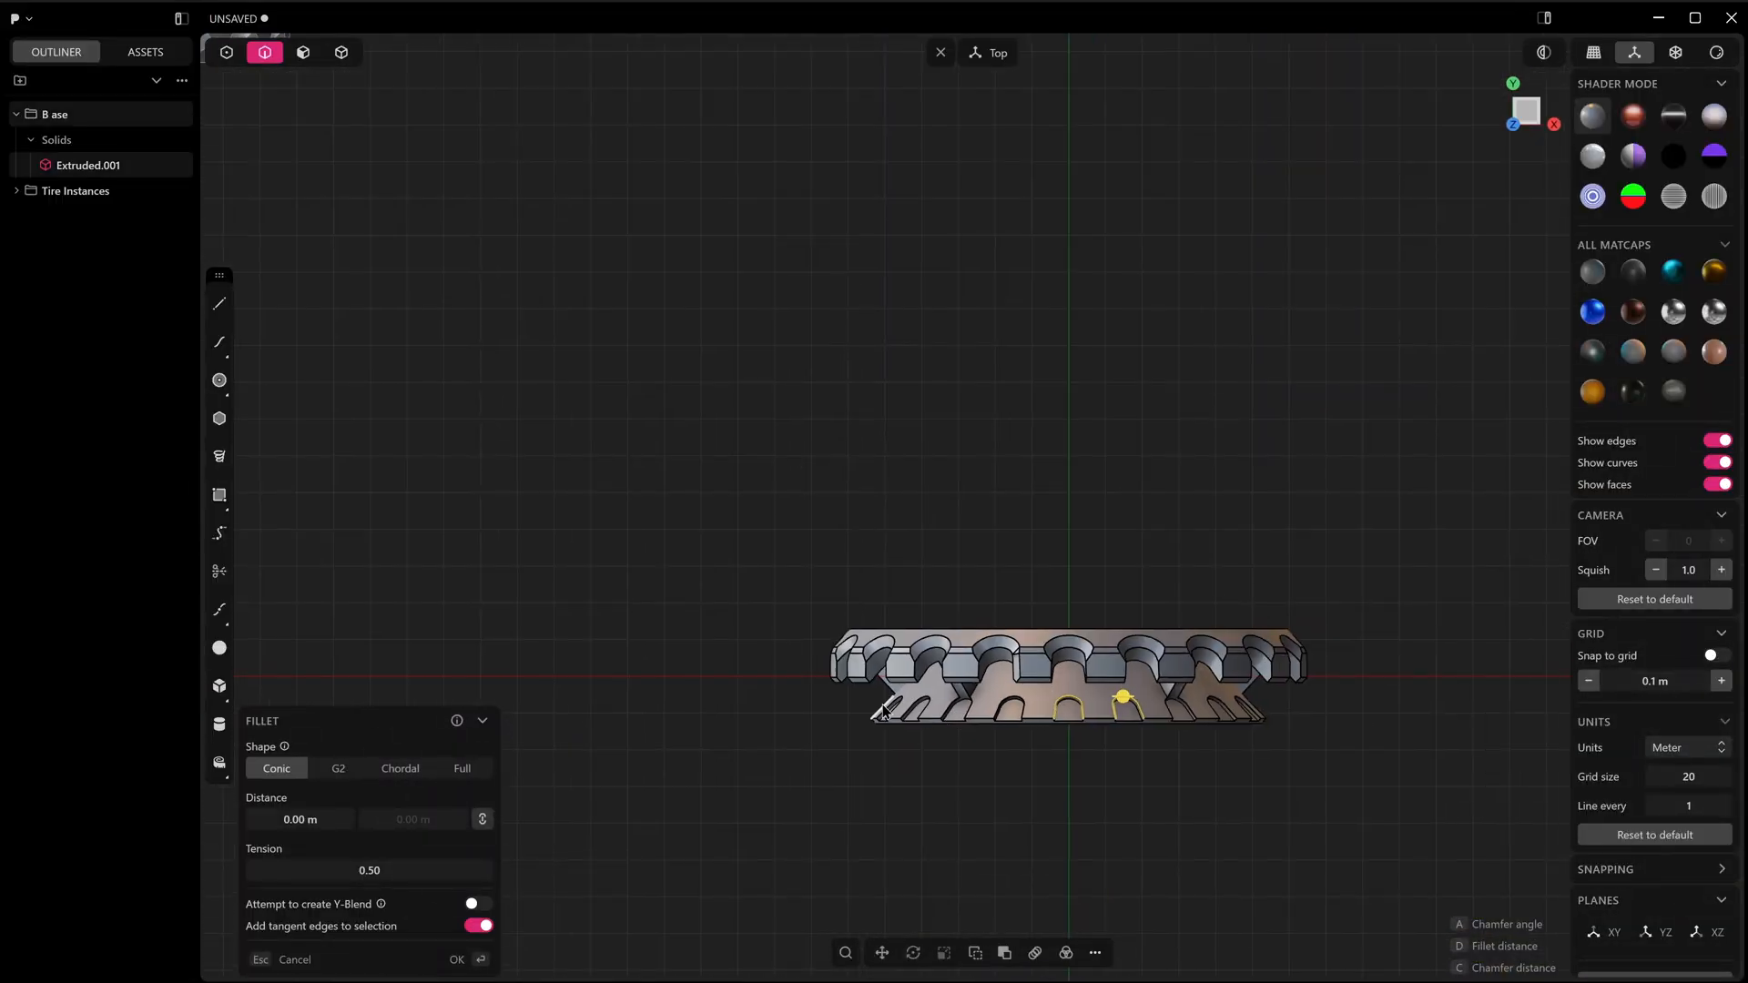
{"action": "left_click", "coordinate": [457, 959]}
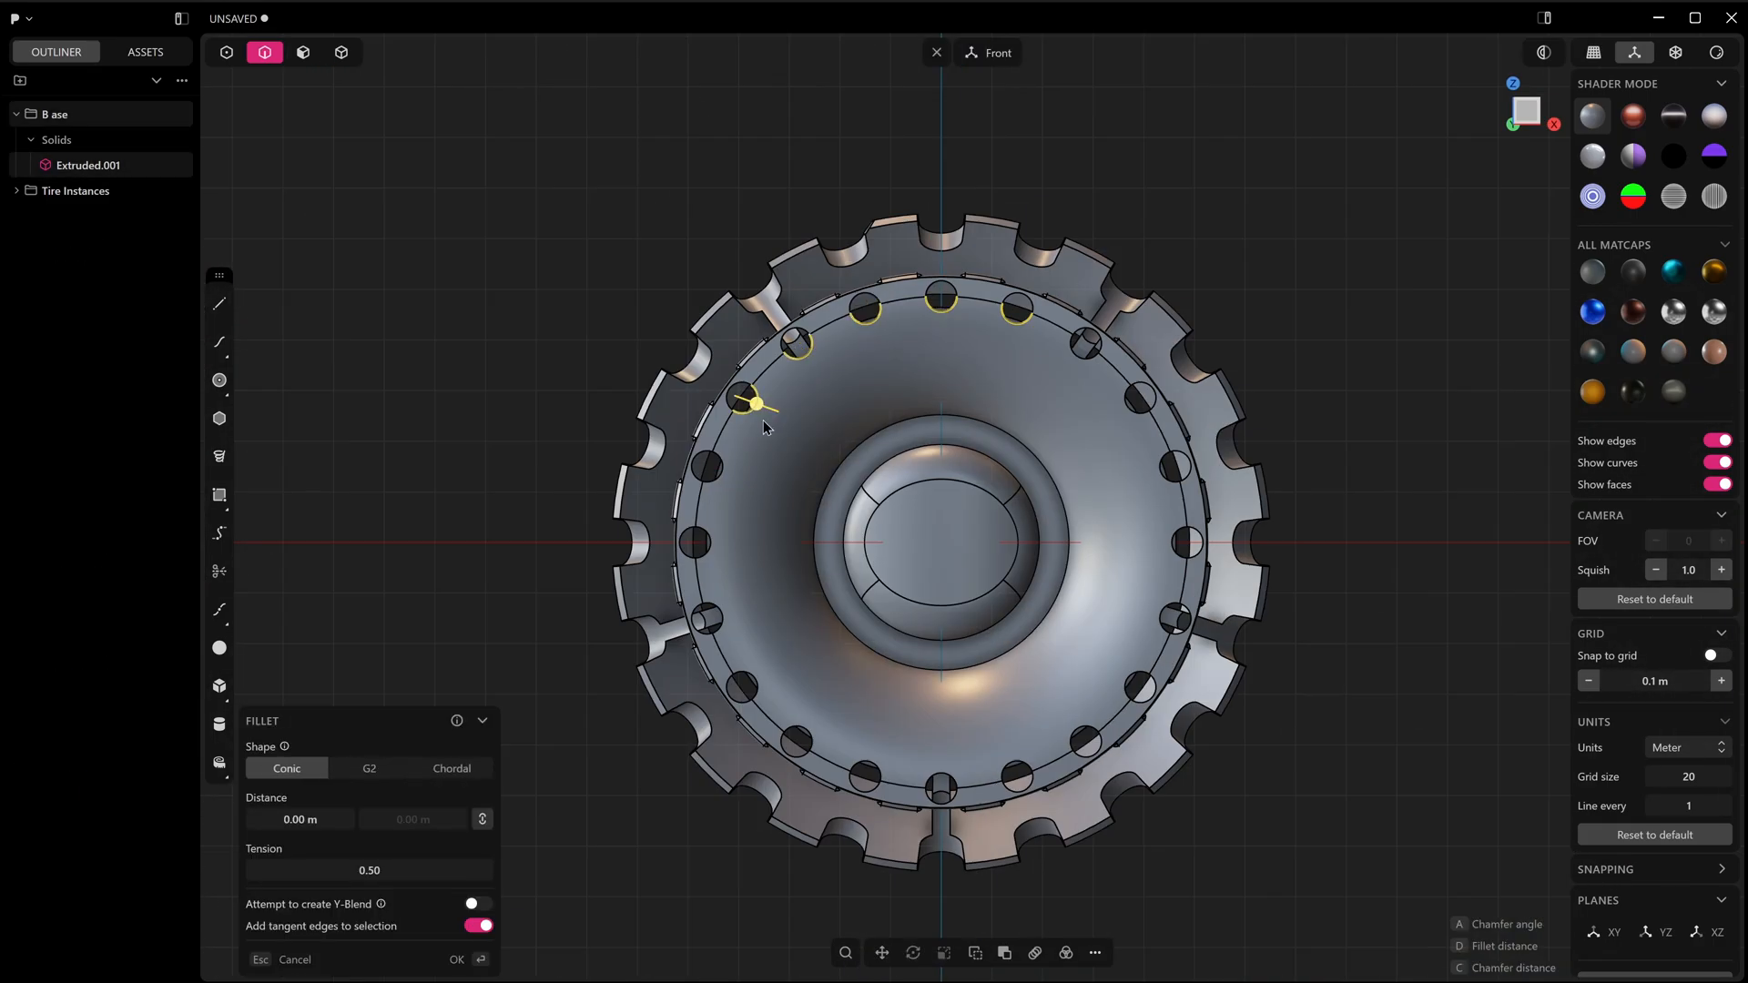
Step: Finish the hole fillet, then radially array the hex detail 20 times over 360° around the centre
{"action": "left_click", "coordinate": [456, 960]}
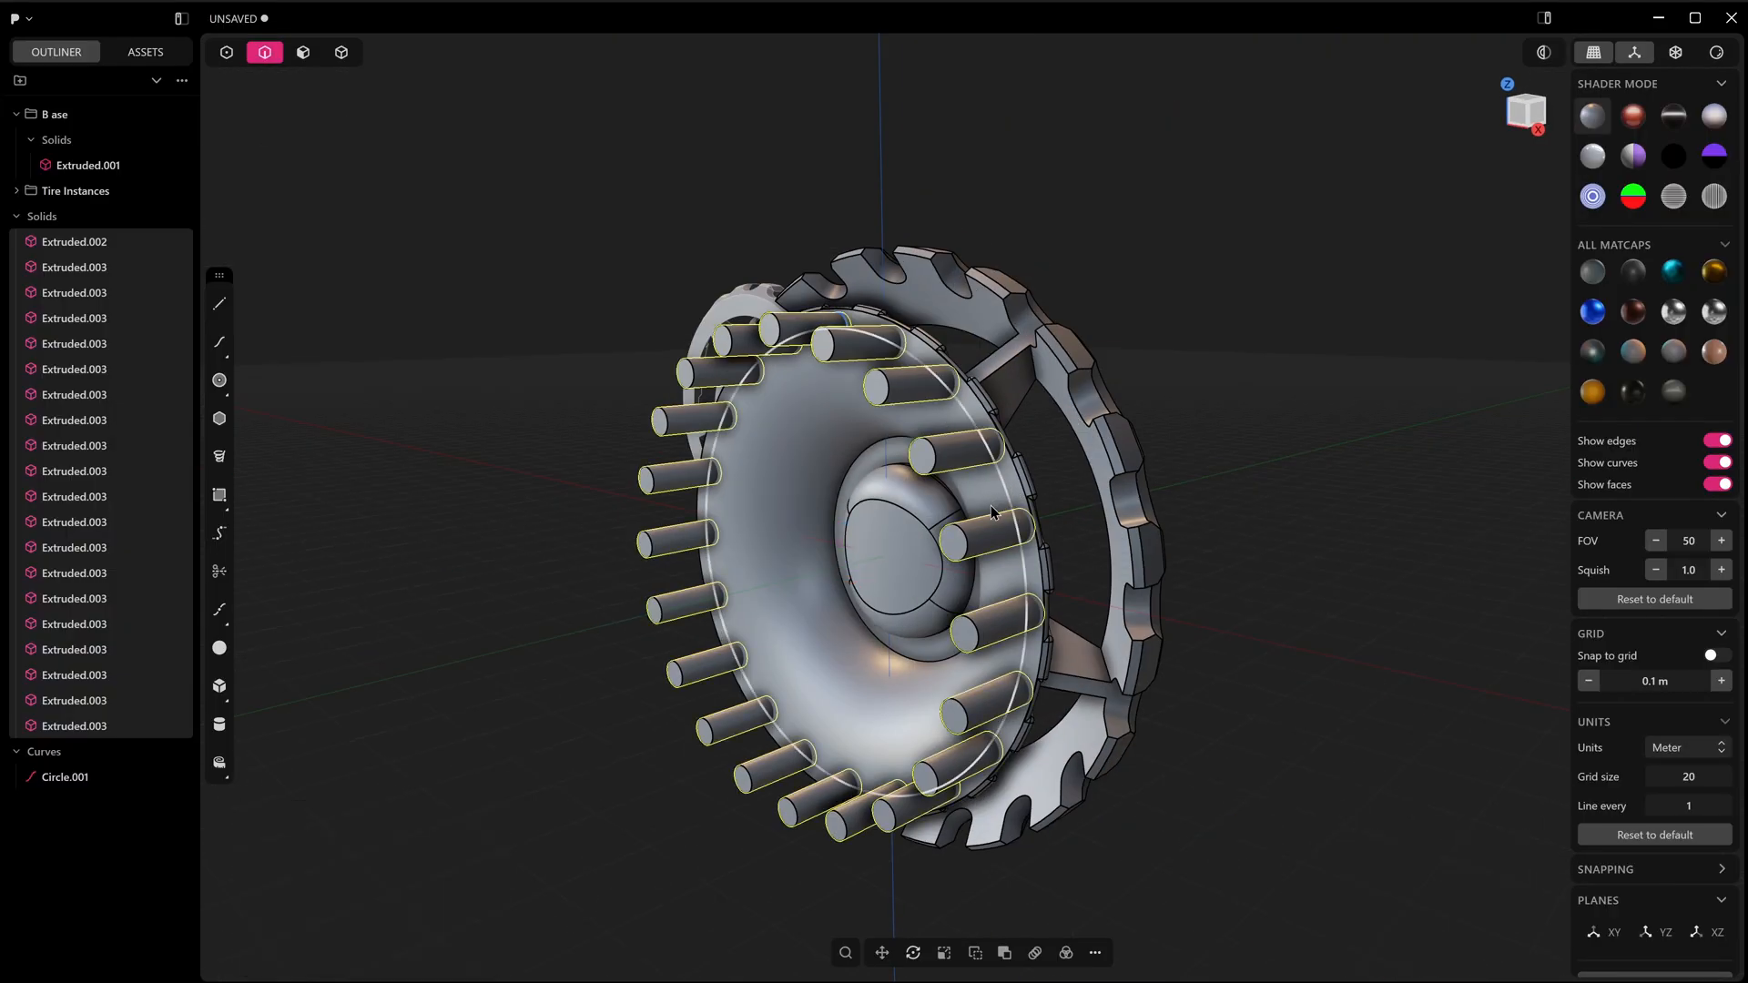
{"action": "left_click", "coordinate": [342, 53]}
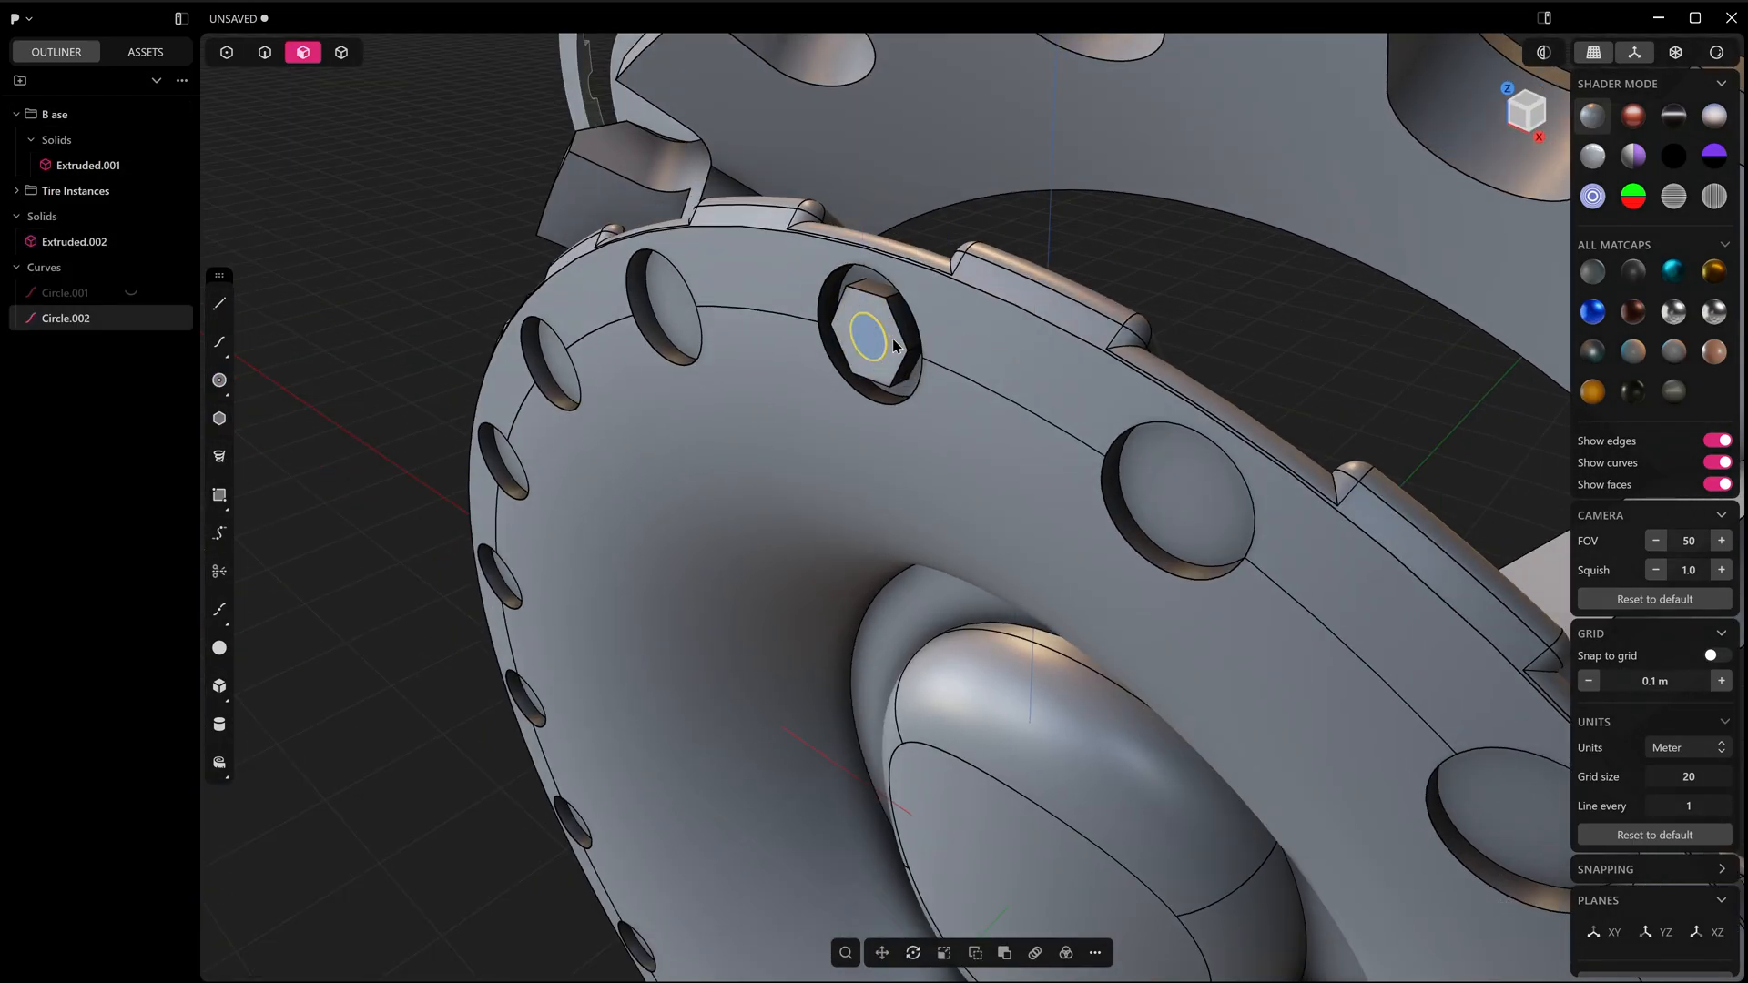
{"action": "left_click", "coordinate": [341, 51]}
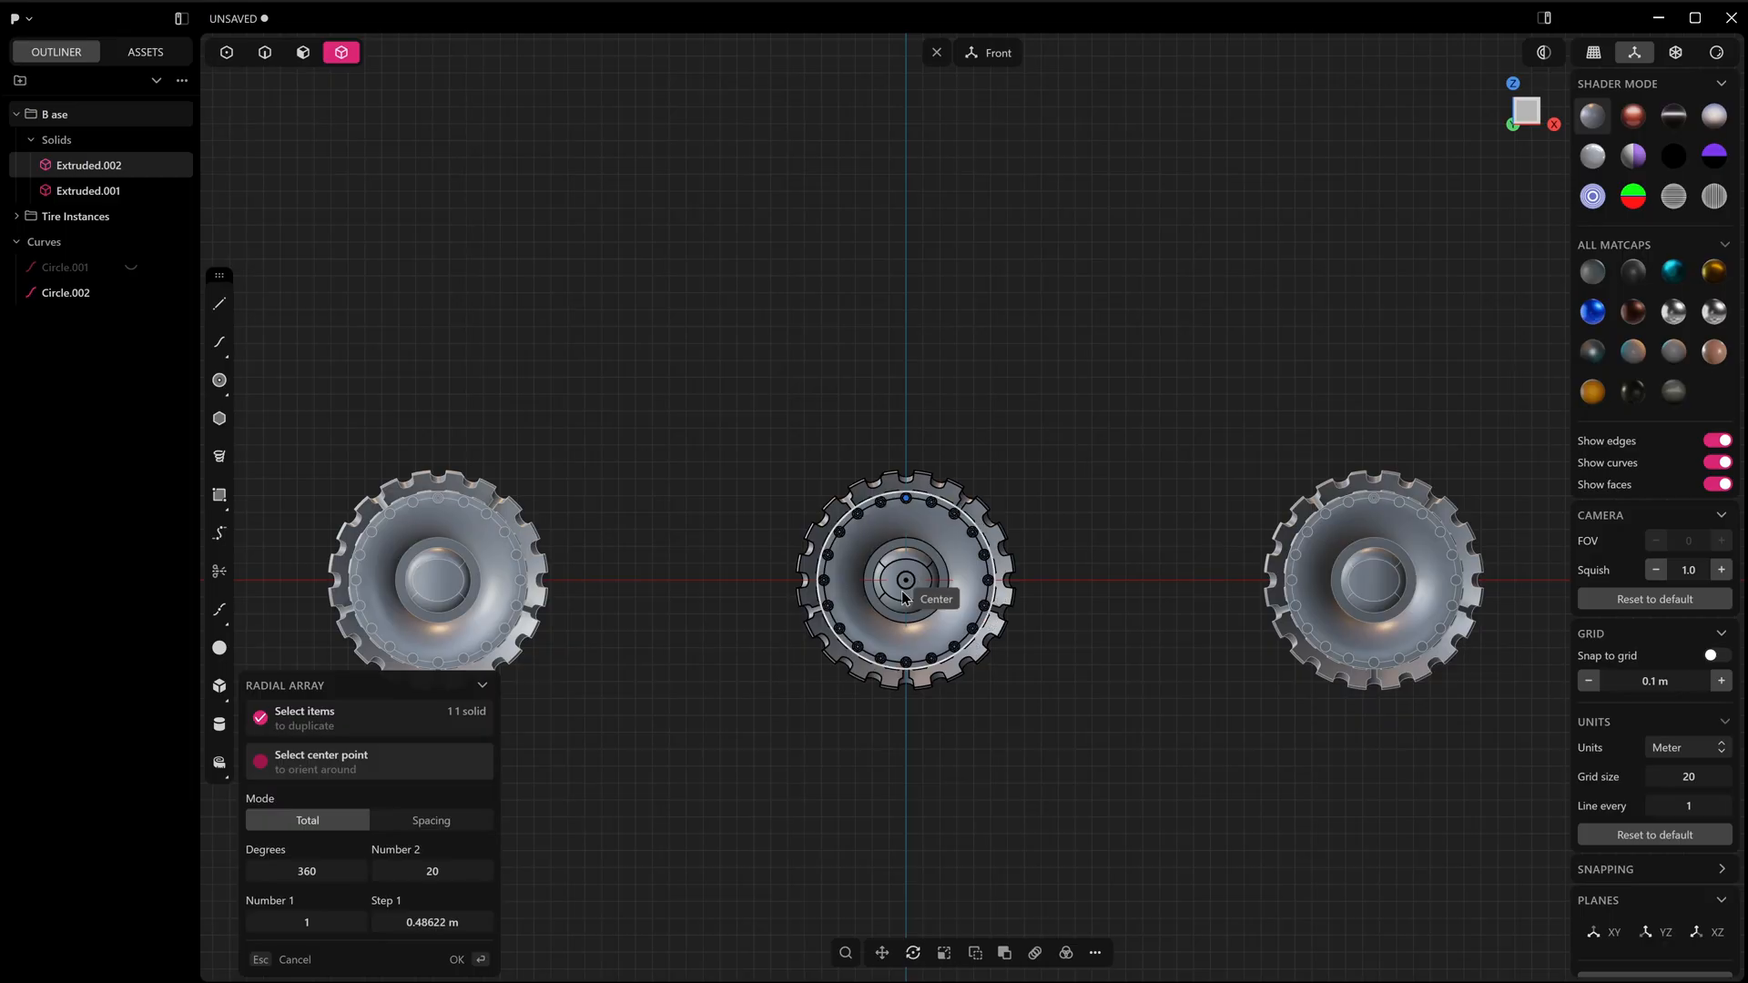
{"action": "left_click", "coordinate": [456, 959]}
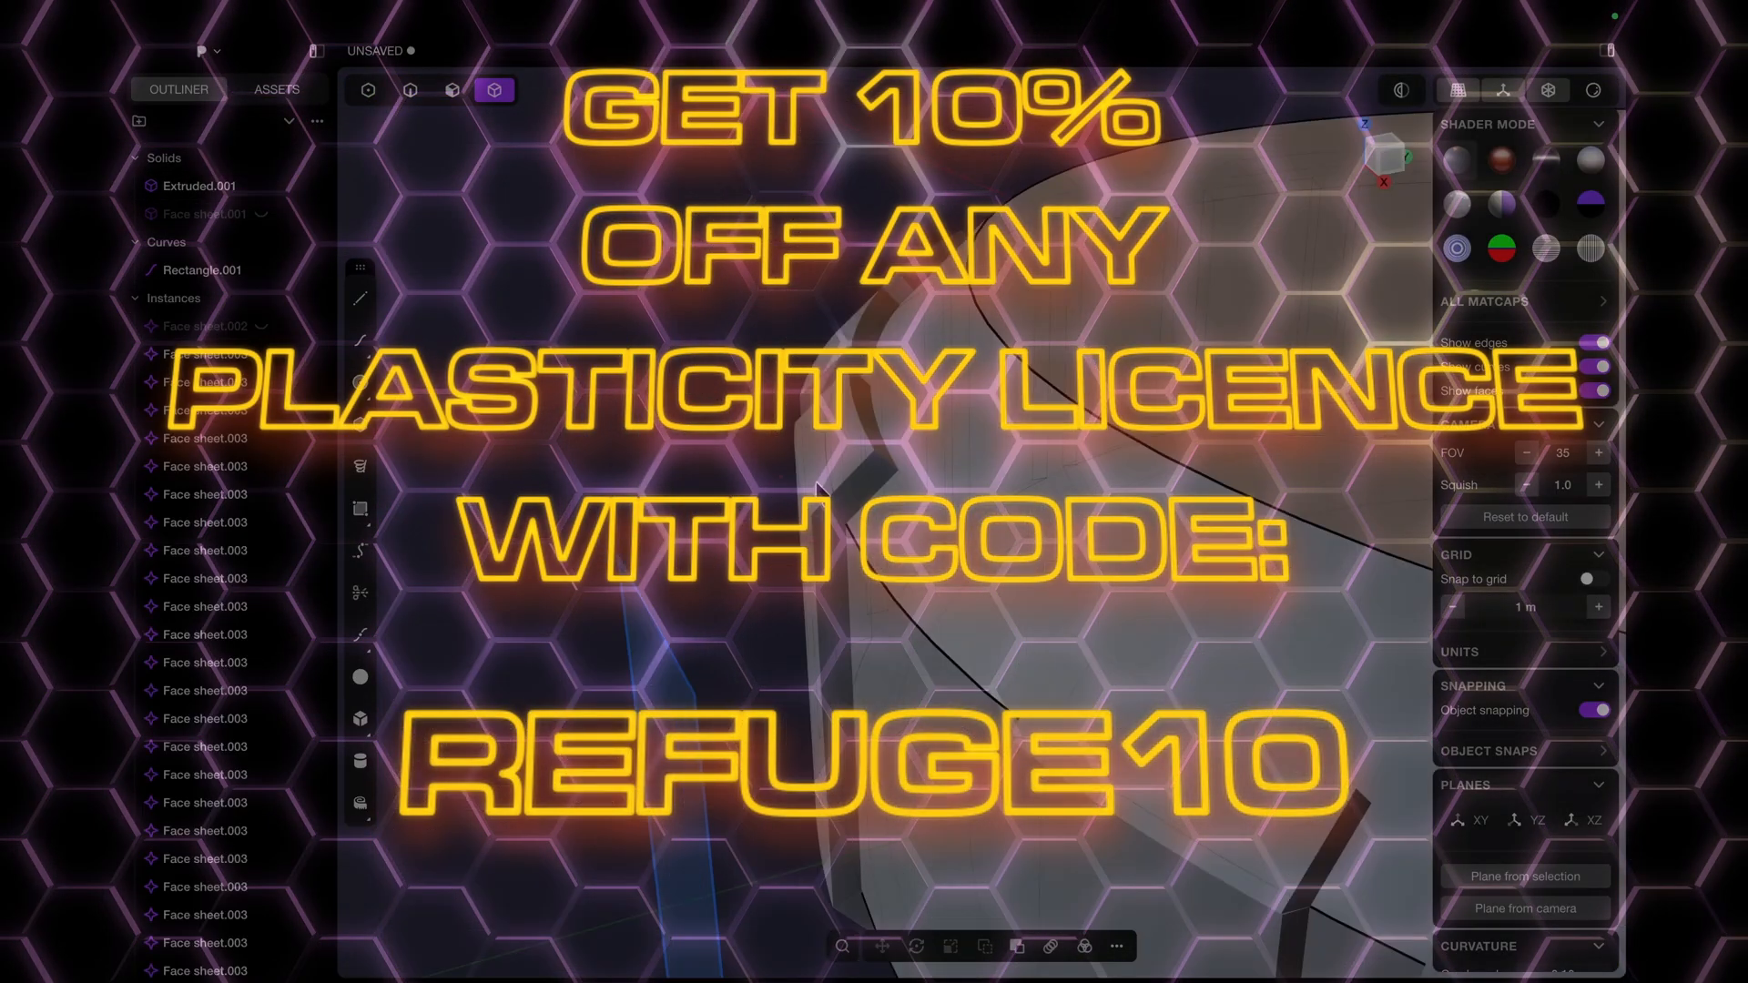
Step: Push a face of the face sheet to reshape it
{"action": "left_click", "coordinate": [409, 90]}
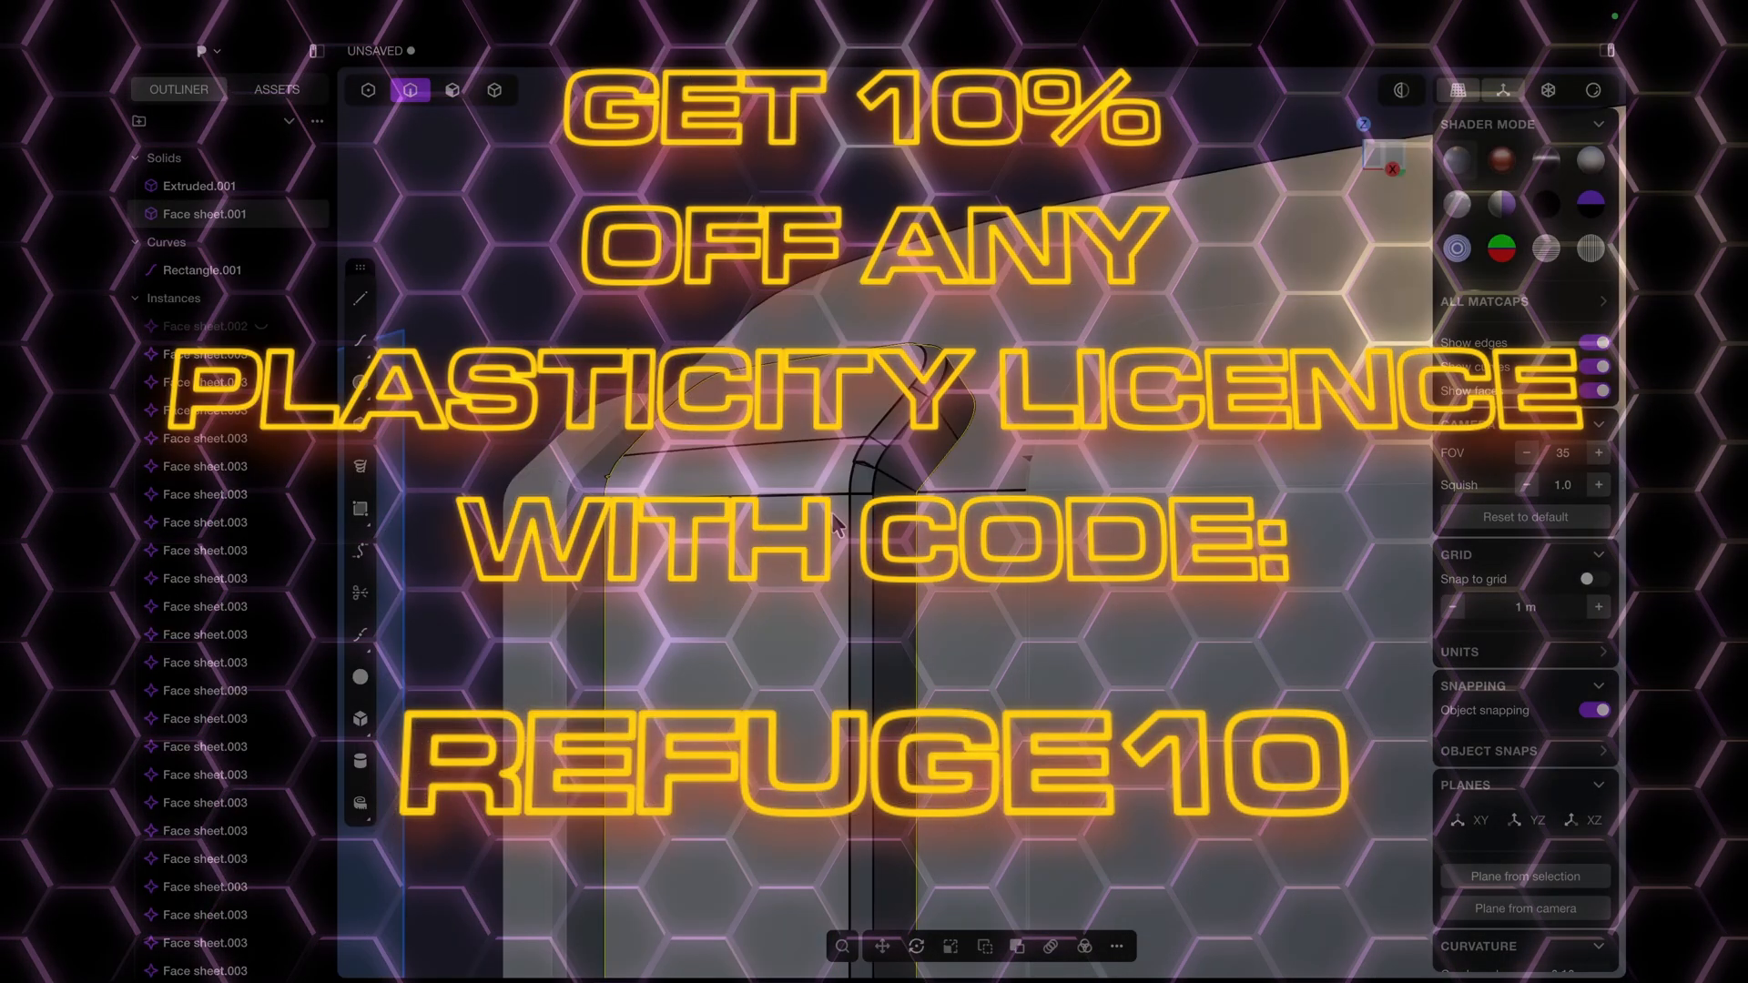
{"action": "left_click", "coordinate": [451, 90]}
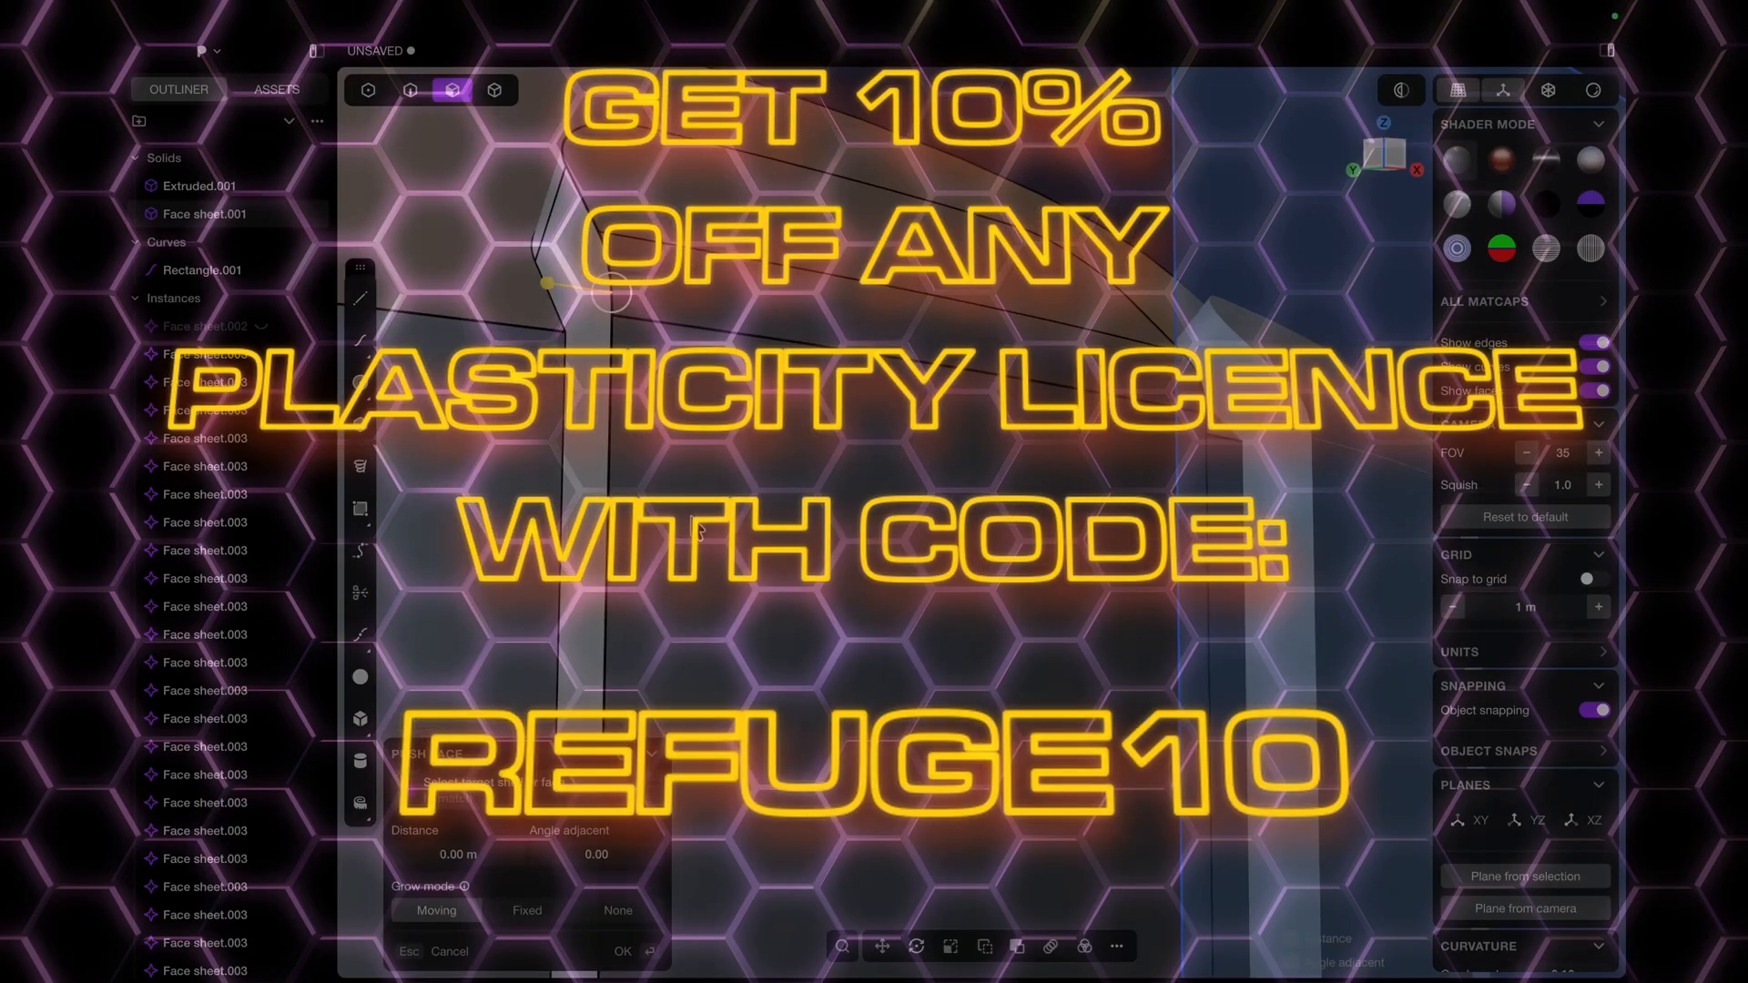
{"action": "left_click", "coordinate": [409, 90]}
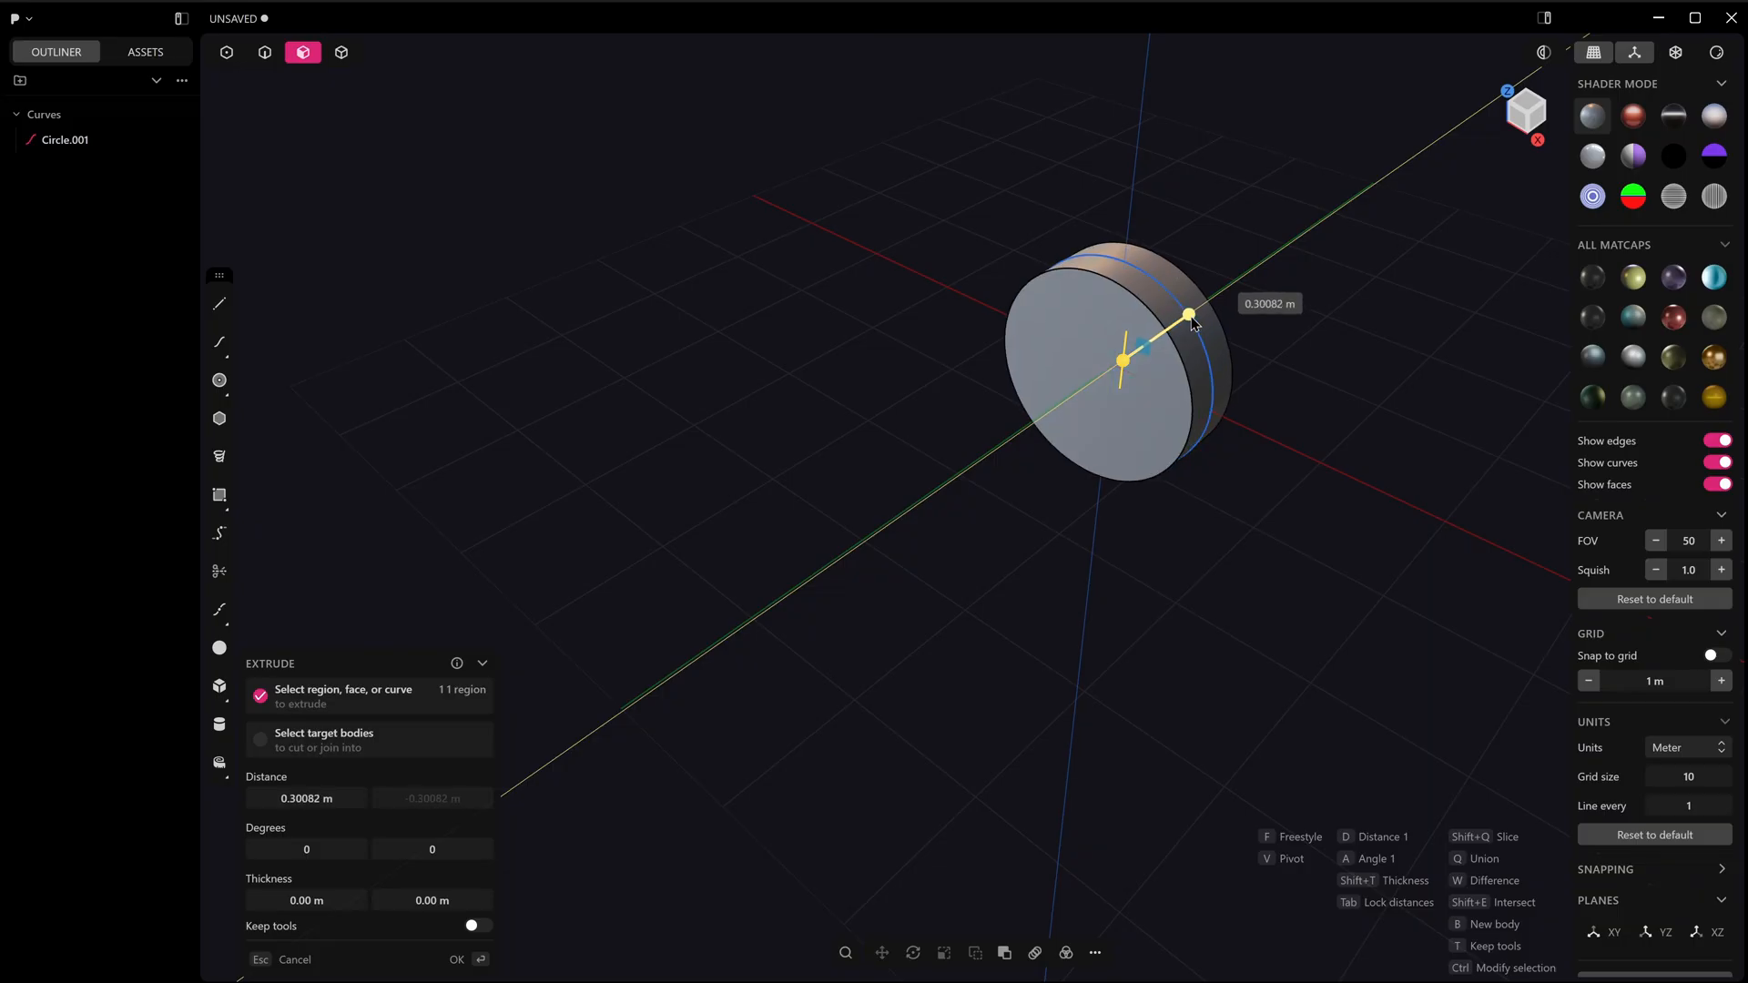
Step: Extrude Circle.001 into a cylinder and create an instance of it via the 'Instance' command
{"action": "left_click", "coordinate": [456, 959]}
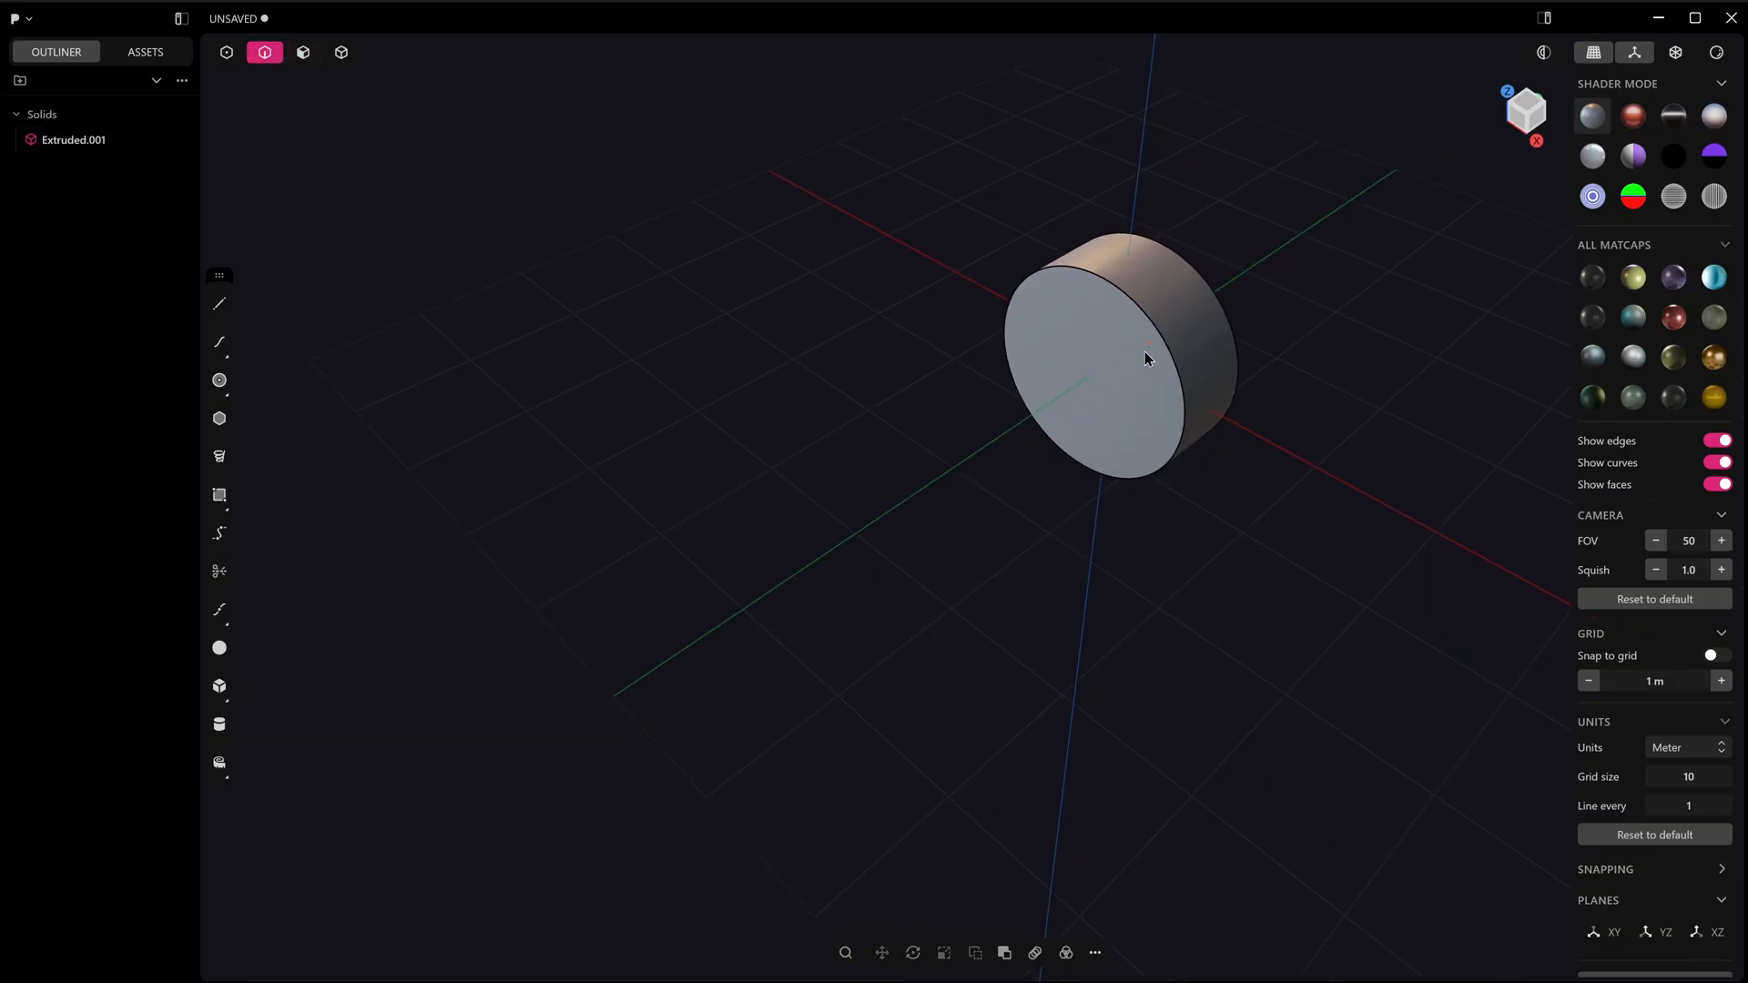
{"action": "left_click", "coordinate": [342, 52]}
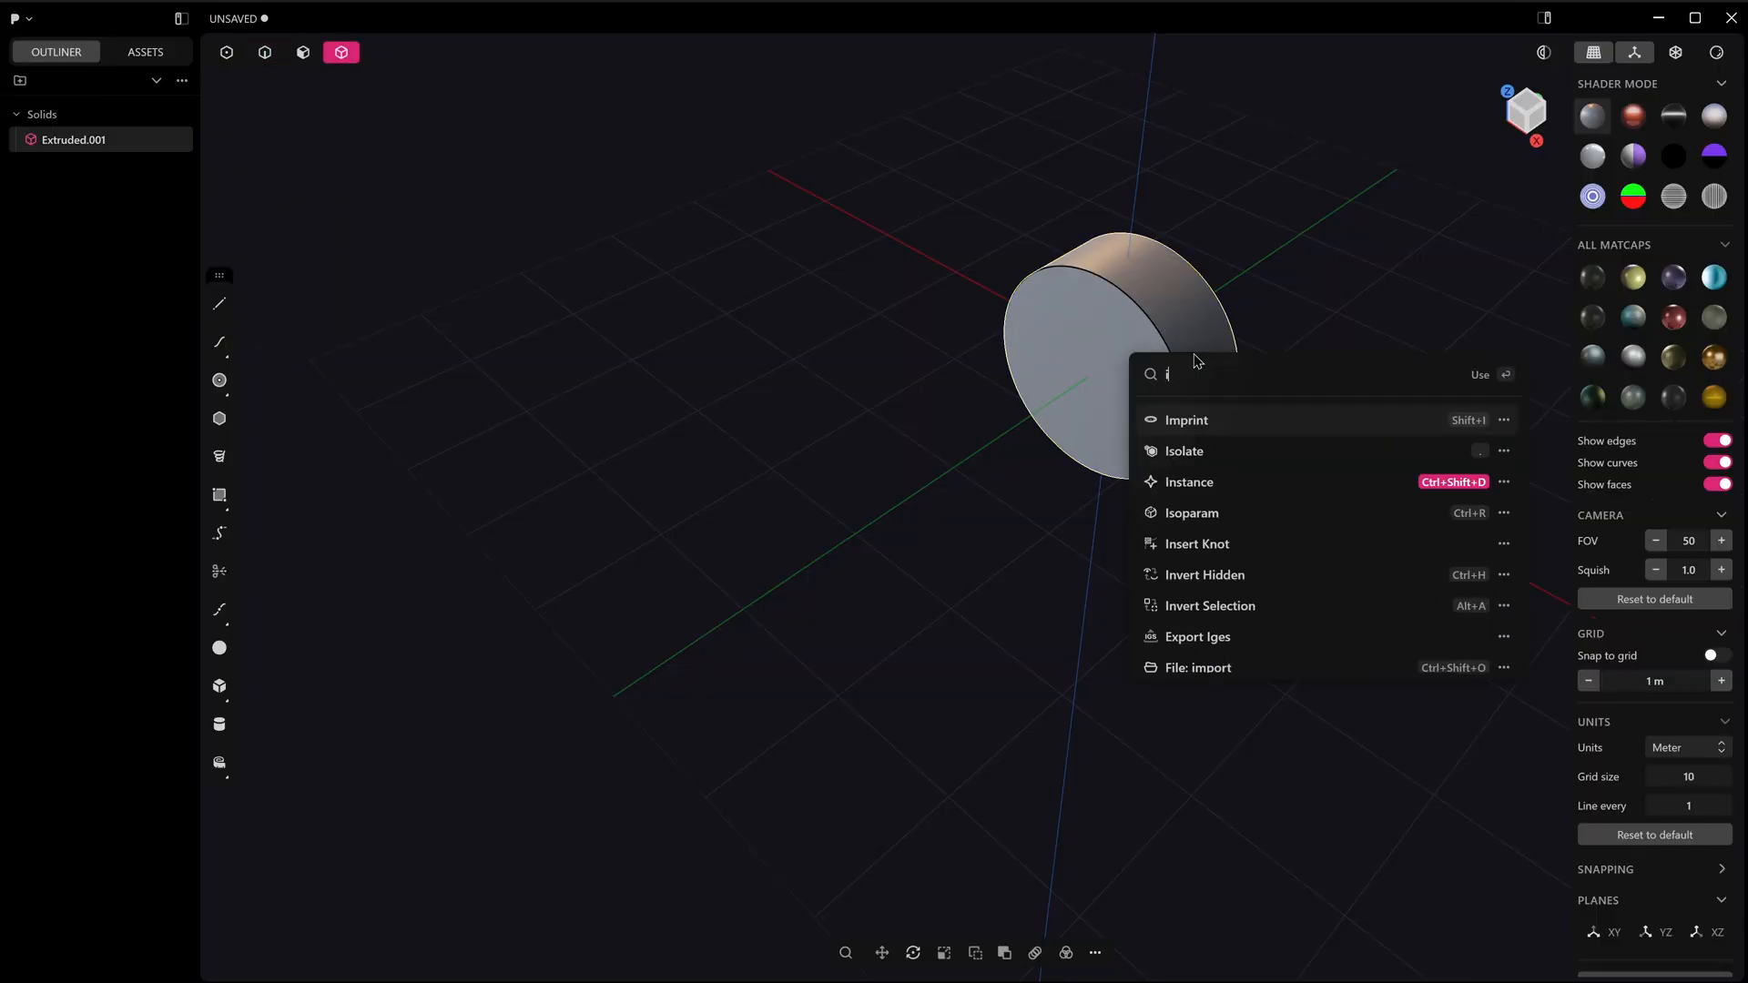
{"action": "type", "text": "insta"}
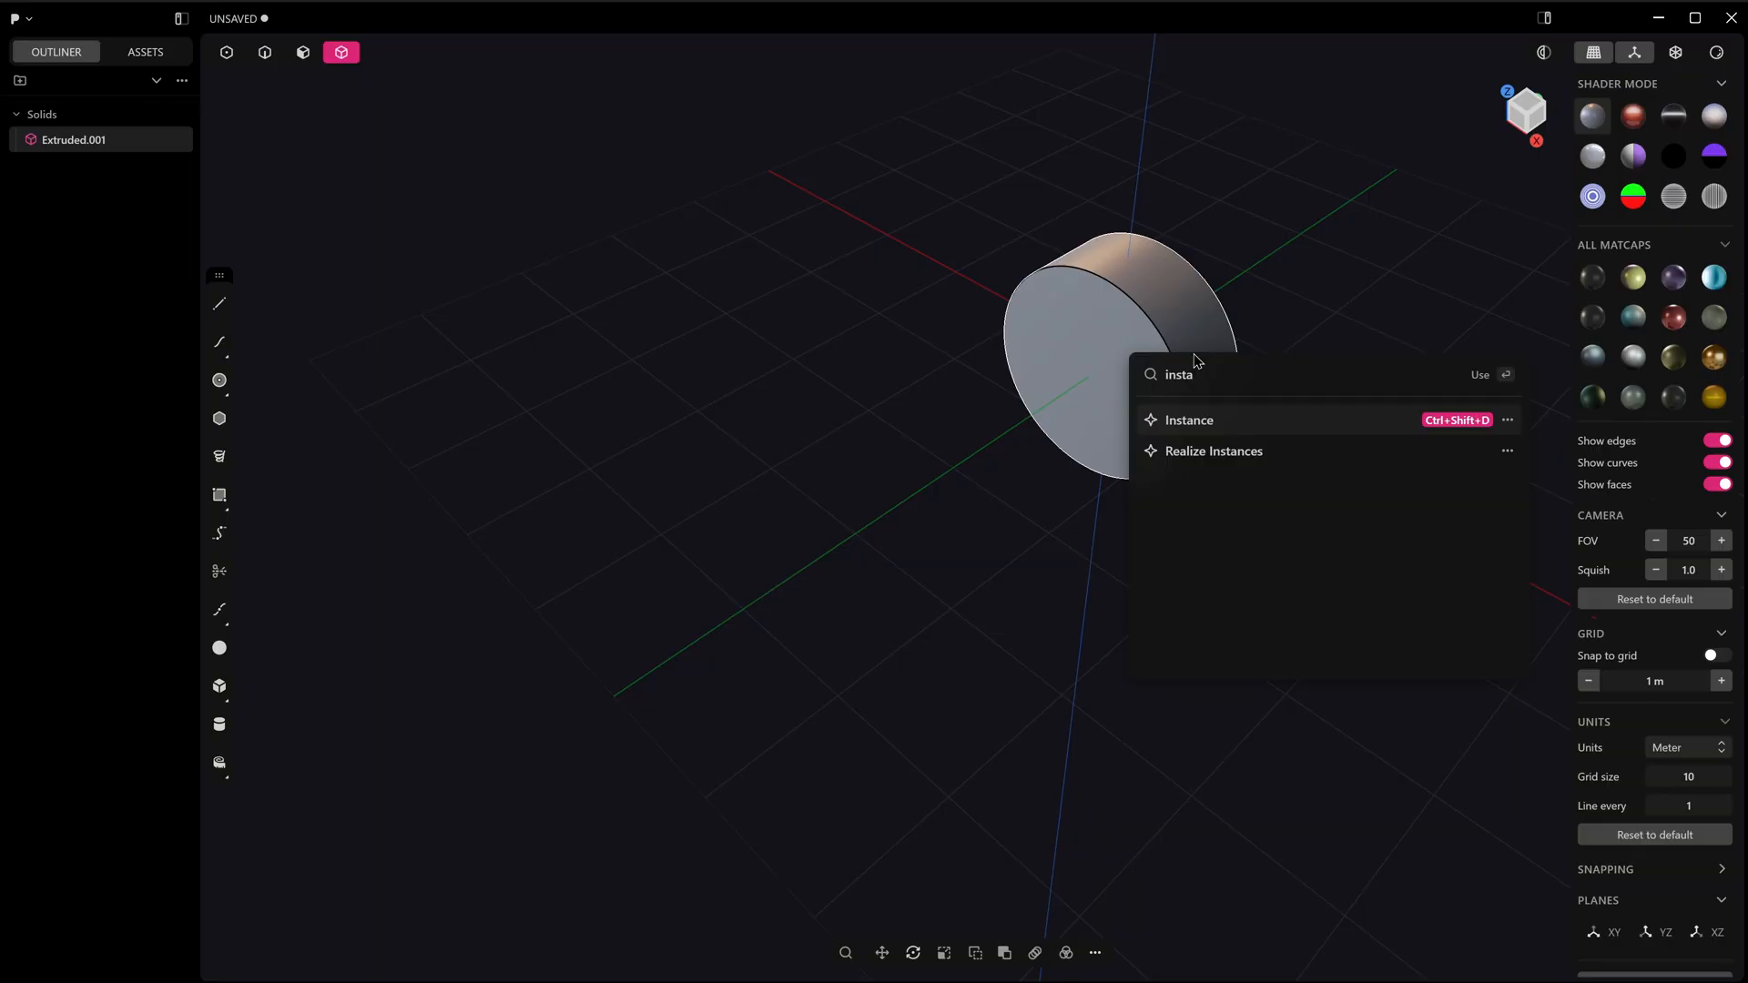
{"action": "mouse_move", "coordinate": [1439, 433]}
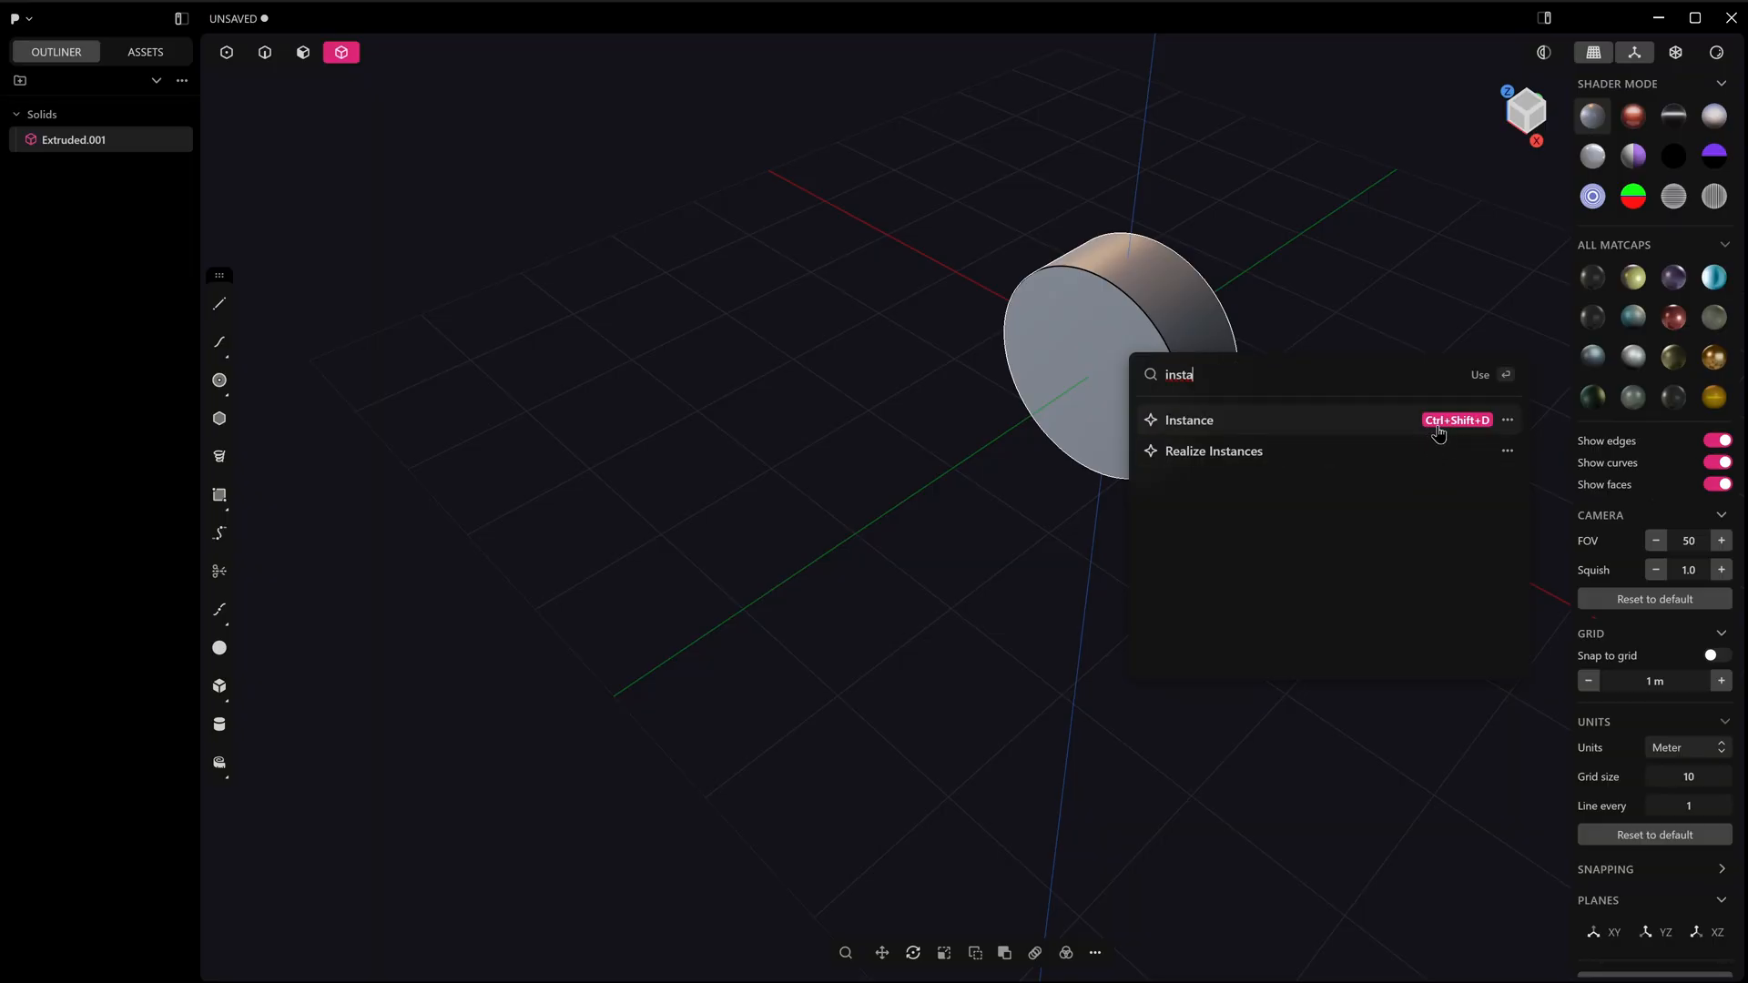
{"action": "mouse_move", "coordinate": [1274, 425]}
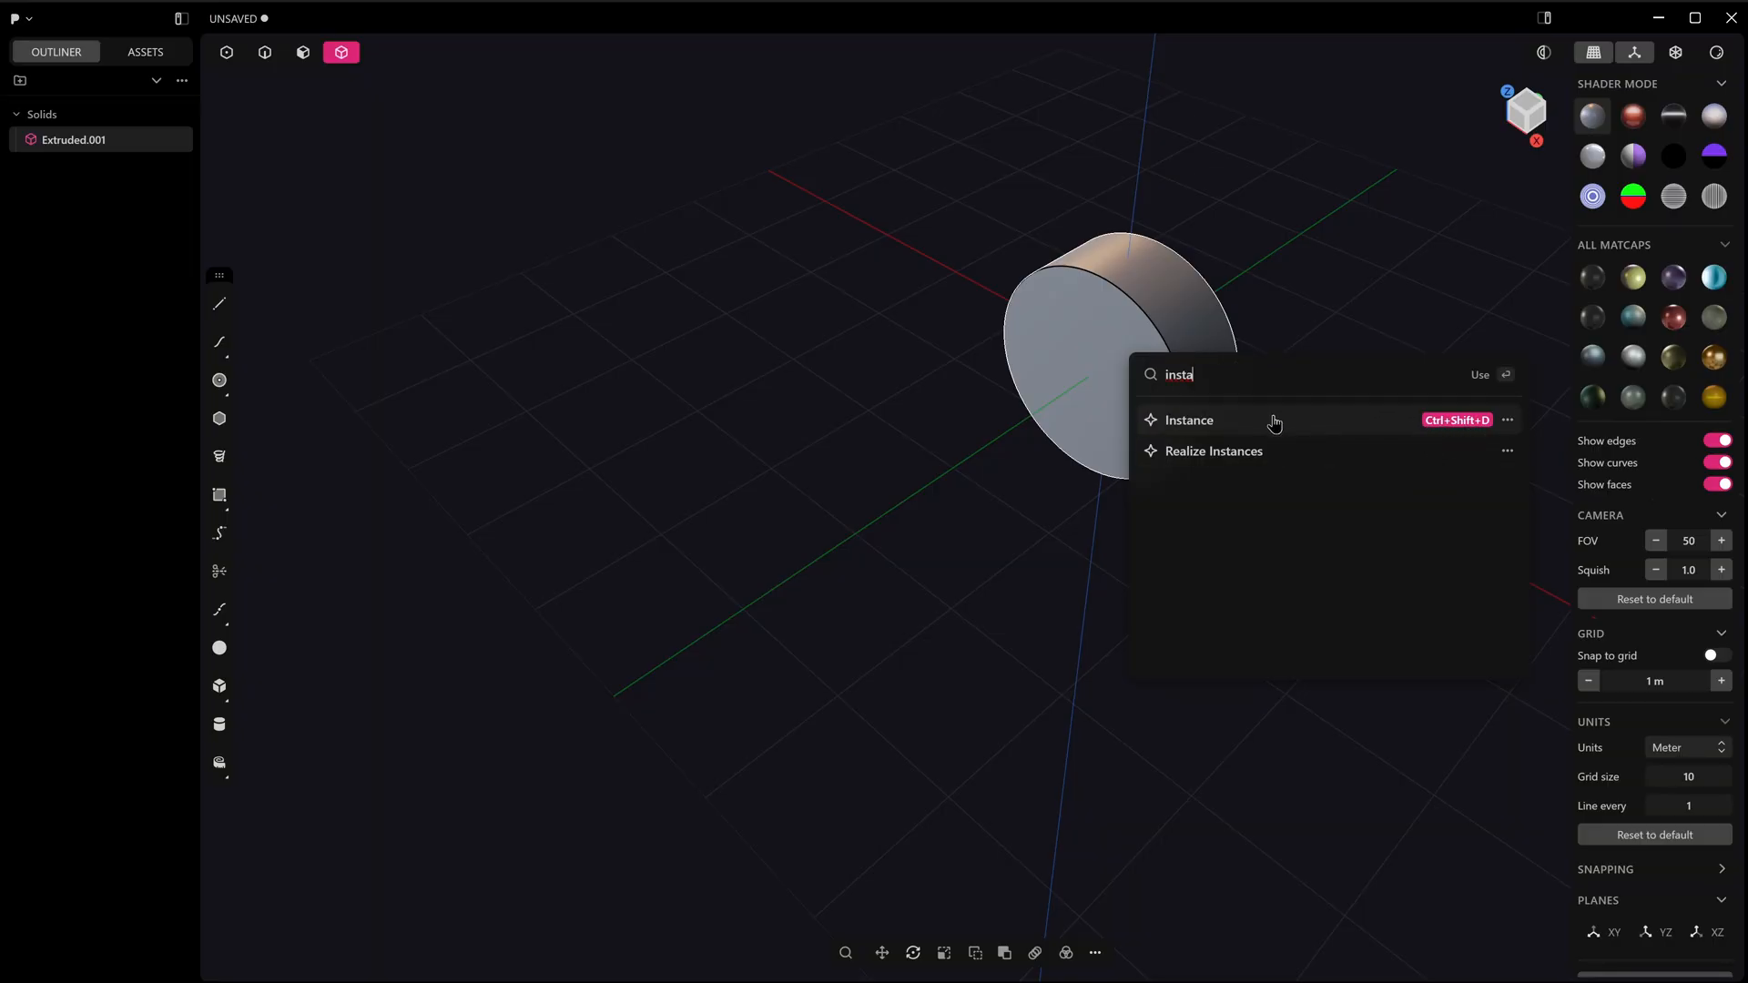
{"action": "left_click", "coordinate": [1190, 421]}
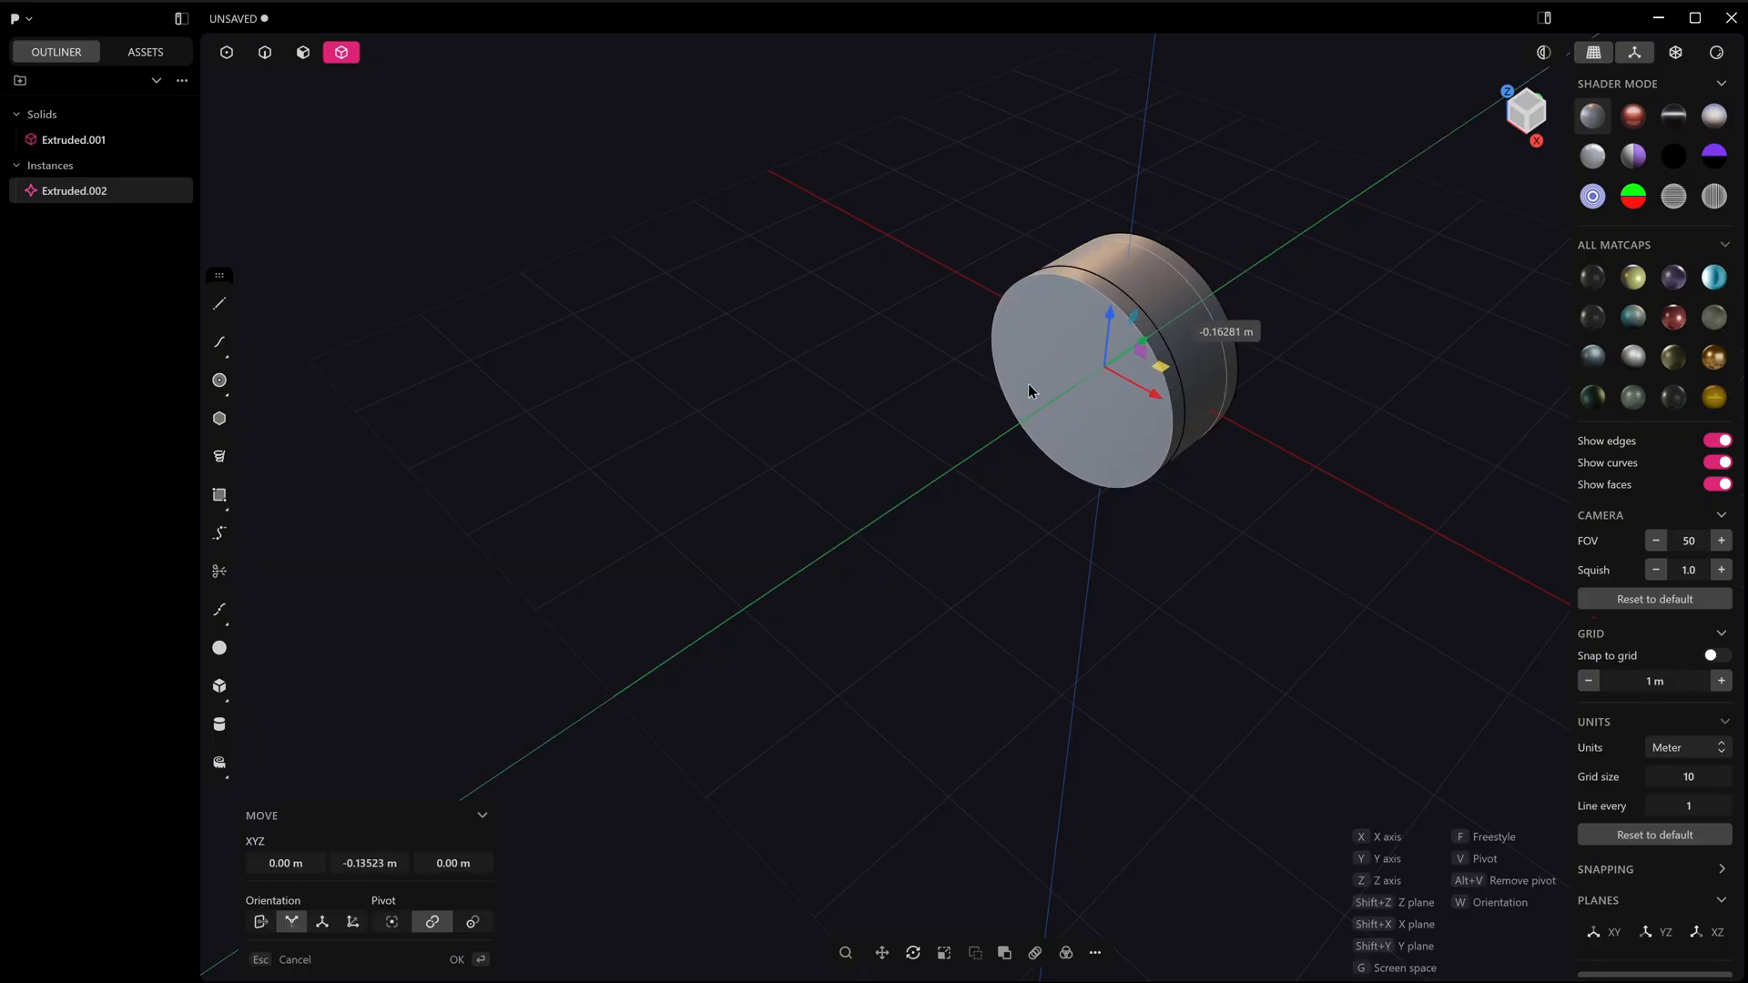
Step: Place the instance beside the original, then chamfer the cylinder's front and inner face edges
{"action": "left_click", "coordinate": [456, 959]}
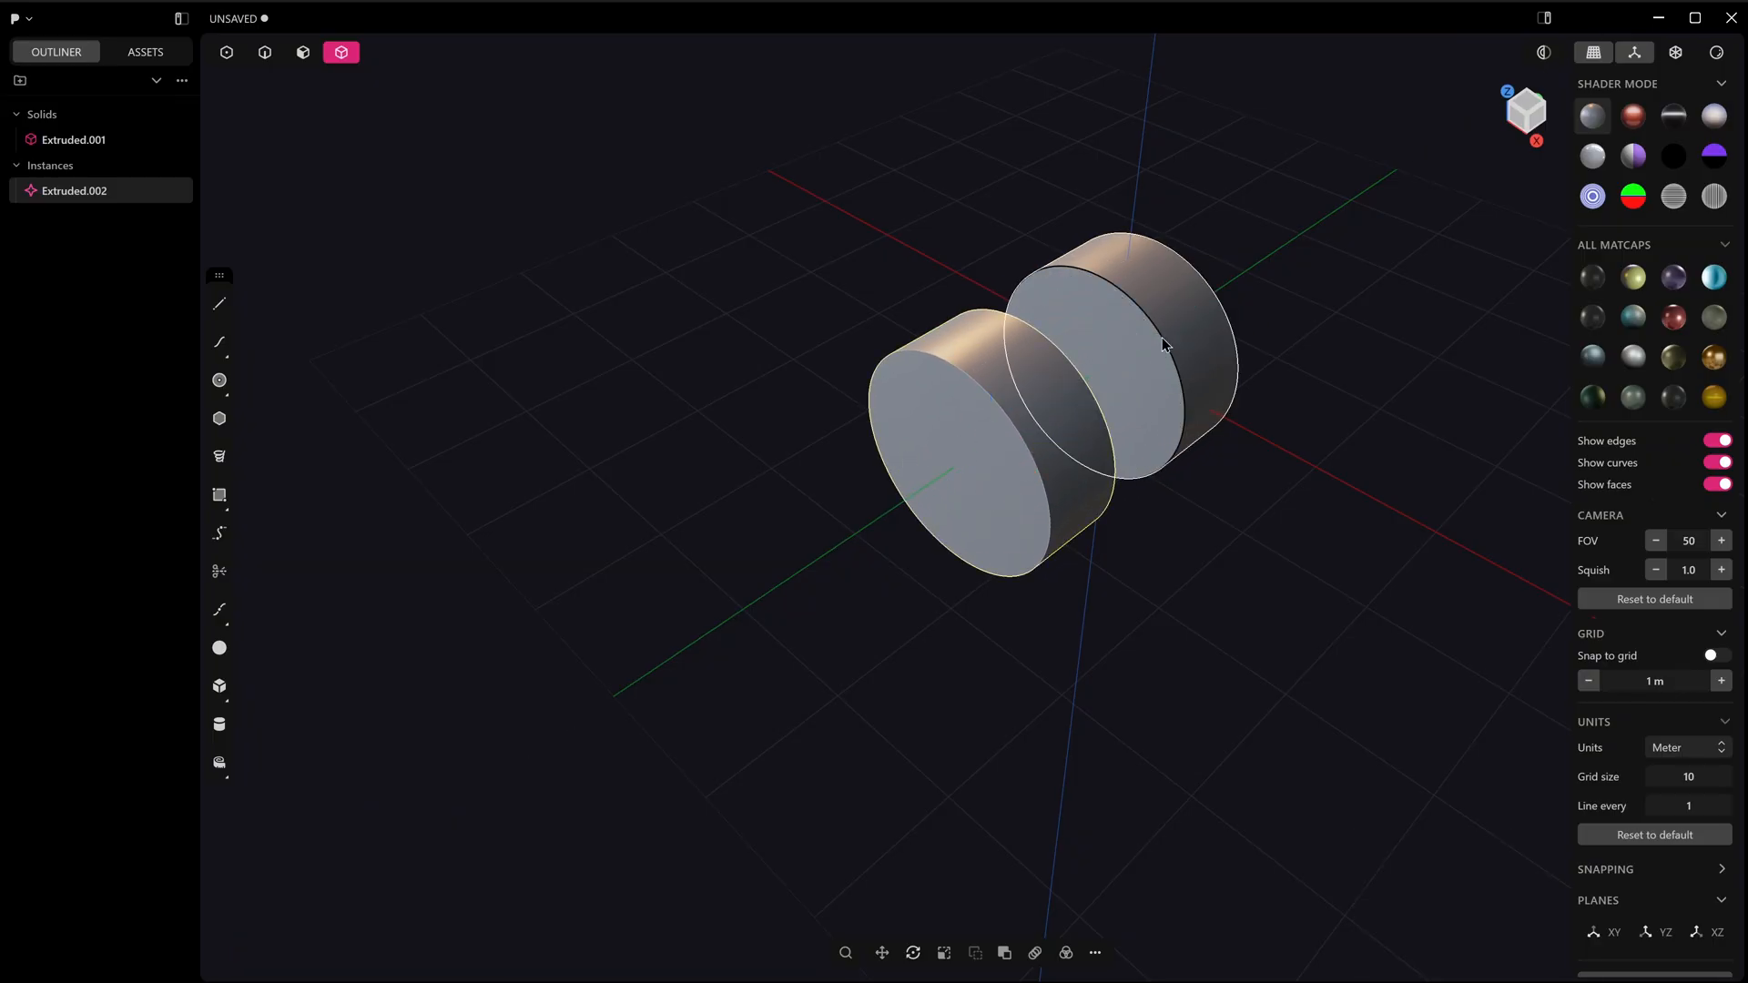
{"action": "left_click", "coordinate": [264, 51]}
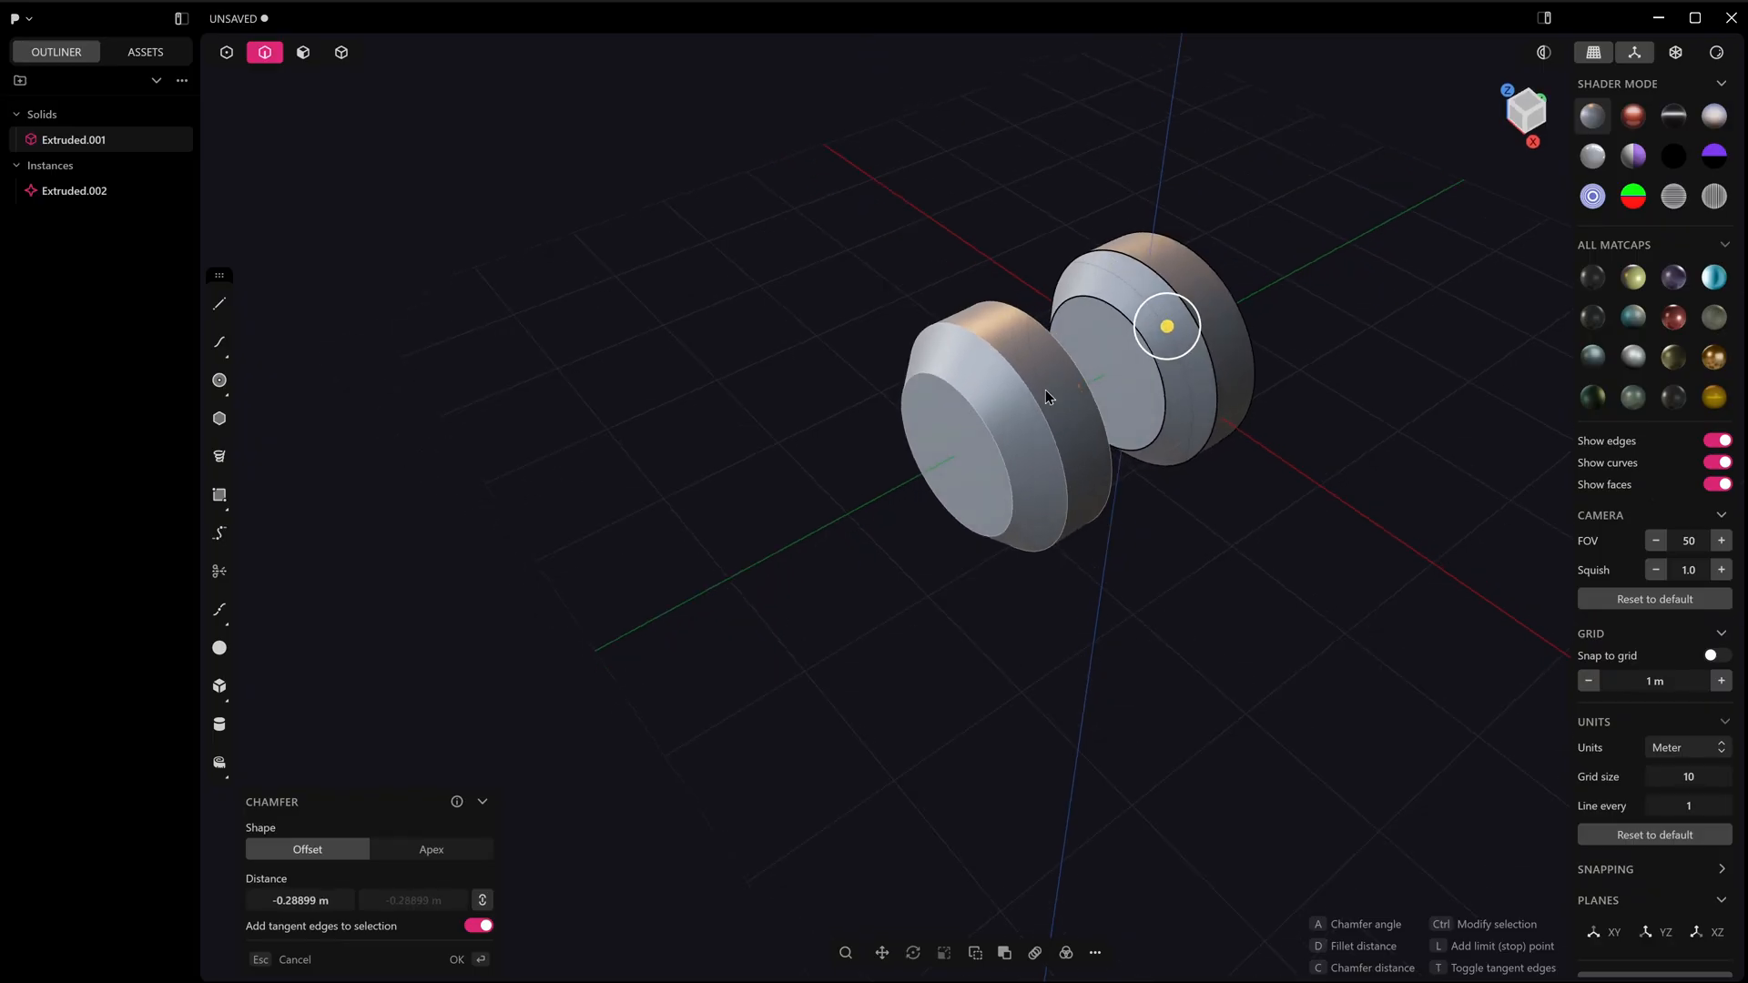
{"action": "left_click", "coordinate": [456, 959]}
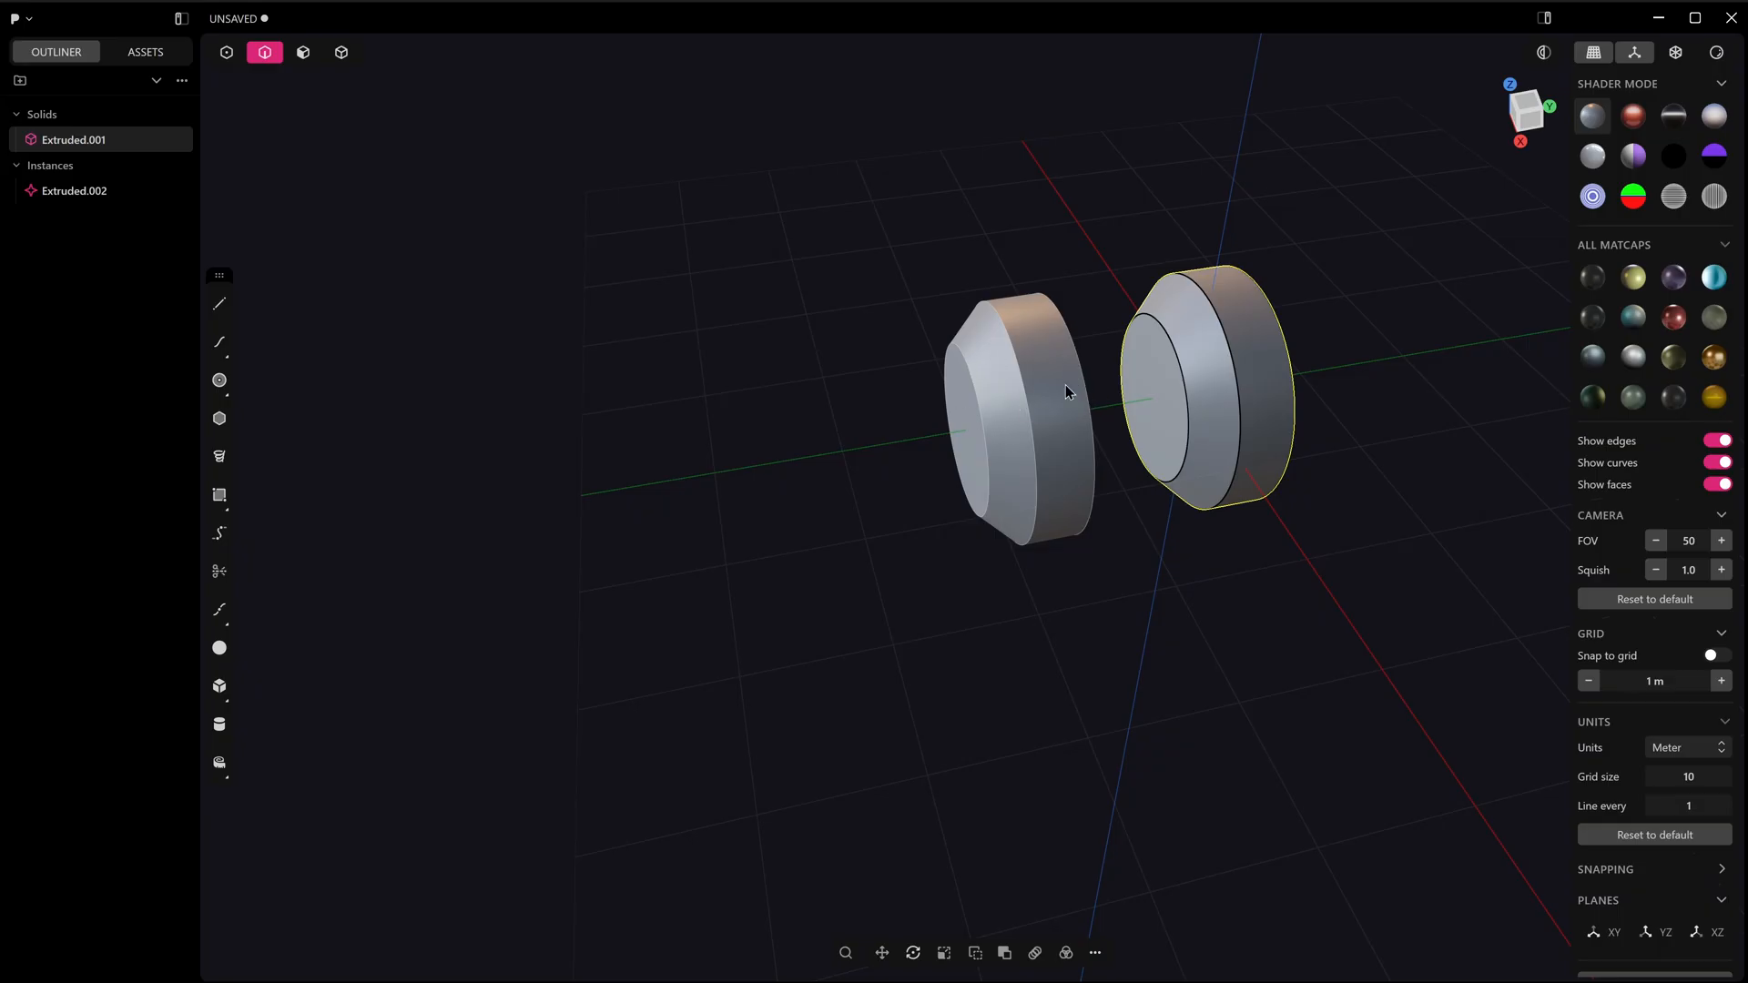
{"action": "mouse_move", "coordinate": [1076, 341]}
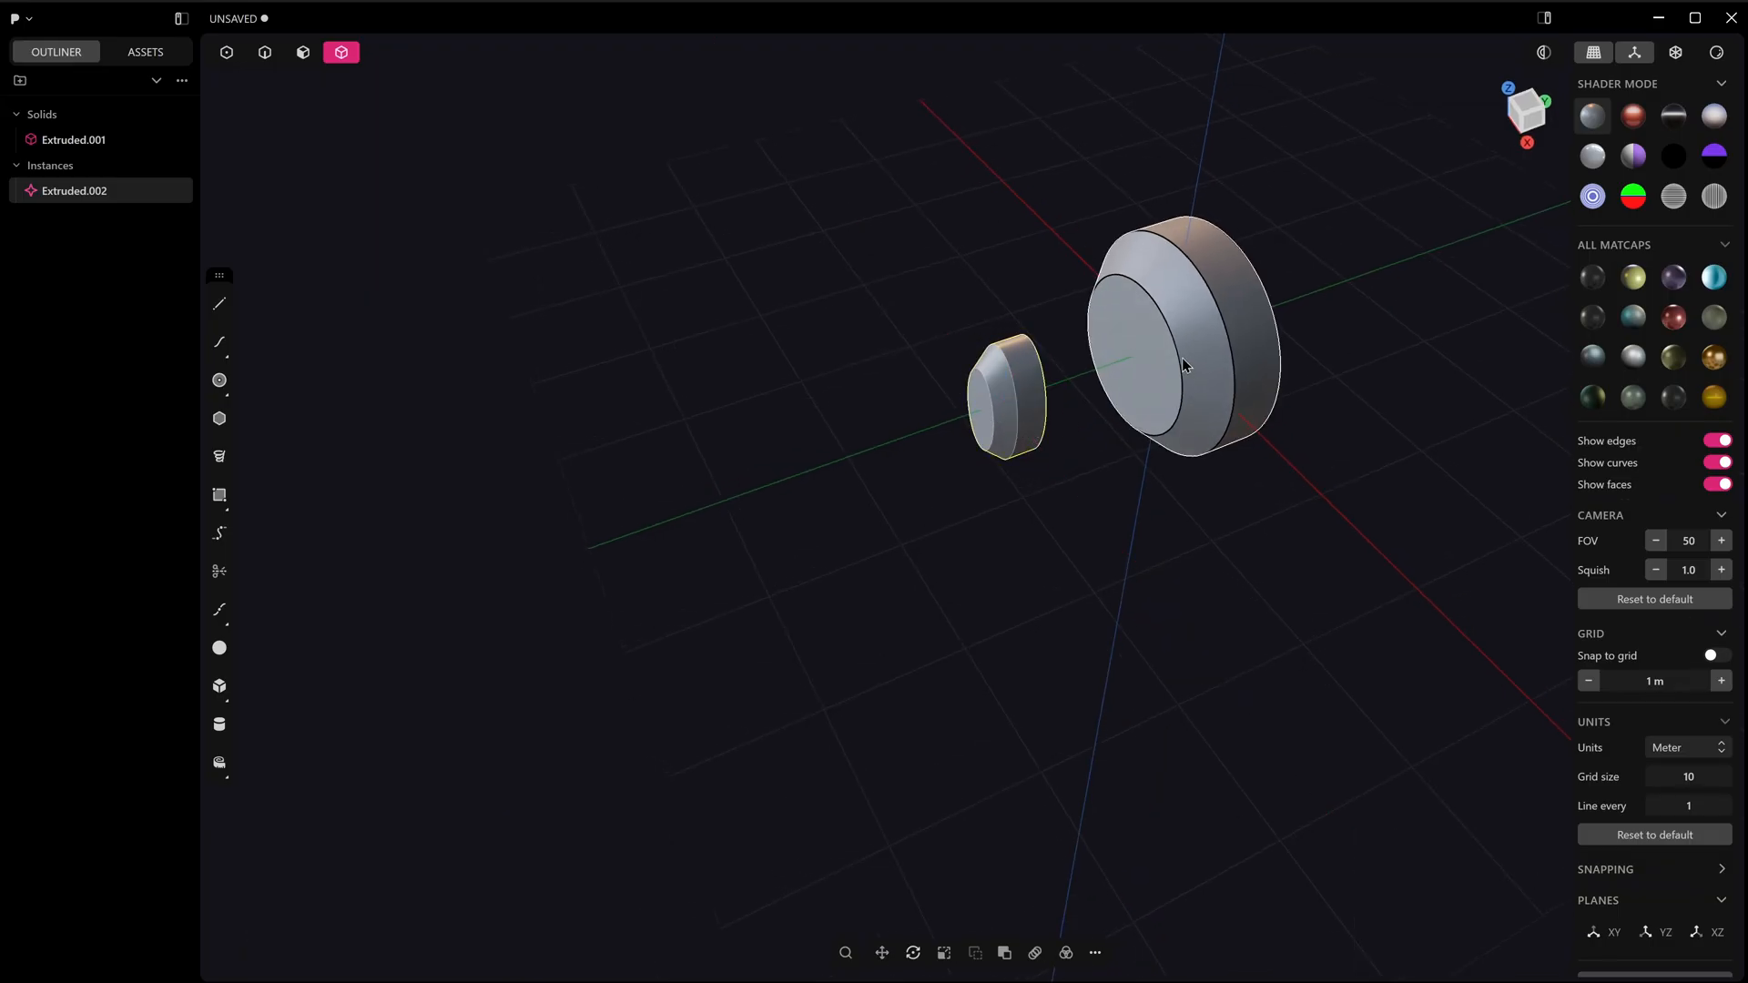
{"action": "left_click", "coordinate": [264, 52]}
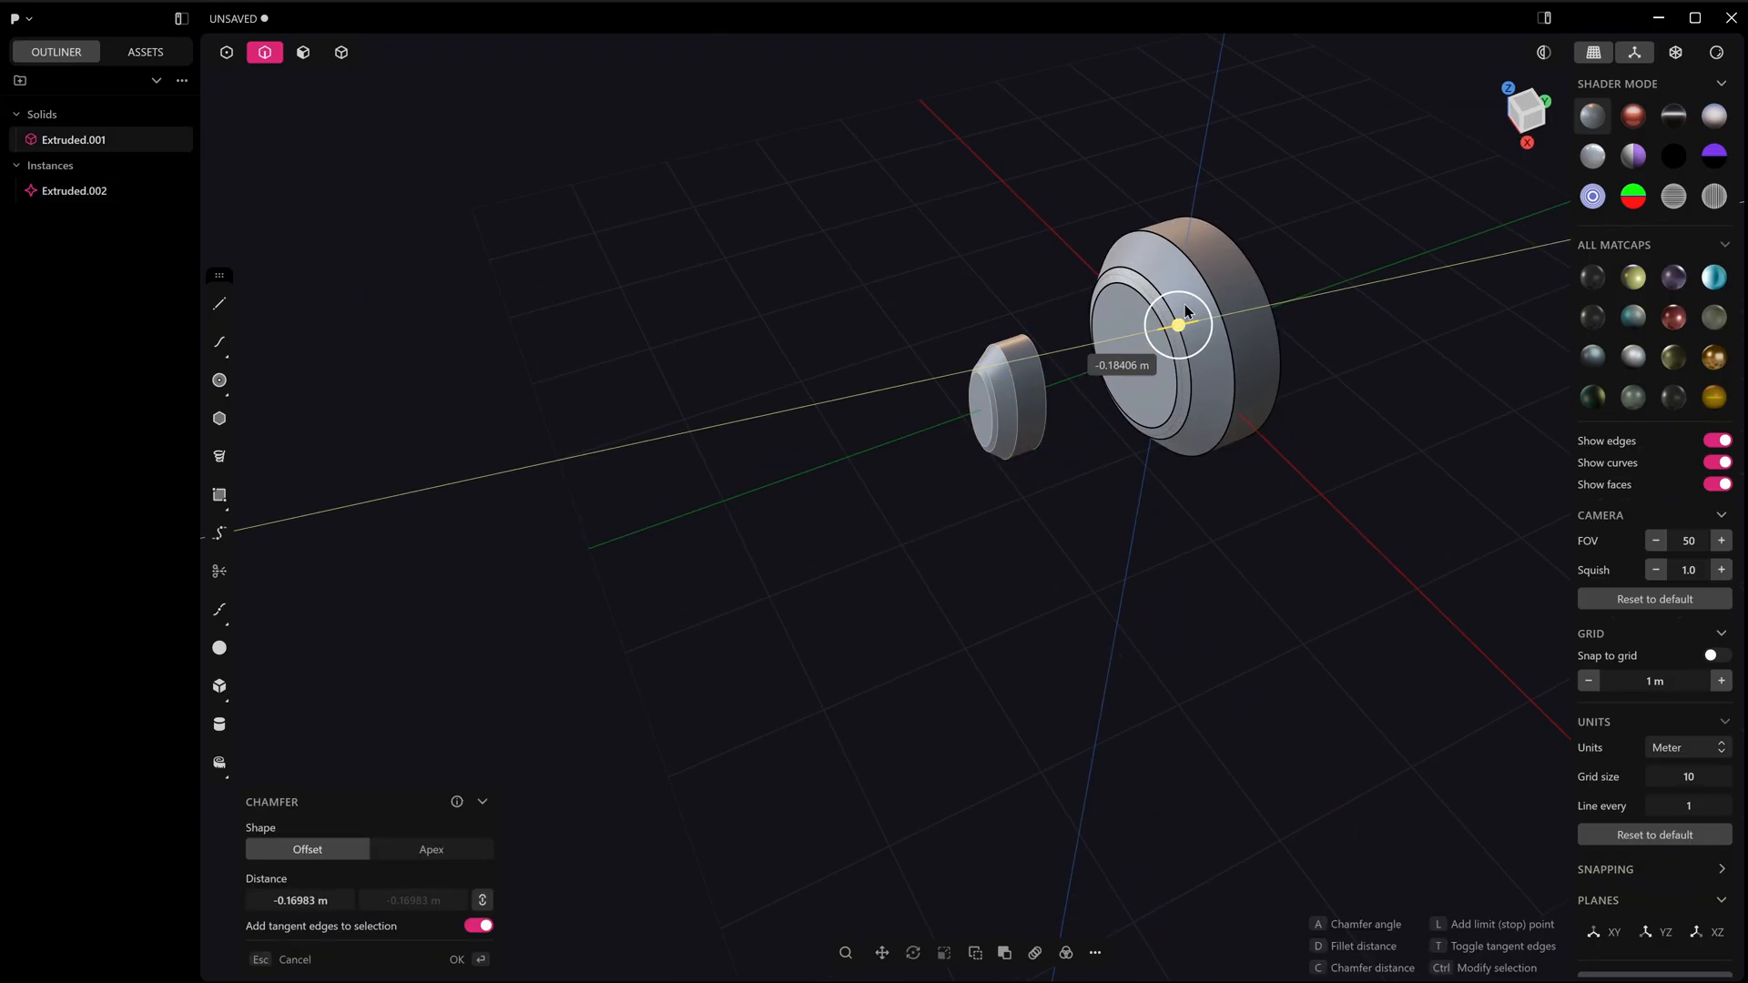
{"action": "left_click", "coordinate": [456, 959]}
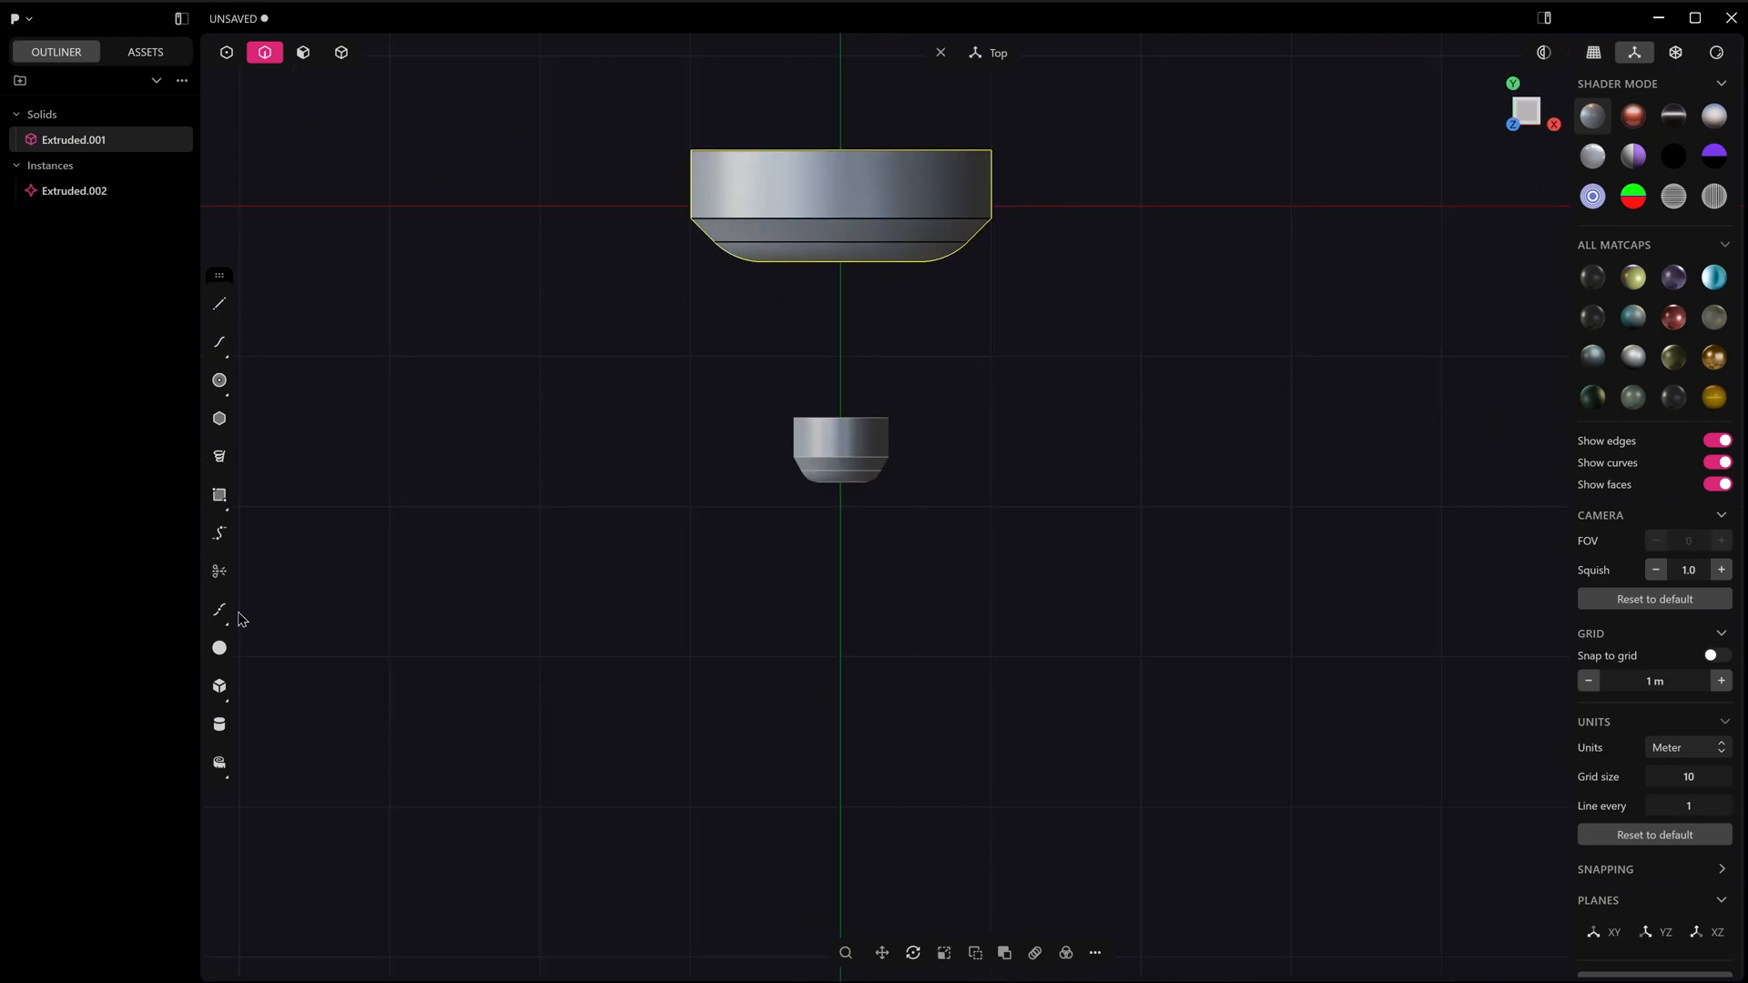
{"action": "mouse_move", "coordinate": [220, 342]}
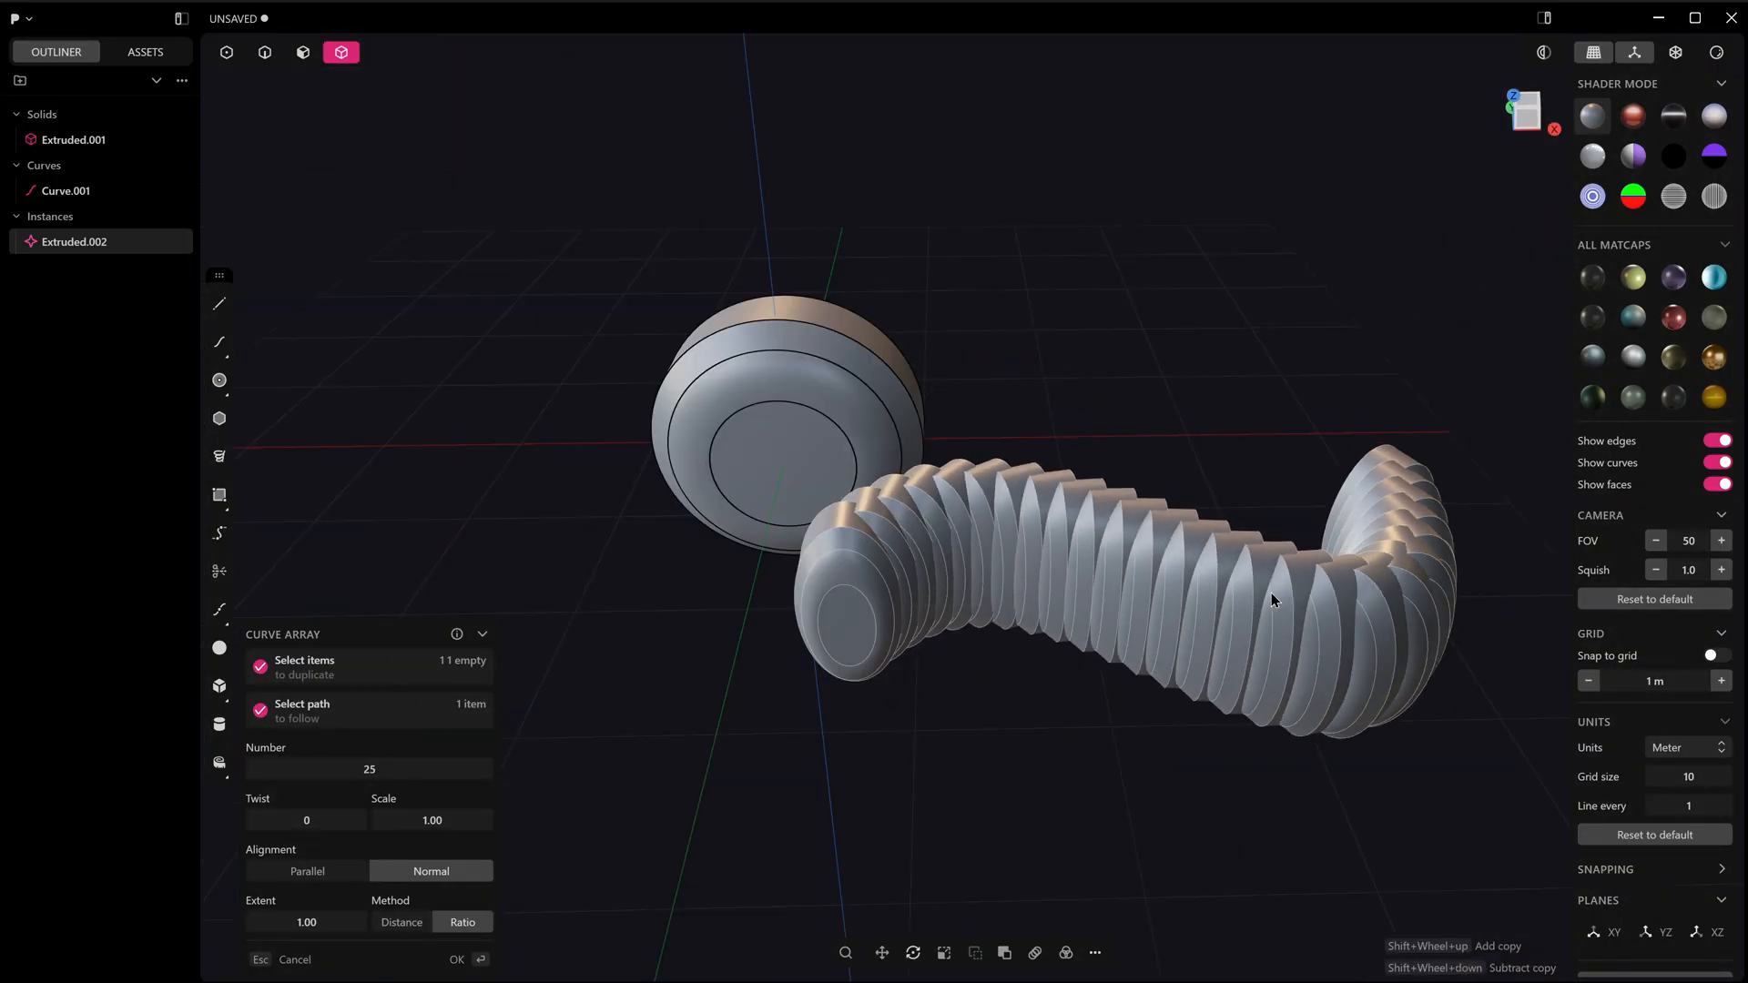
Step: Curve Array the instance along Curve.001 with 25 copies, then undo it
{"action": "left_click", "coordinate": [456, 959]}
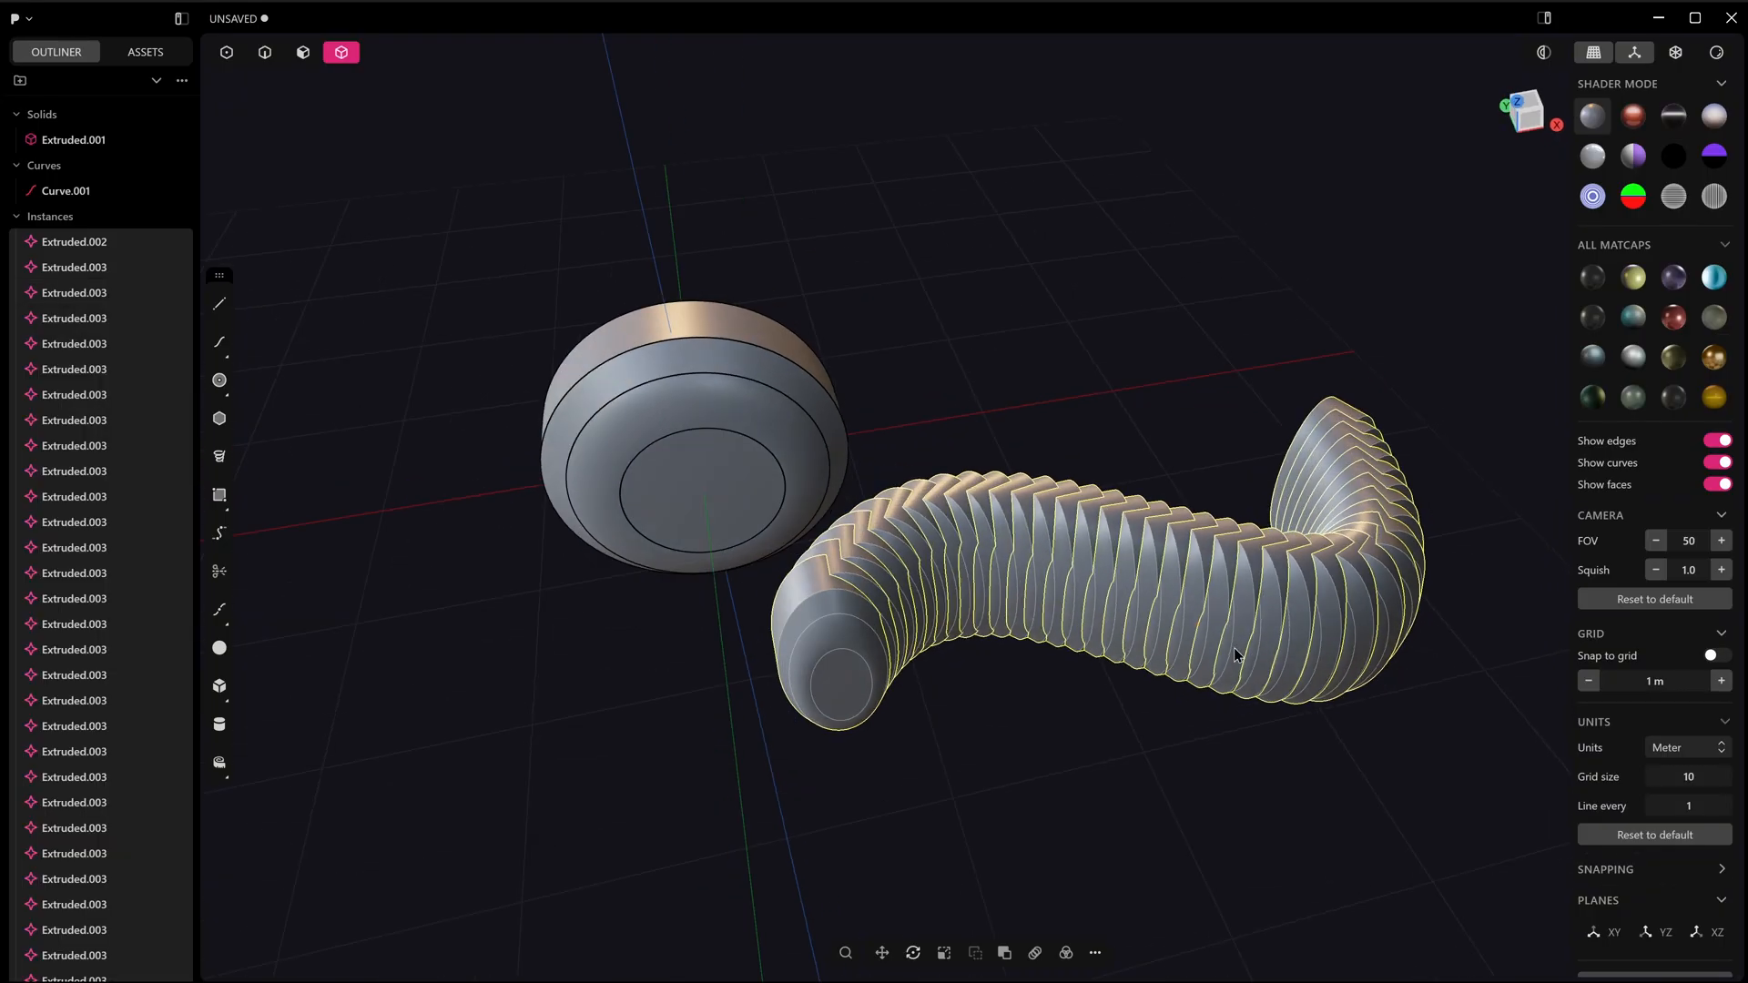
{"action": "left_click", "coordinate": [718, 472]}
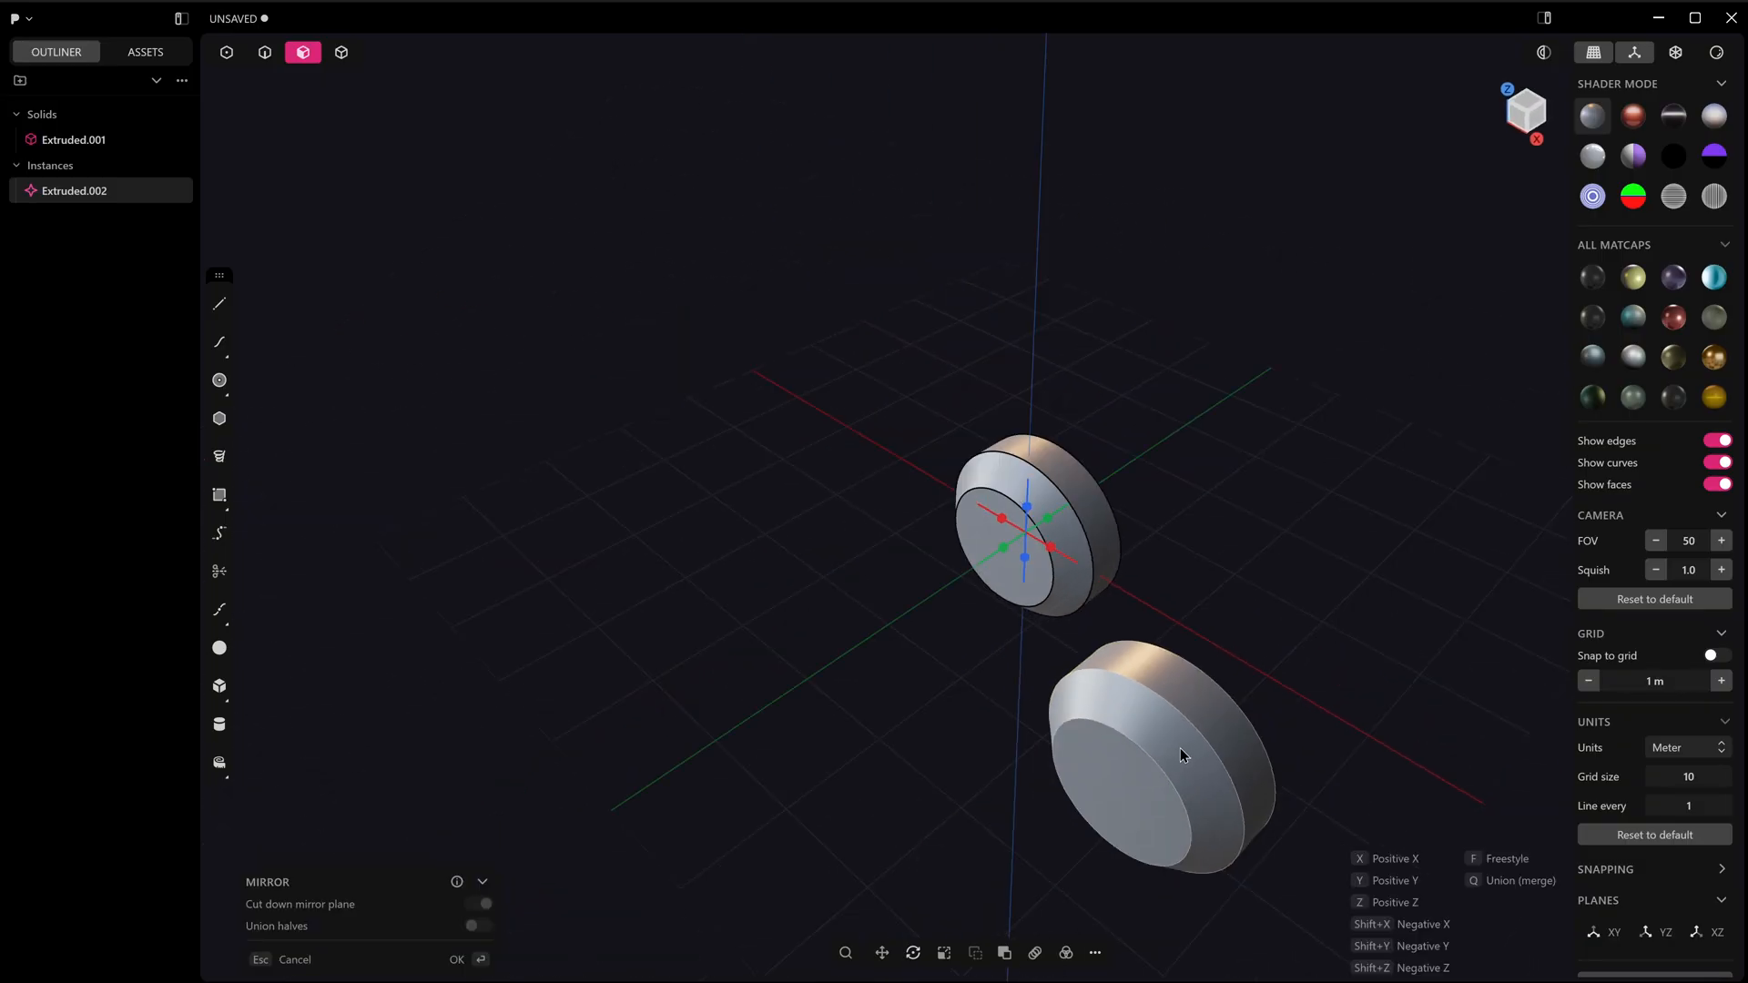
Step: Mirror the instance, then mirror both instances again for four copies
{"action": "left_click", "coordinate": [457, 959]}
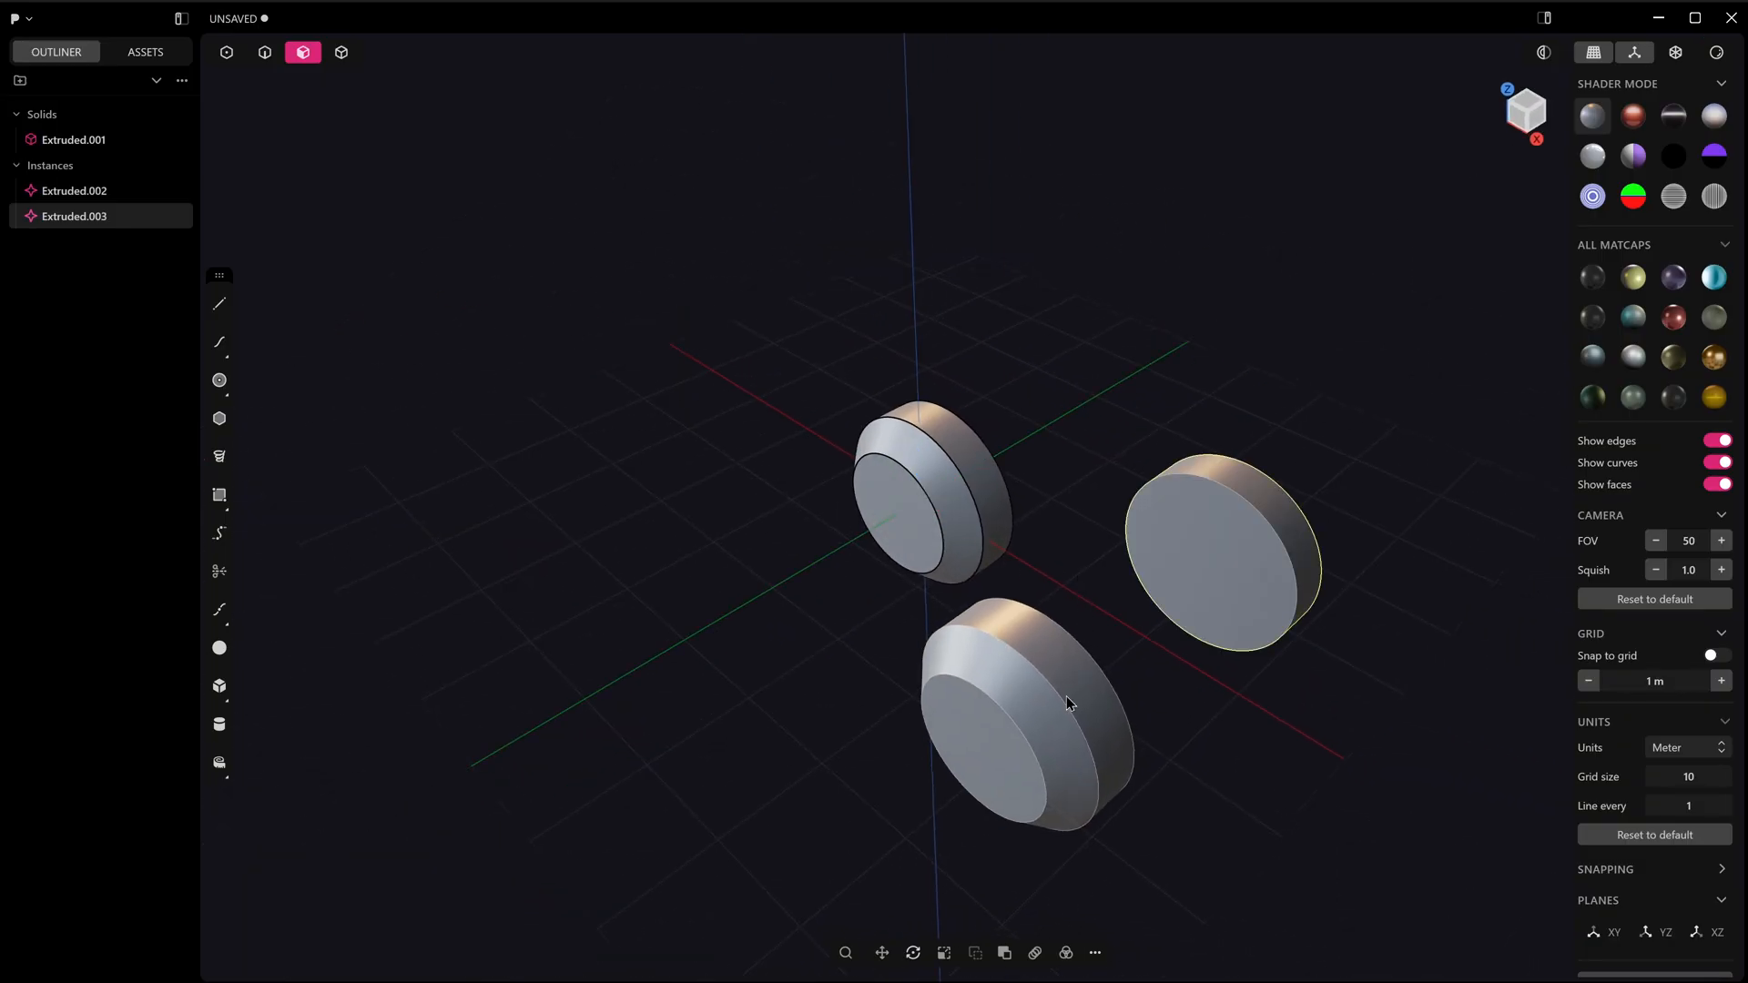
{"action": "left_click", "coordinate": [342, 53]}
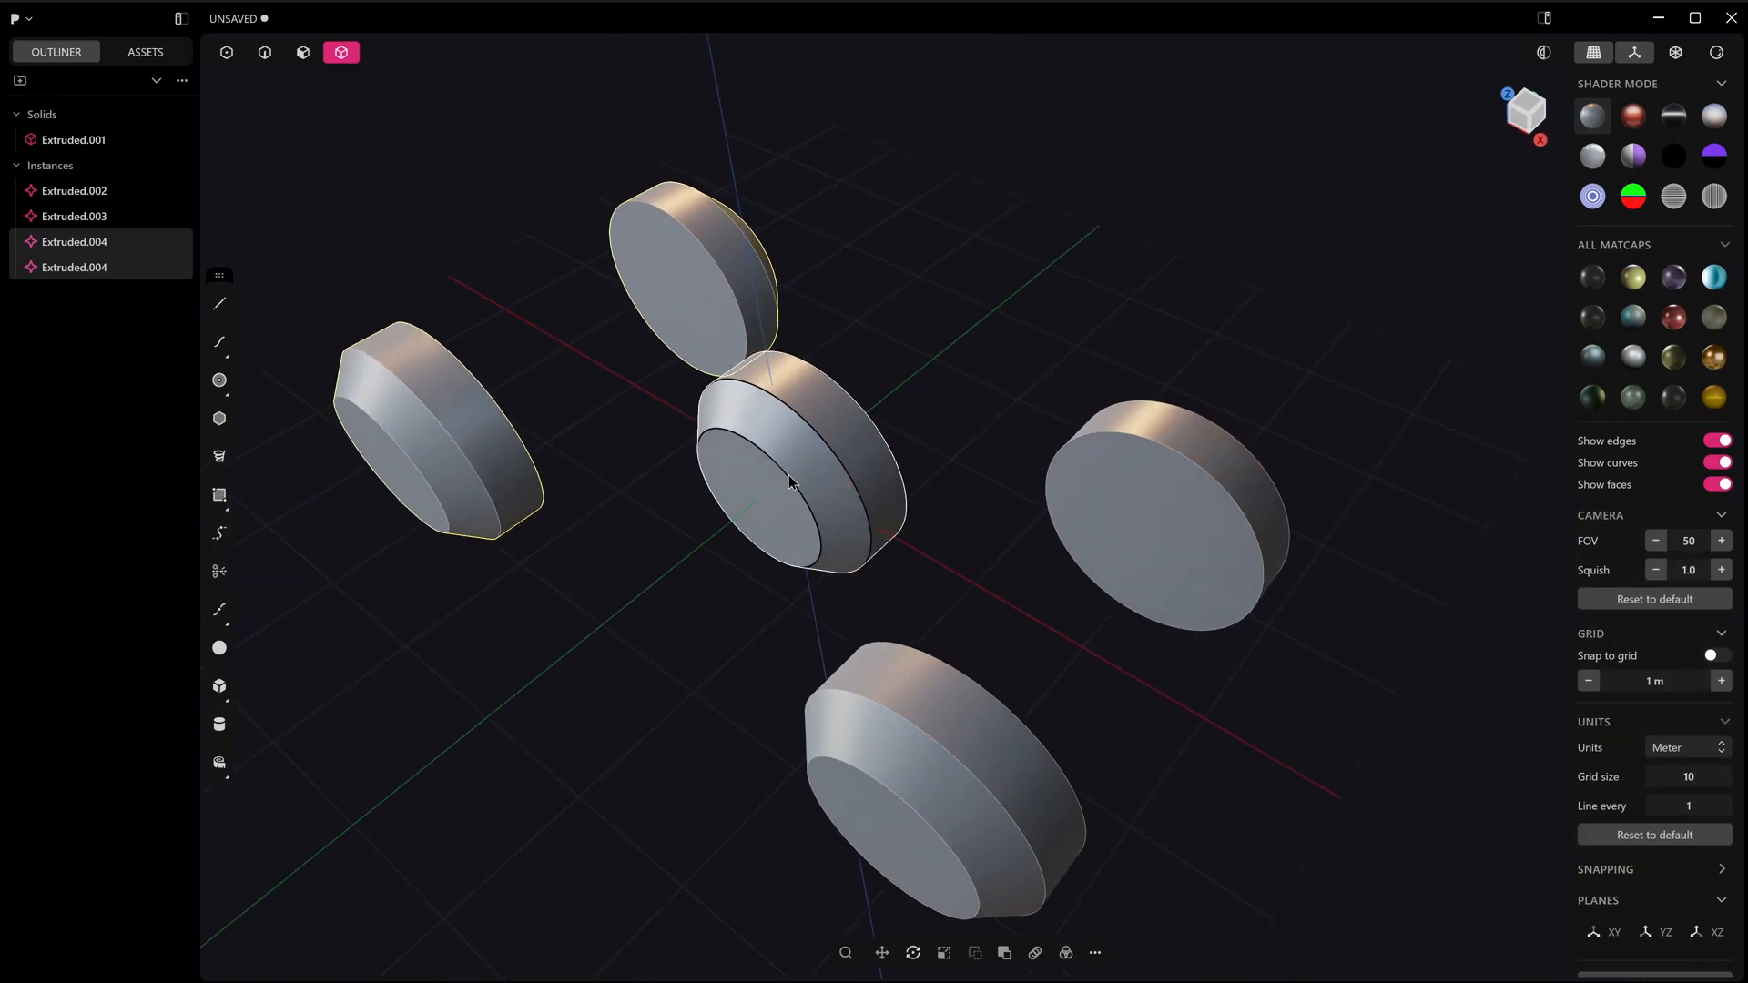
{"action": "left_click", "coordinate": [265, 52]}
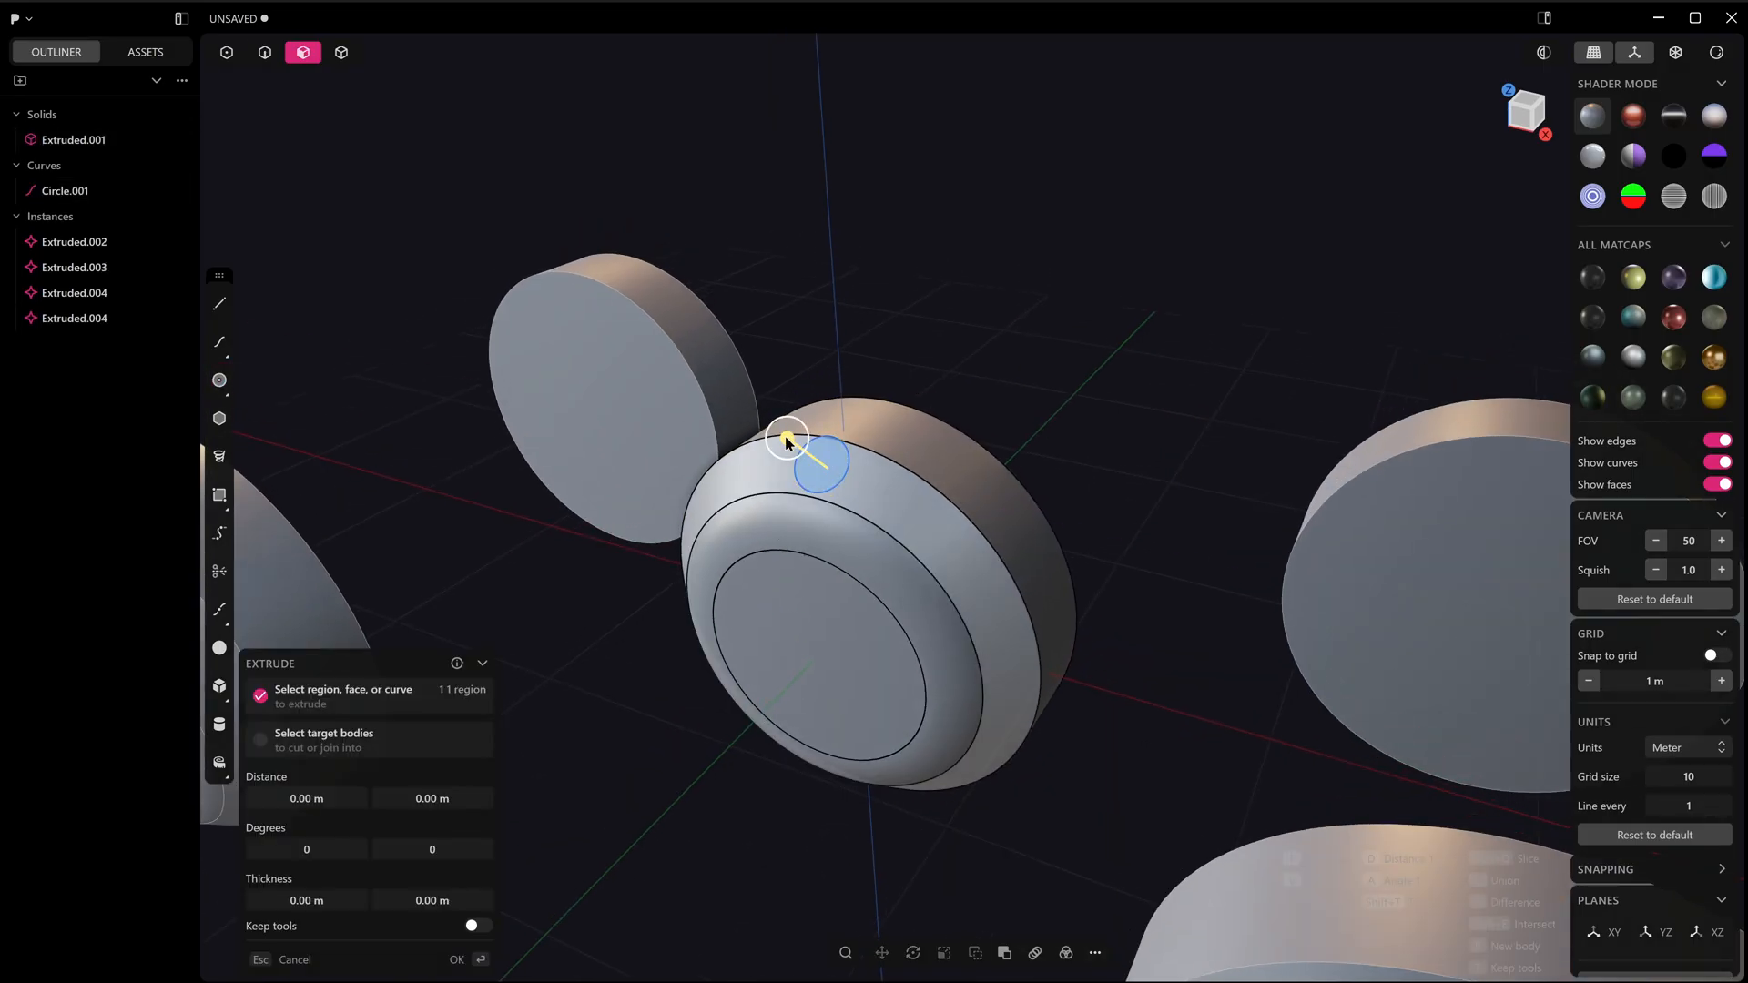
Step: Extrude a small rim circle and cut it from the master, then undo everything
{"action": "left_click", "coordinate": [456, 959]}
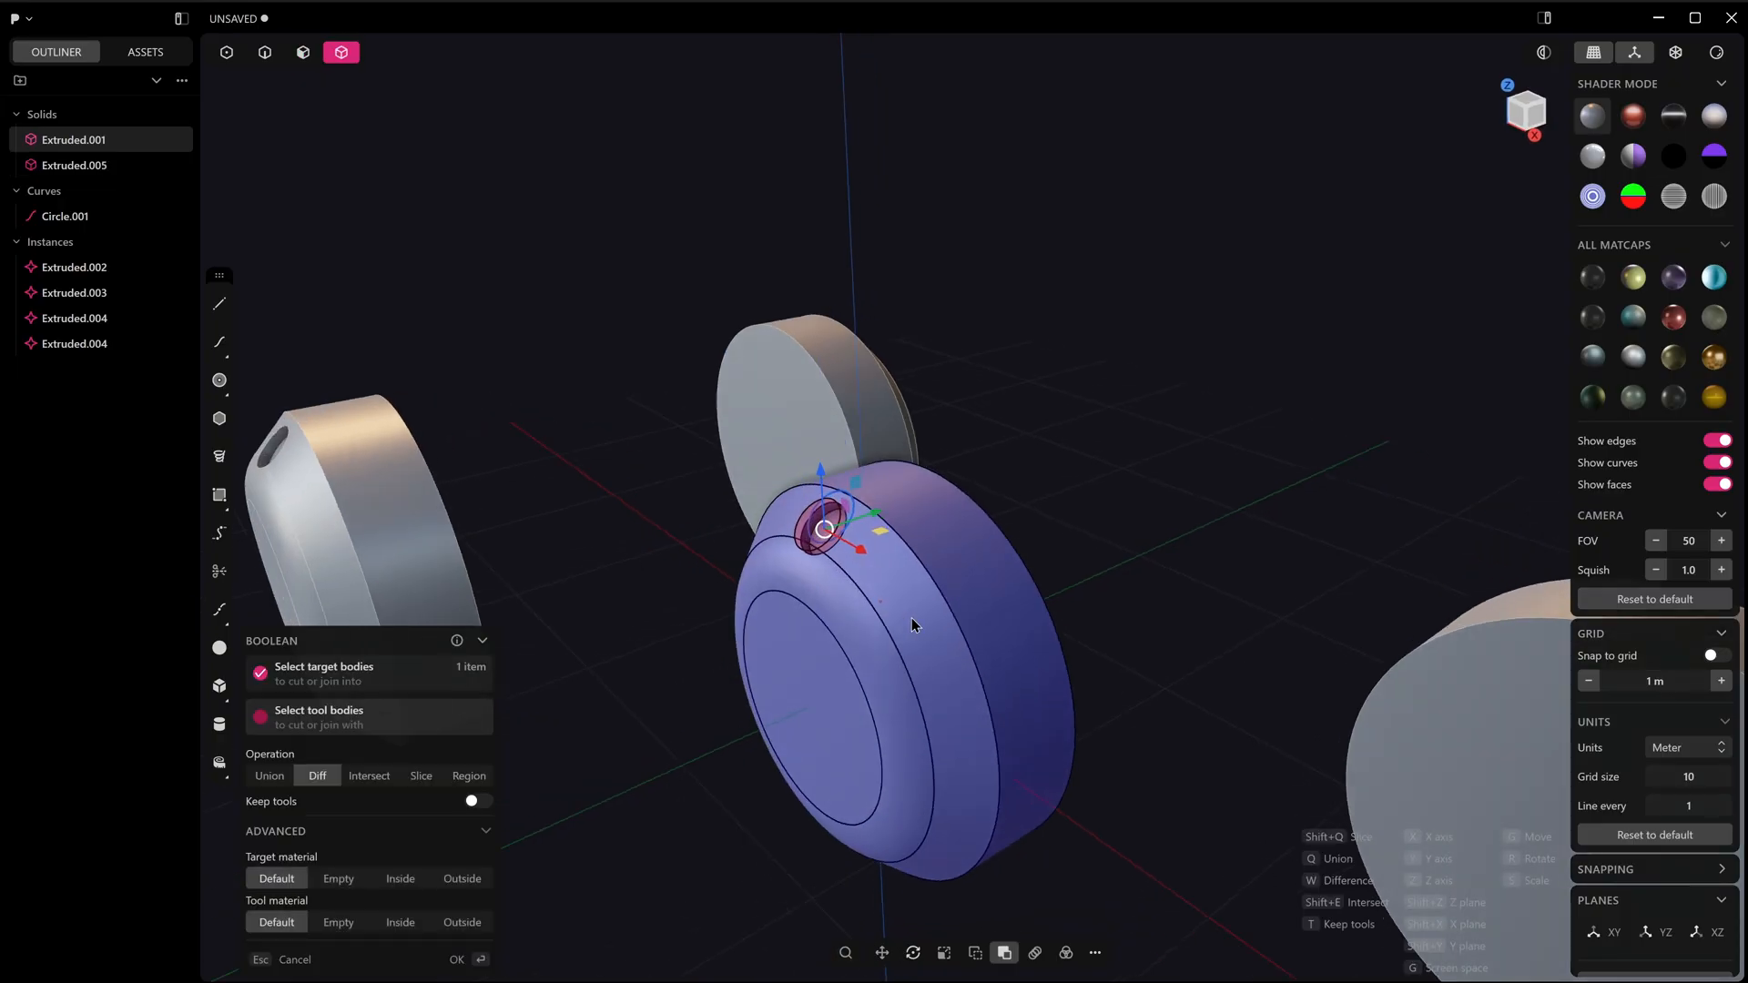
{"action": "left_click", "coordinate": [456, 958]}
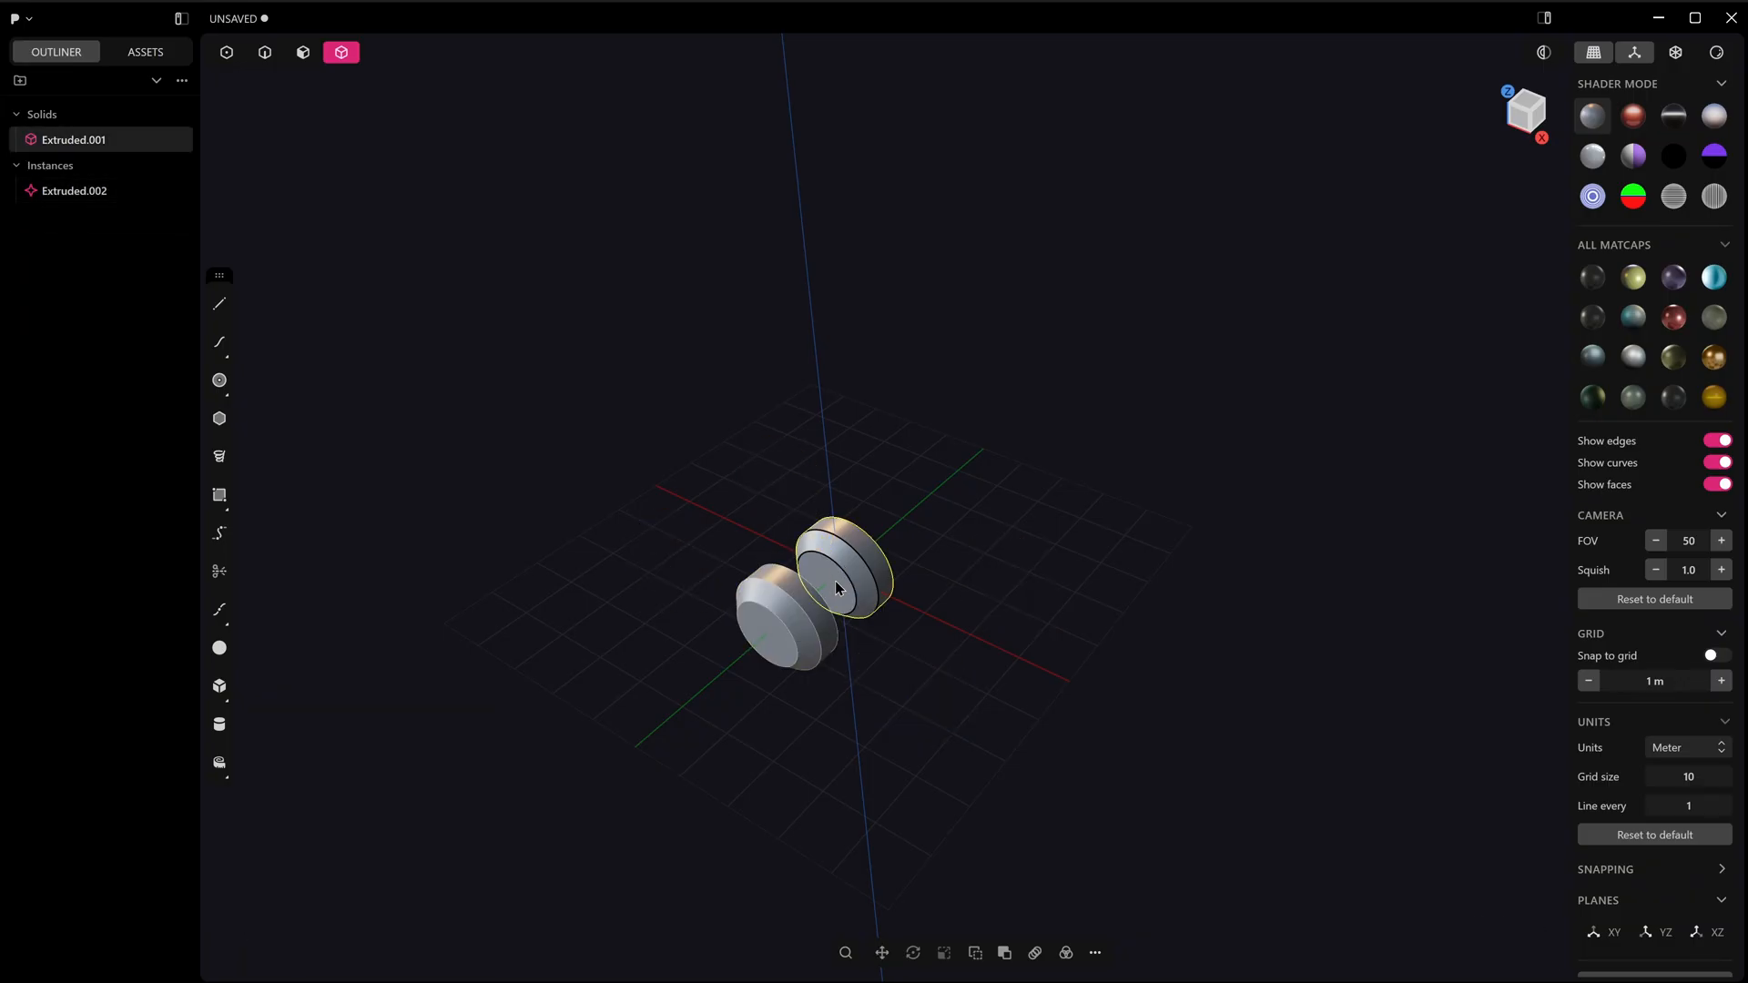
{"action": "left_click", "coordinate": [75, 190]}
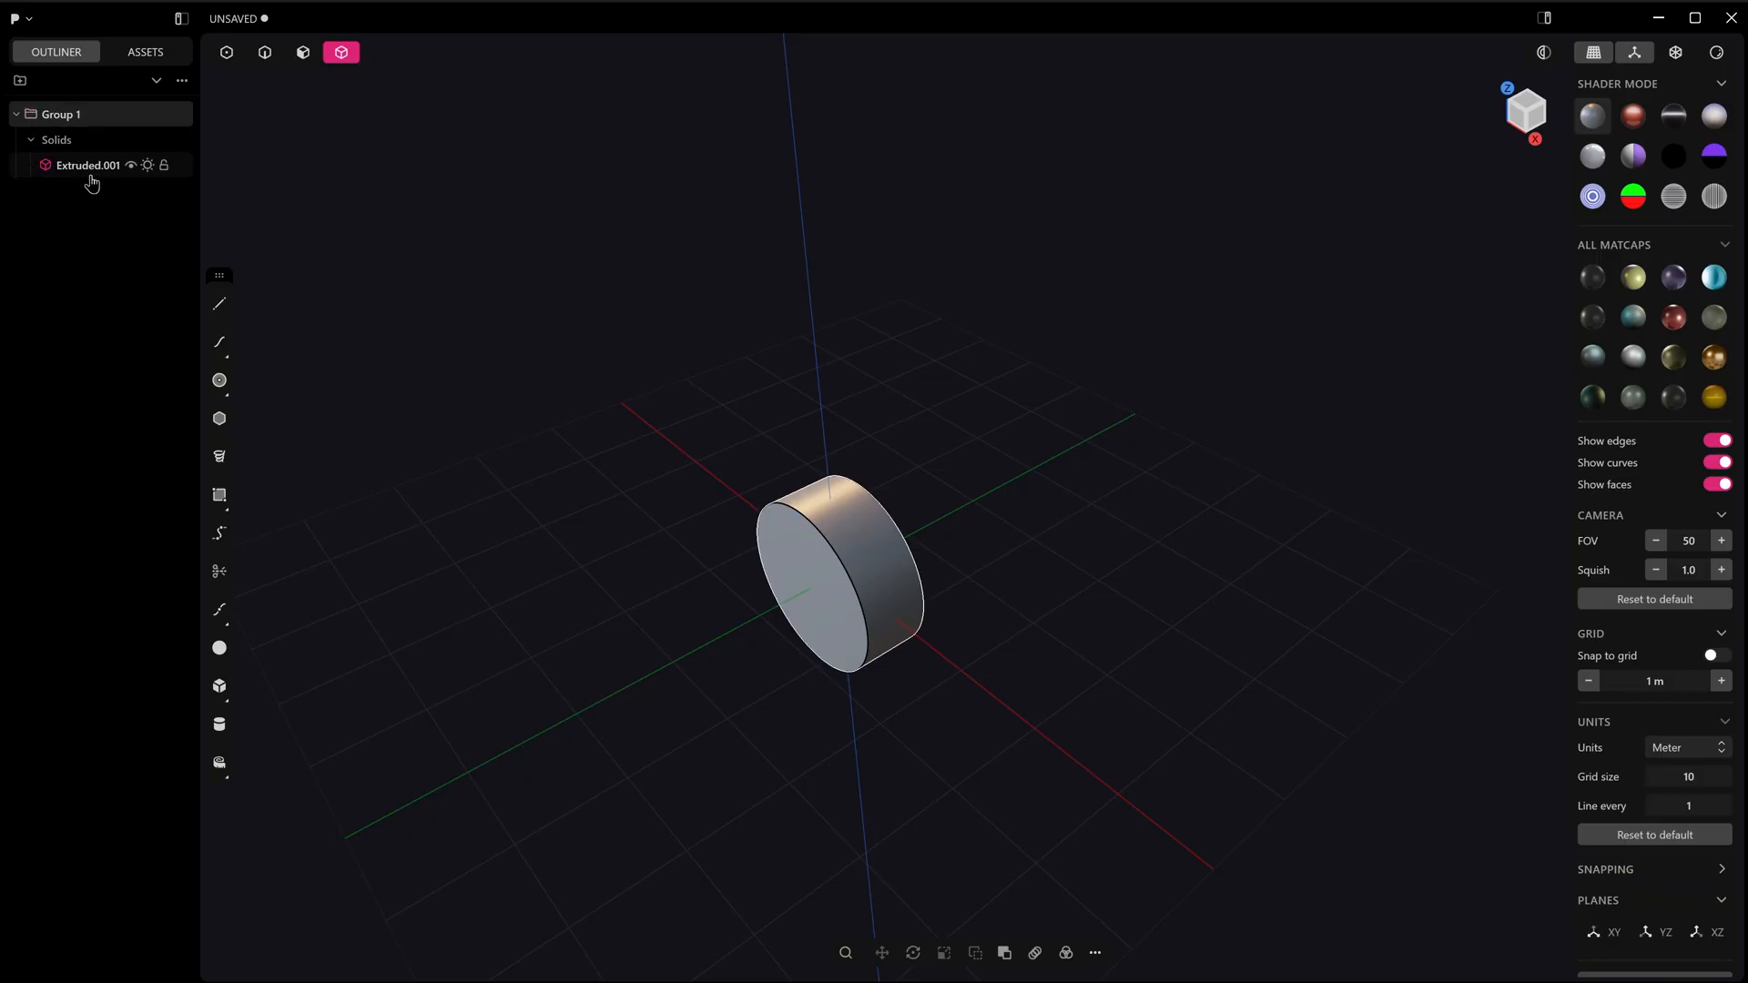
Step: Rename the cylinder solid to Main Tire and its group to Master Group
{"action": "double_click", "coordinate": [88, 164]}
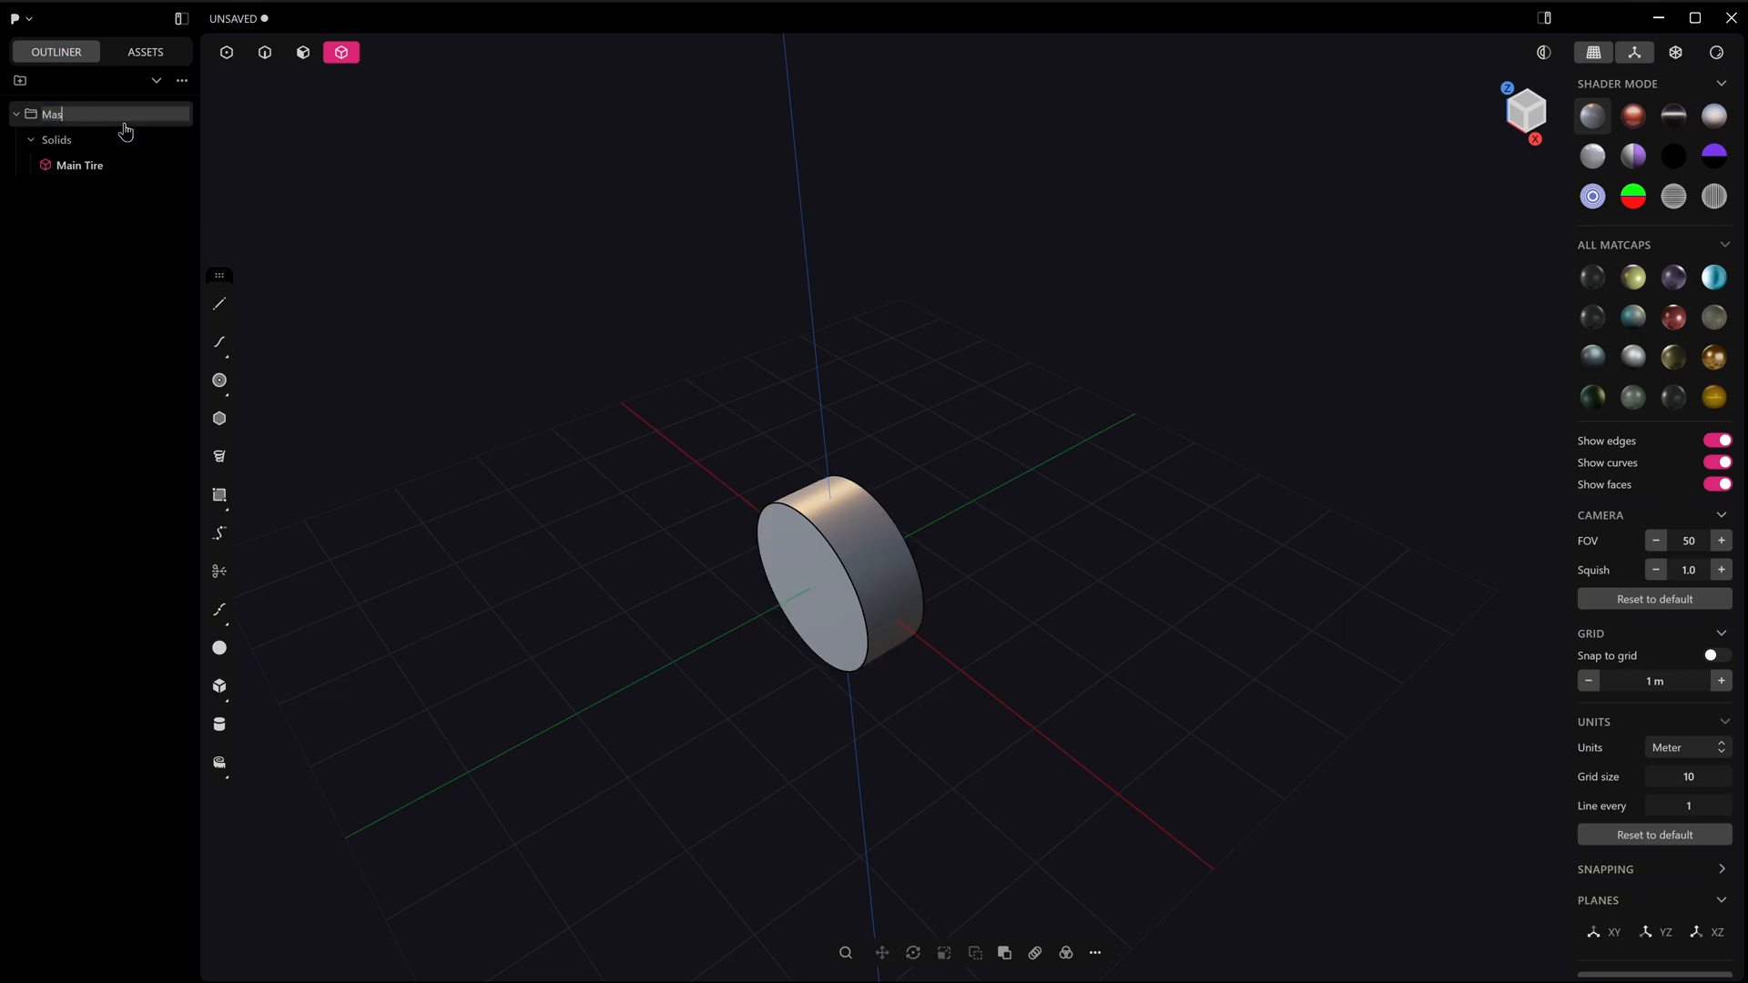
{"action": "type", "text": "ter Group"}
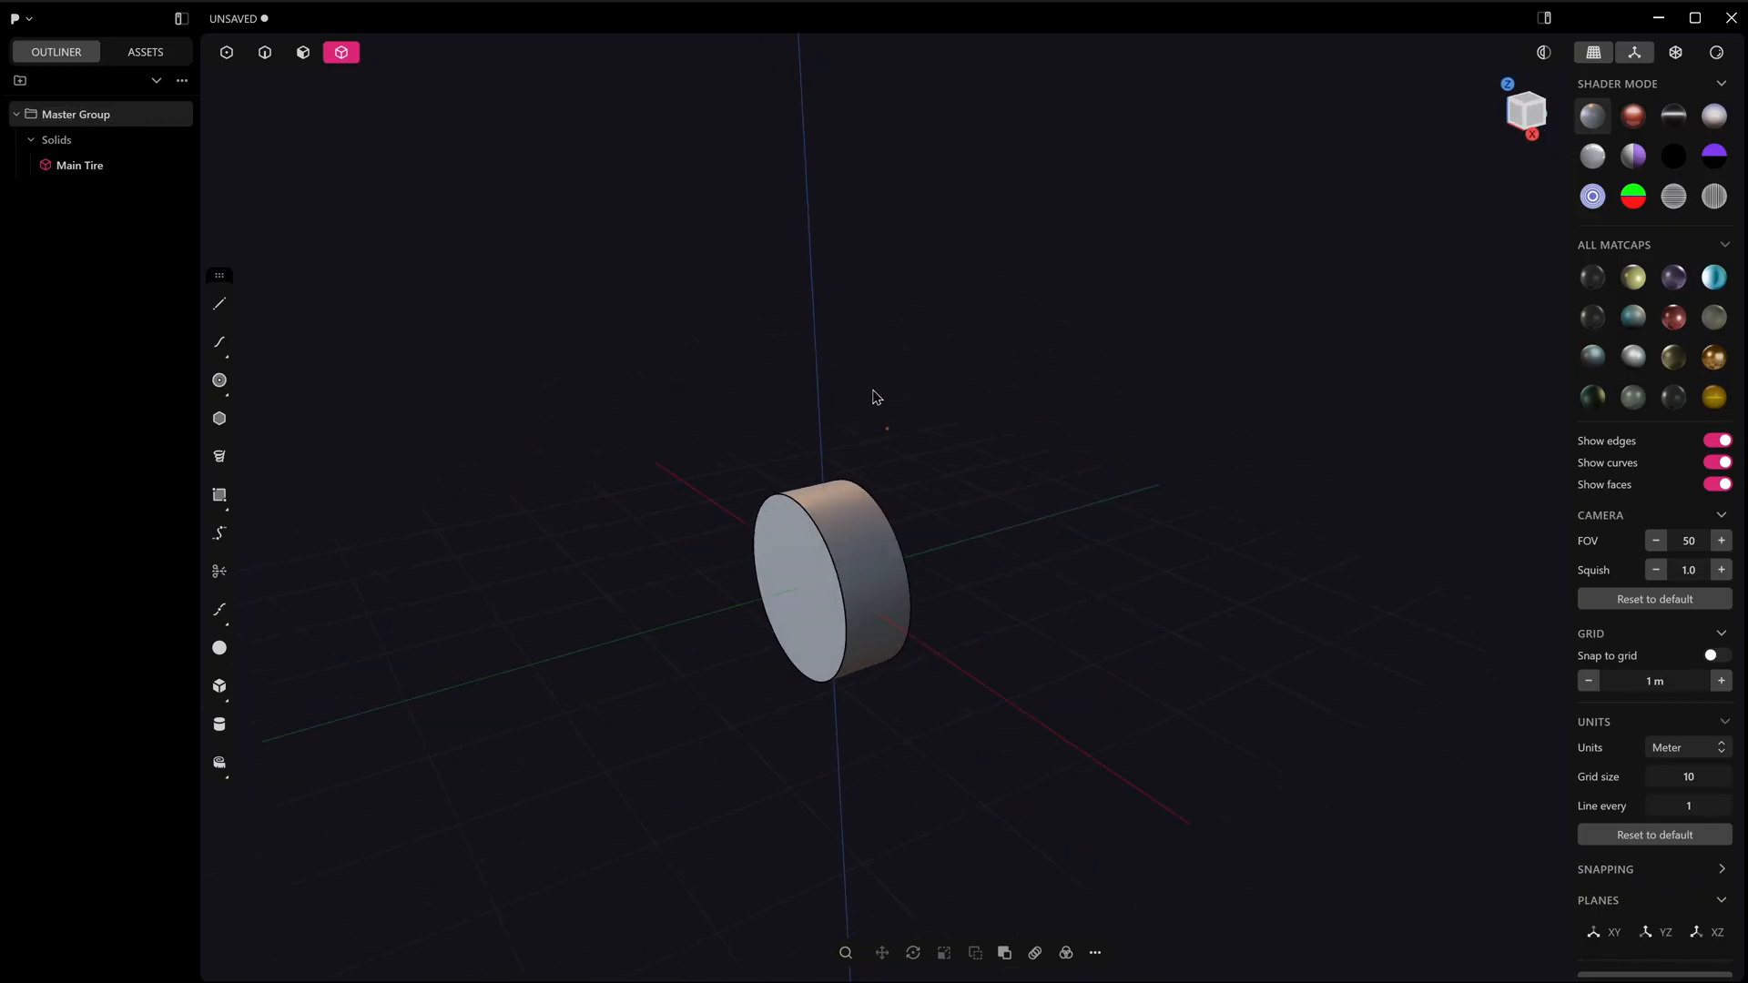
{"action": "mouse_move", "coordinate": [234, 210]}
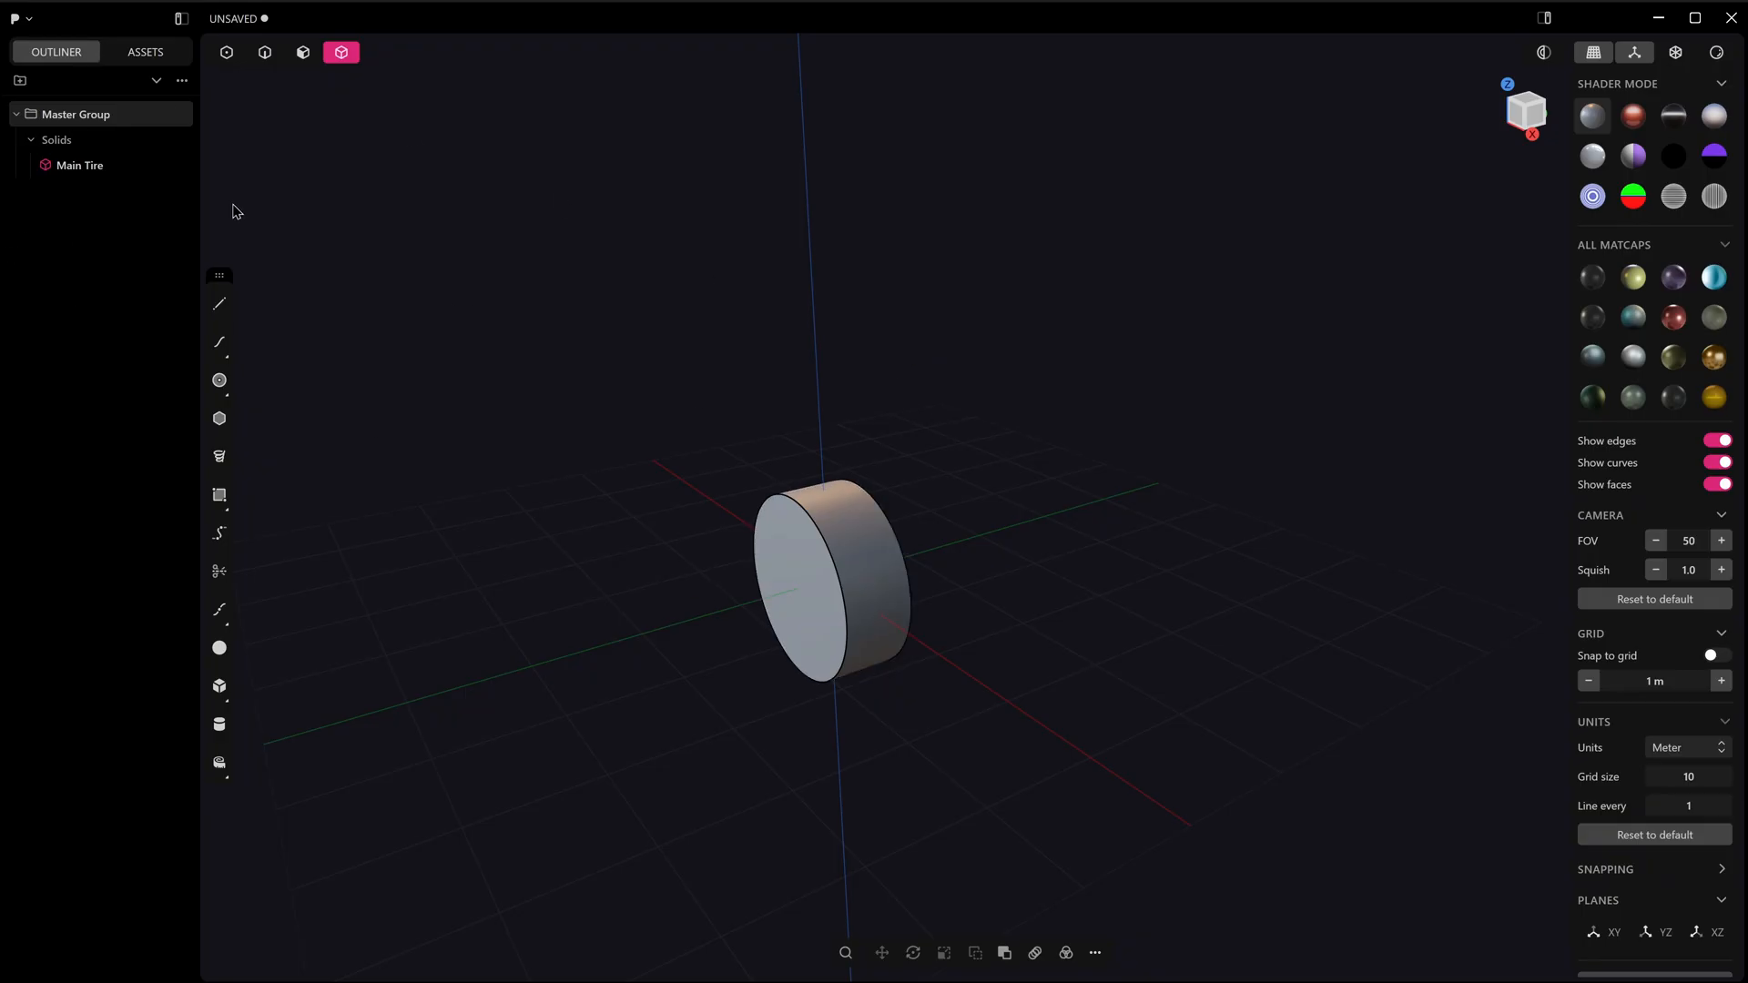
{"action": "mouse_move", "coordinate": [45, 114]}
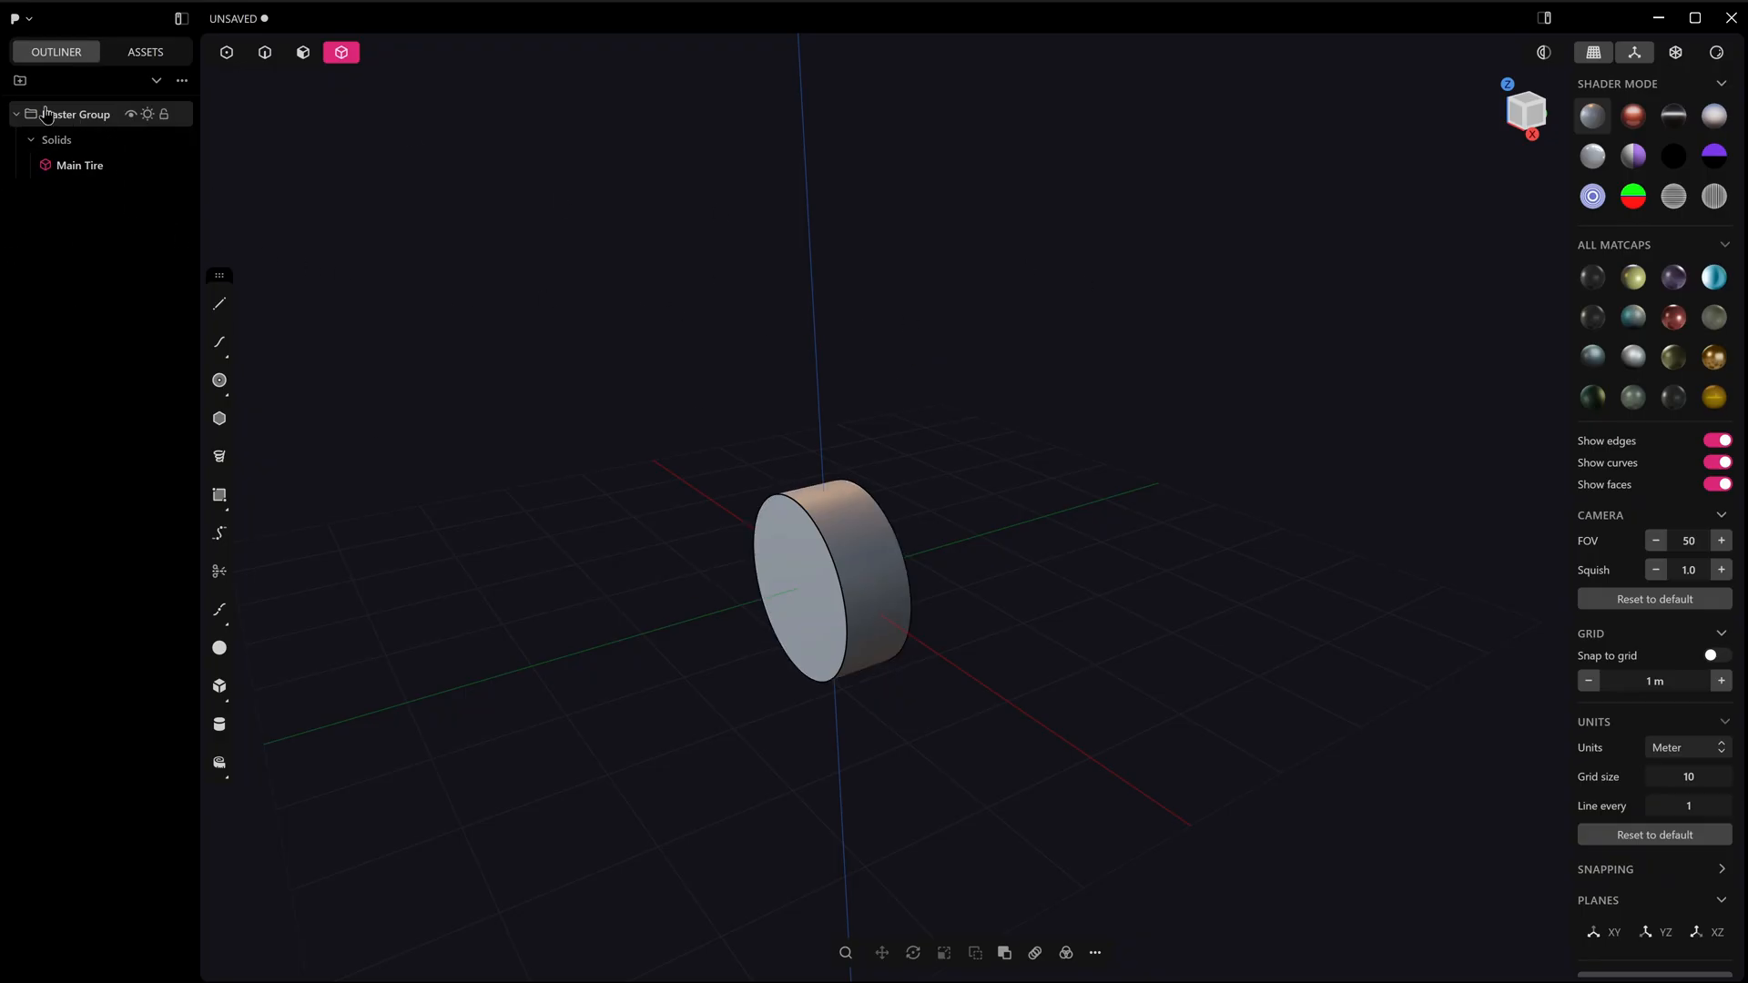
Step: Expand and collapse Master Group in the Outliner, leaving Main Tire tucked inside
{"action": "left_click", "coordinate": [16, 114]}
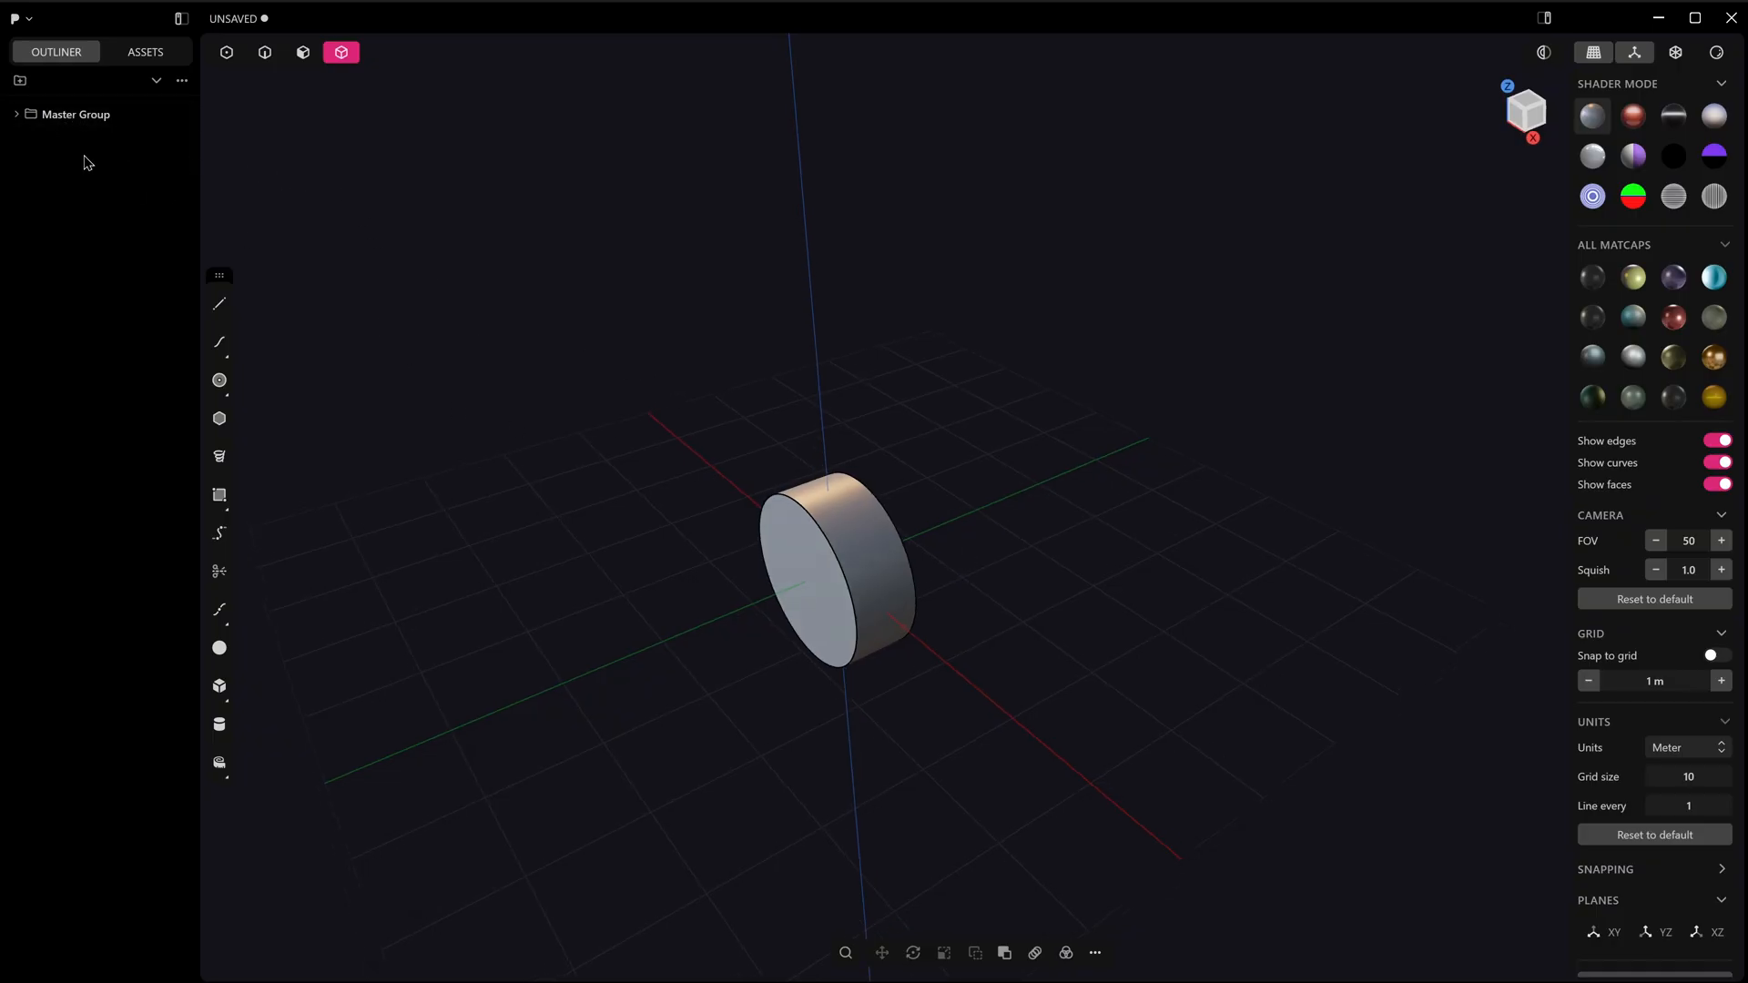
{"action": "left_click", "coordinate": [16, 114]}
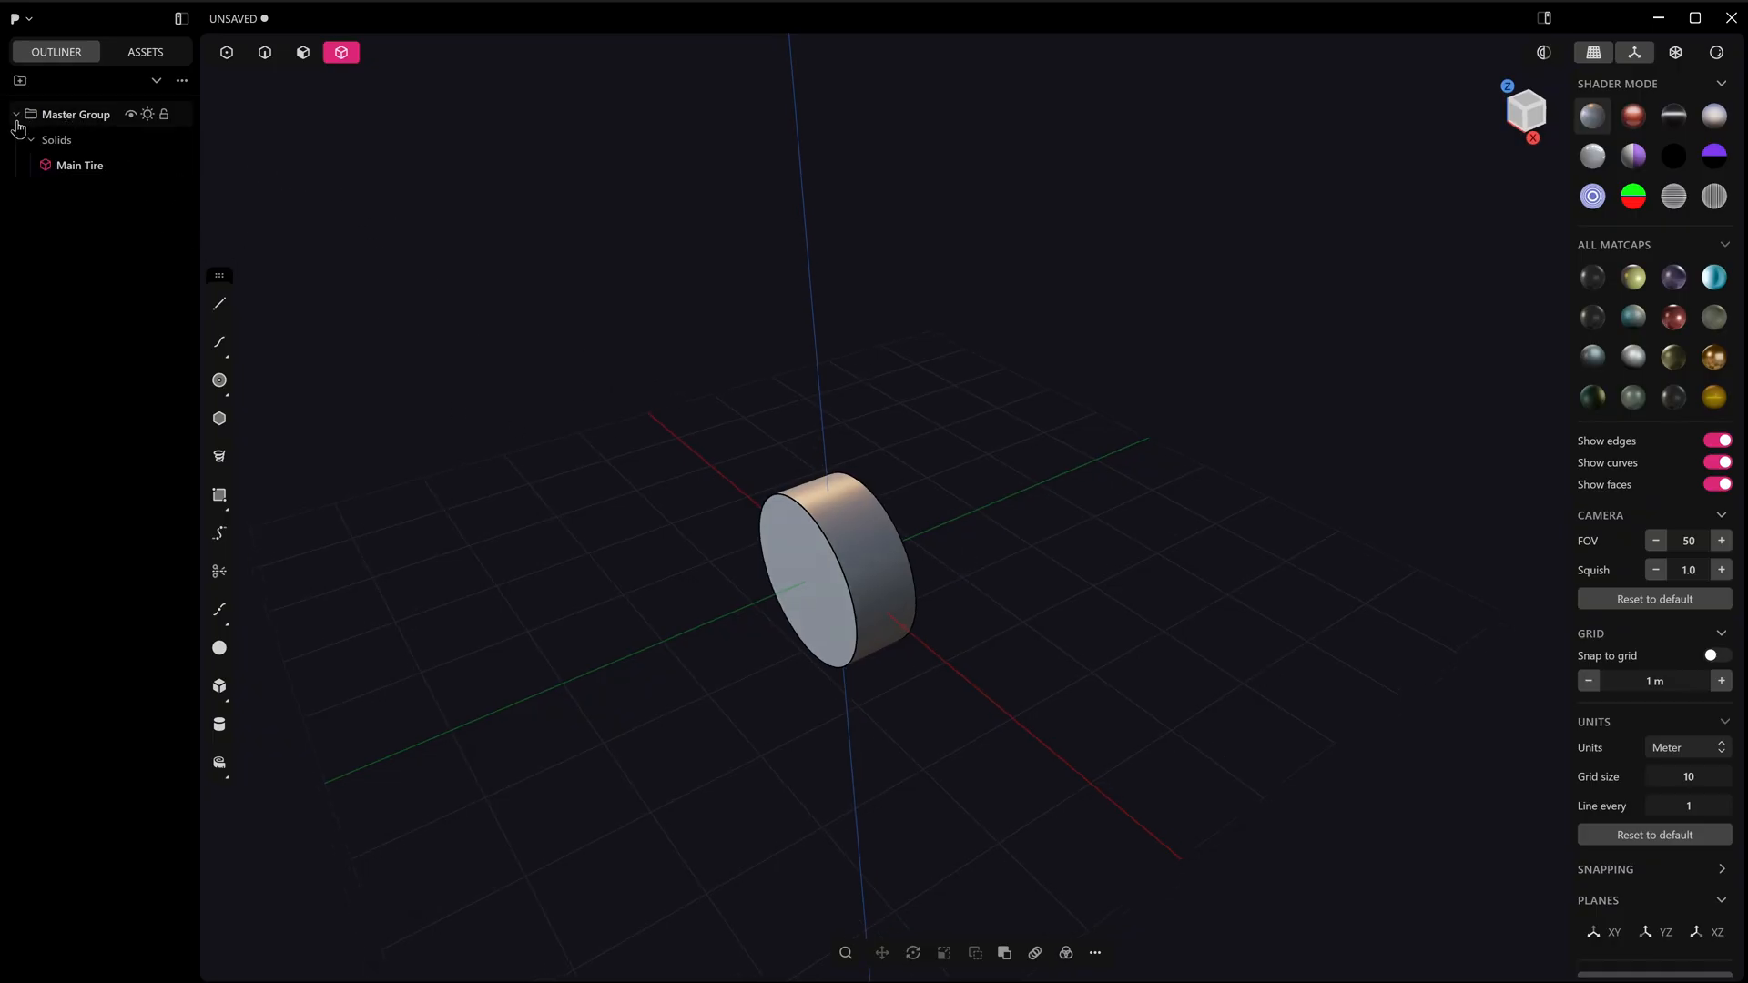
{"action": "left_click", "coordinate": [15, 114]}
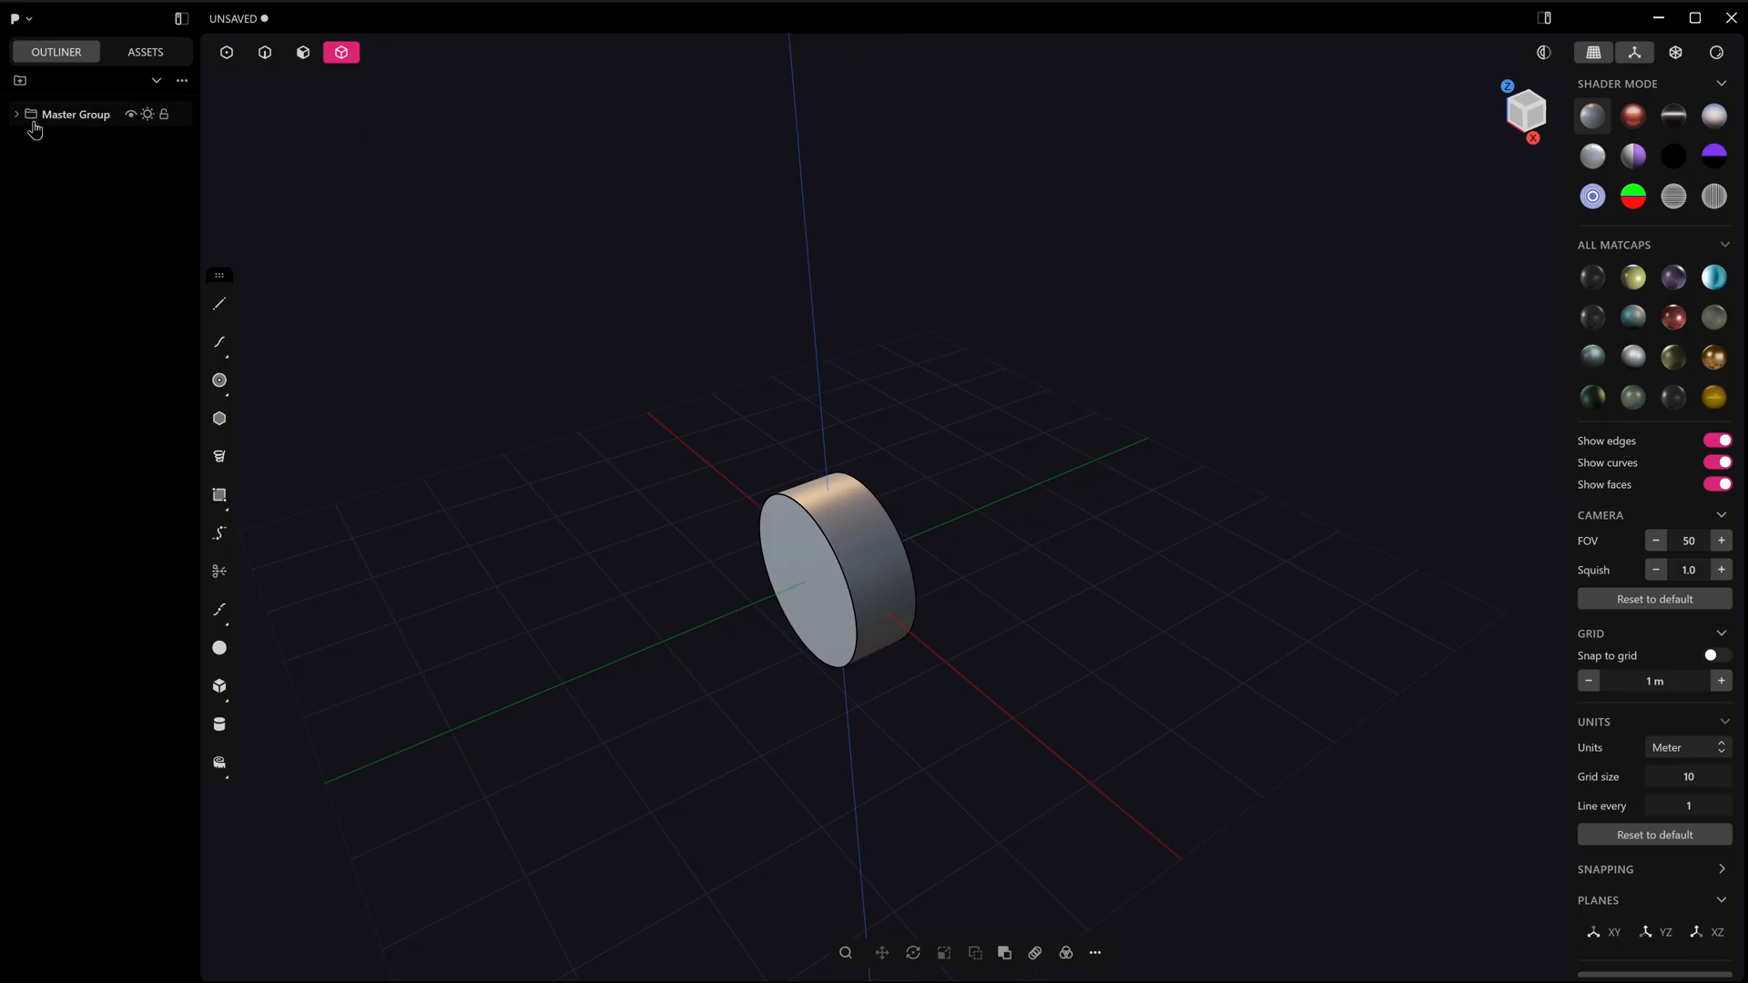
{"action": "mouse_move", "coordinate": [716, 432]}
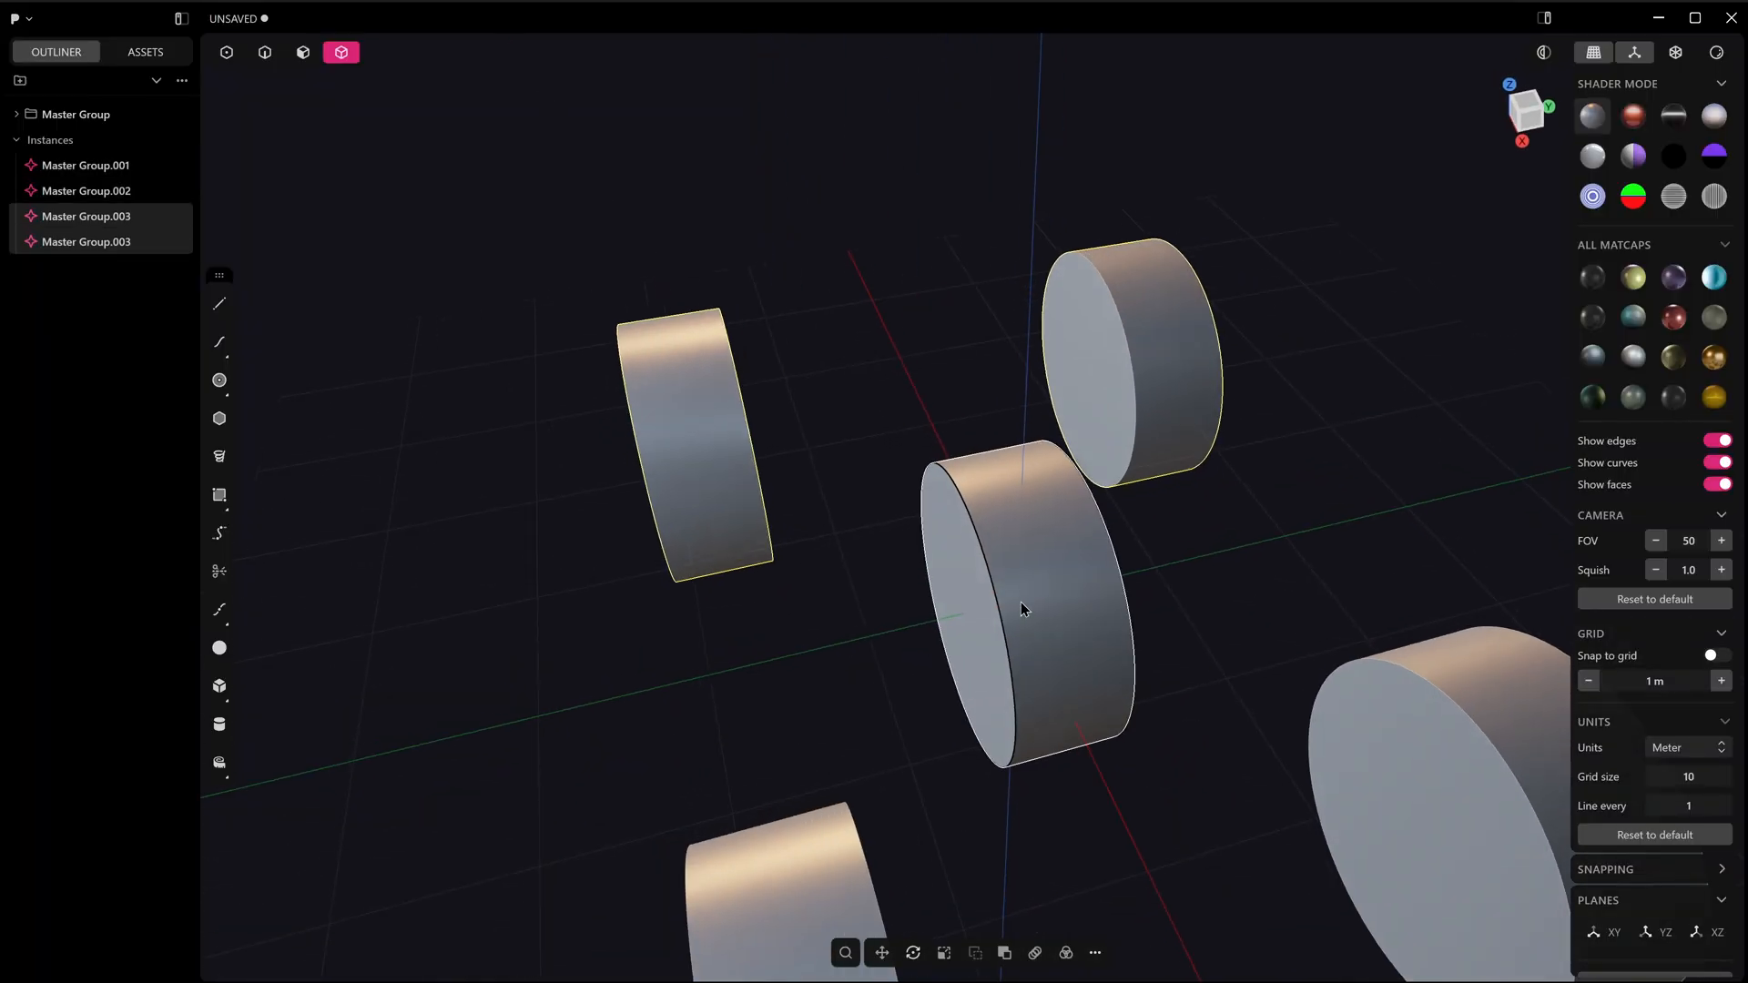
Step: Begin editing the Main Tire cylinder inside Master Group
{"action": "left_click", "coordinate": [264, 53]}
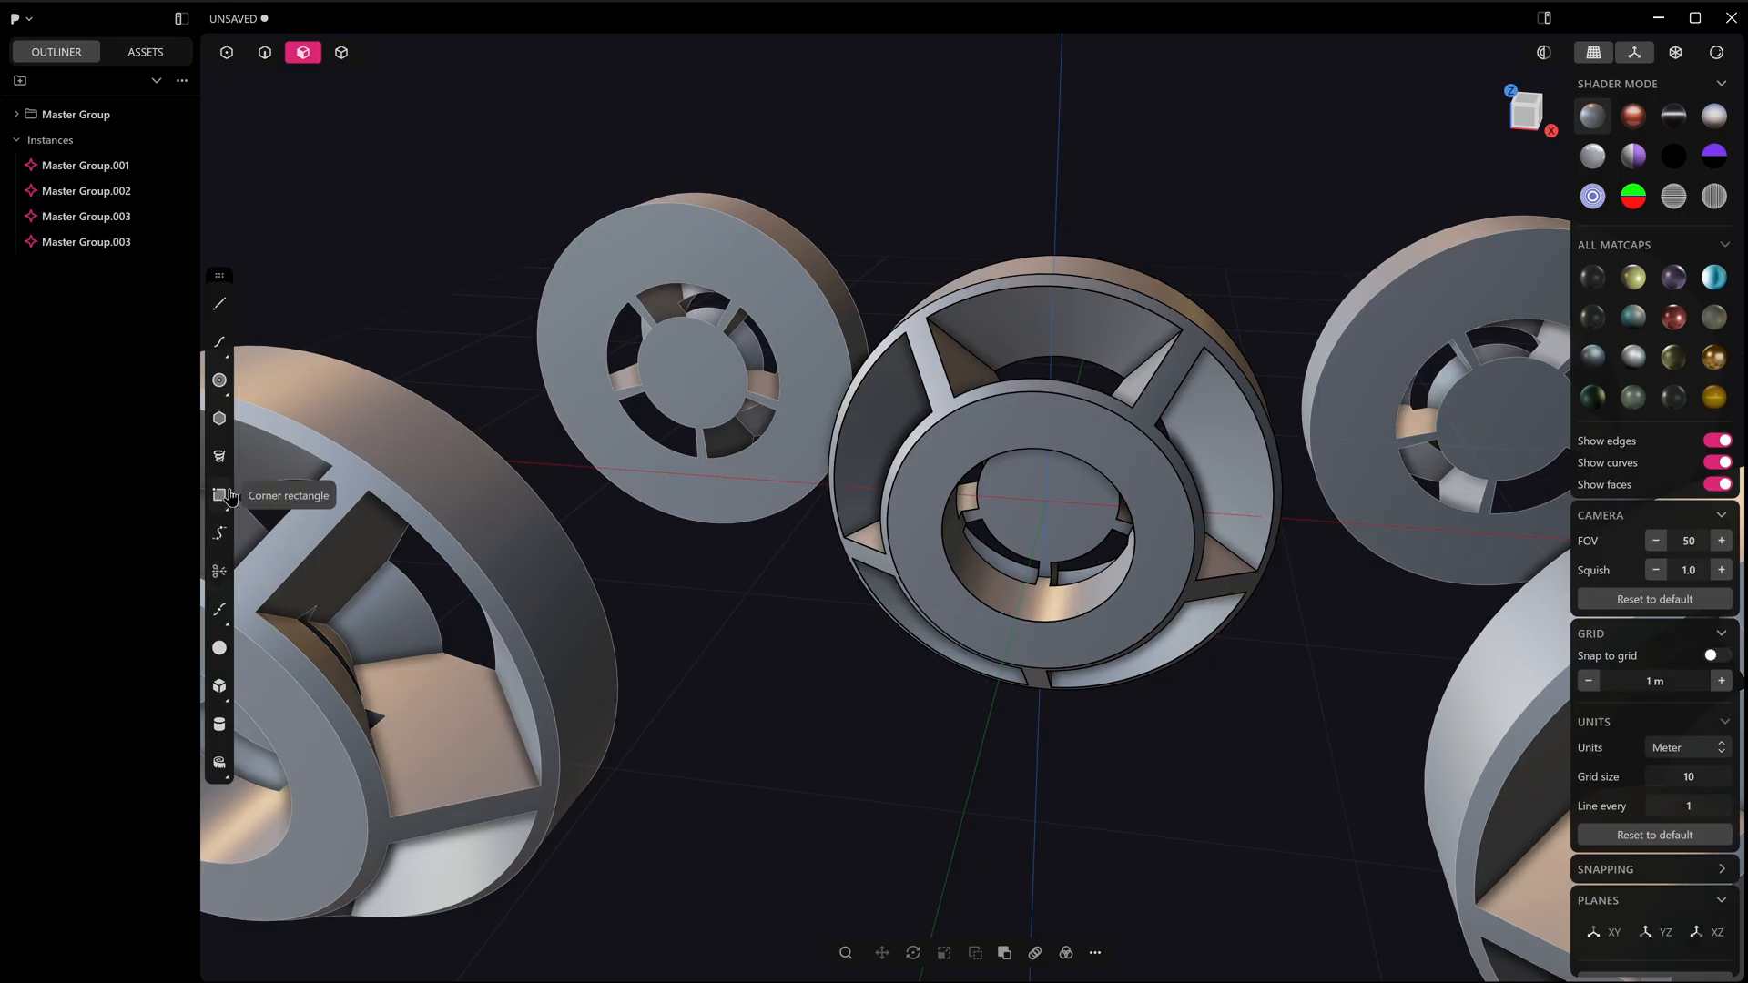
Step: Draw and extrude a pentagon on the hub, then radially array it 8 times
{"action": "left_click", "coordinate": [219, 418]}
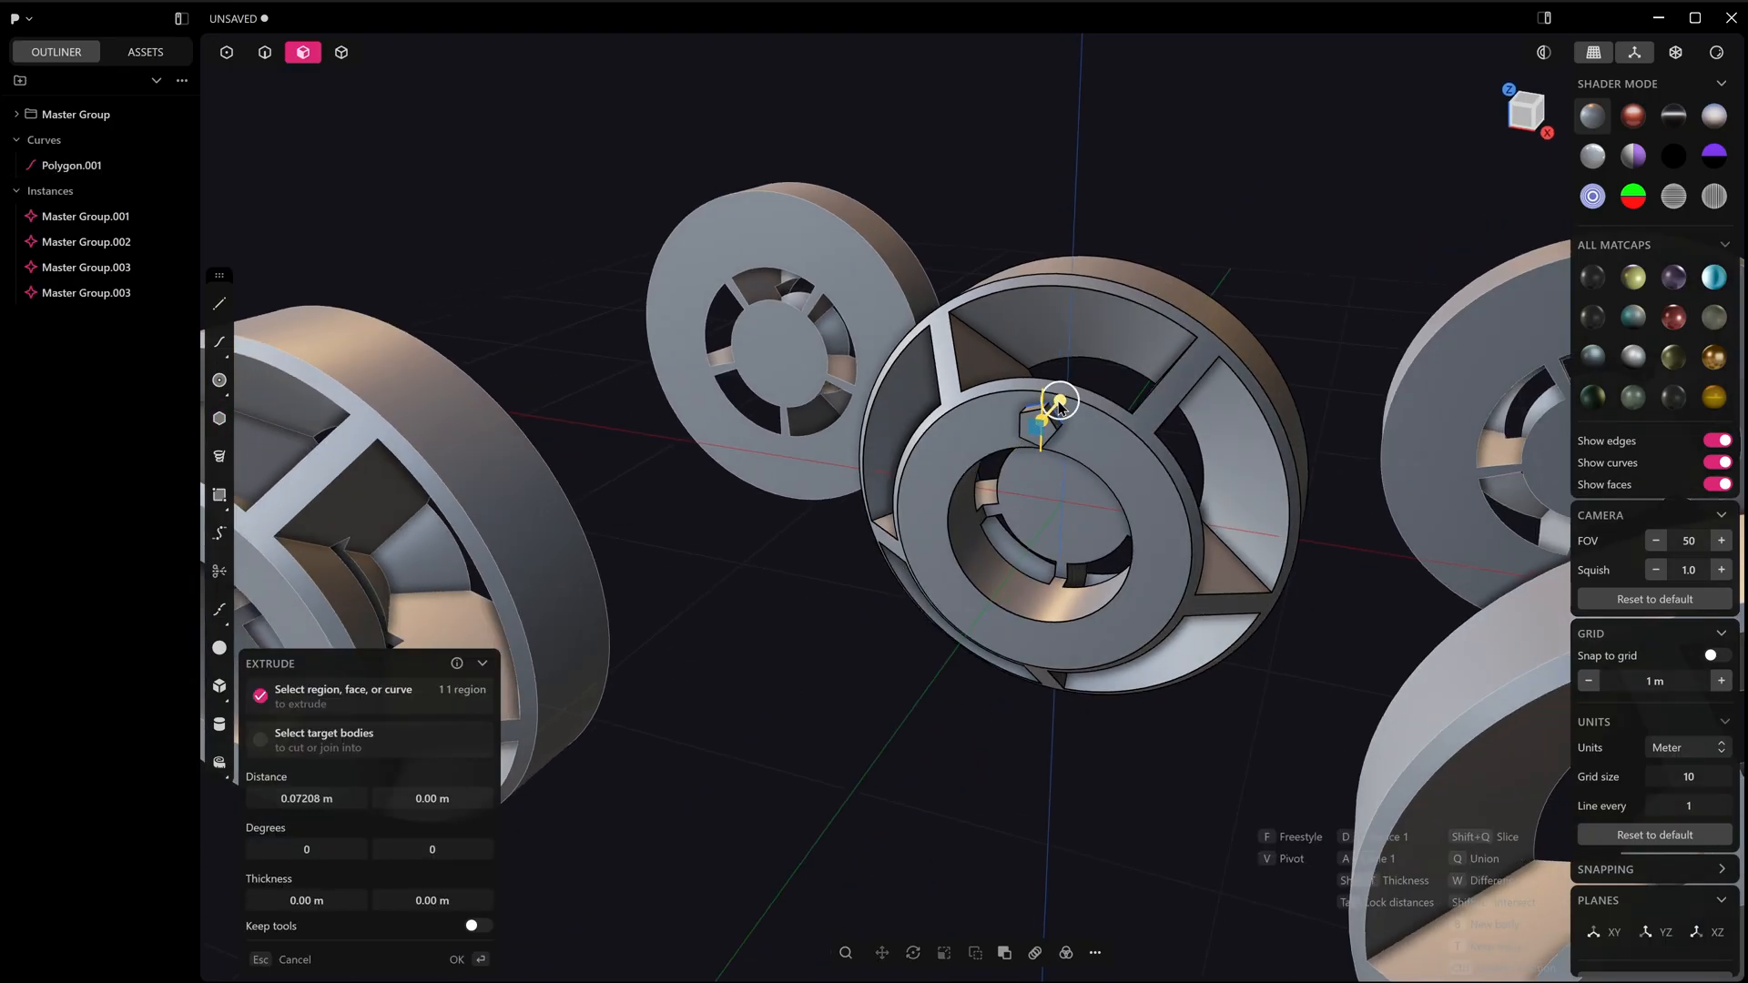
{"action": "left_click", "coordinate": [457, 958]}
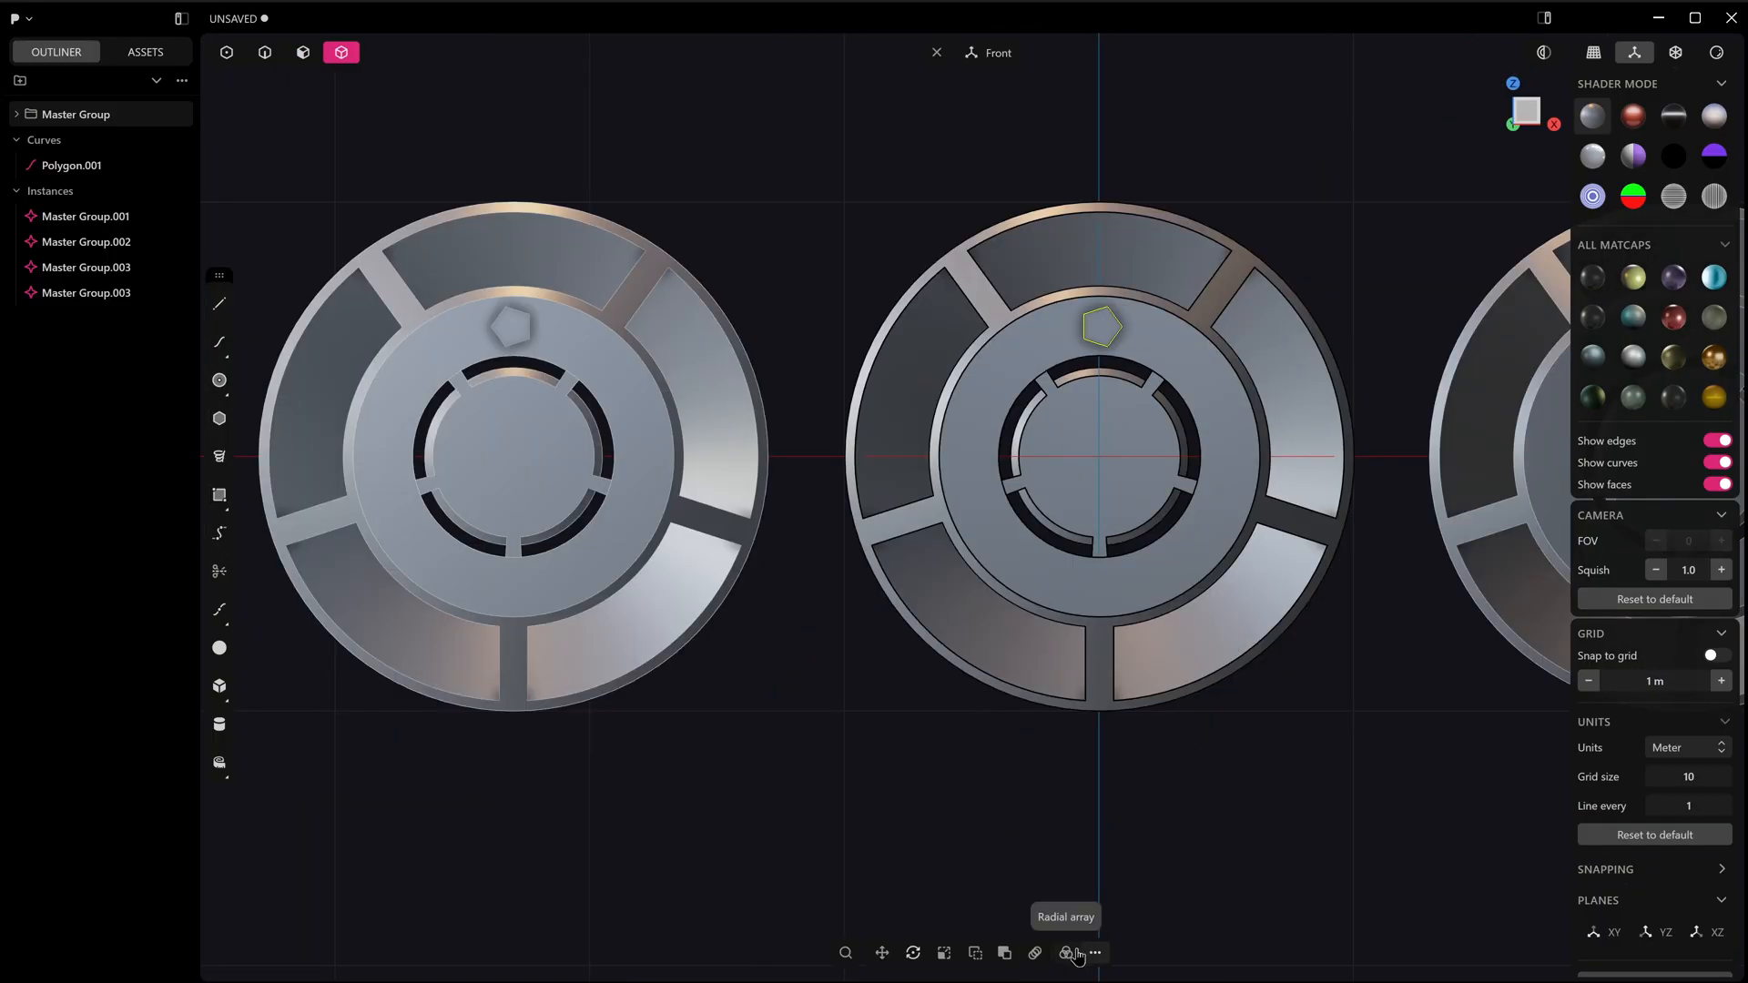
{"action": "left_click", "coordinate": [1064, 953]}
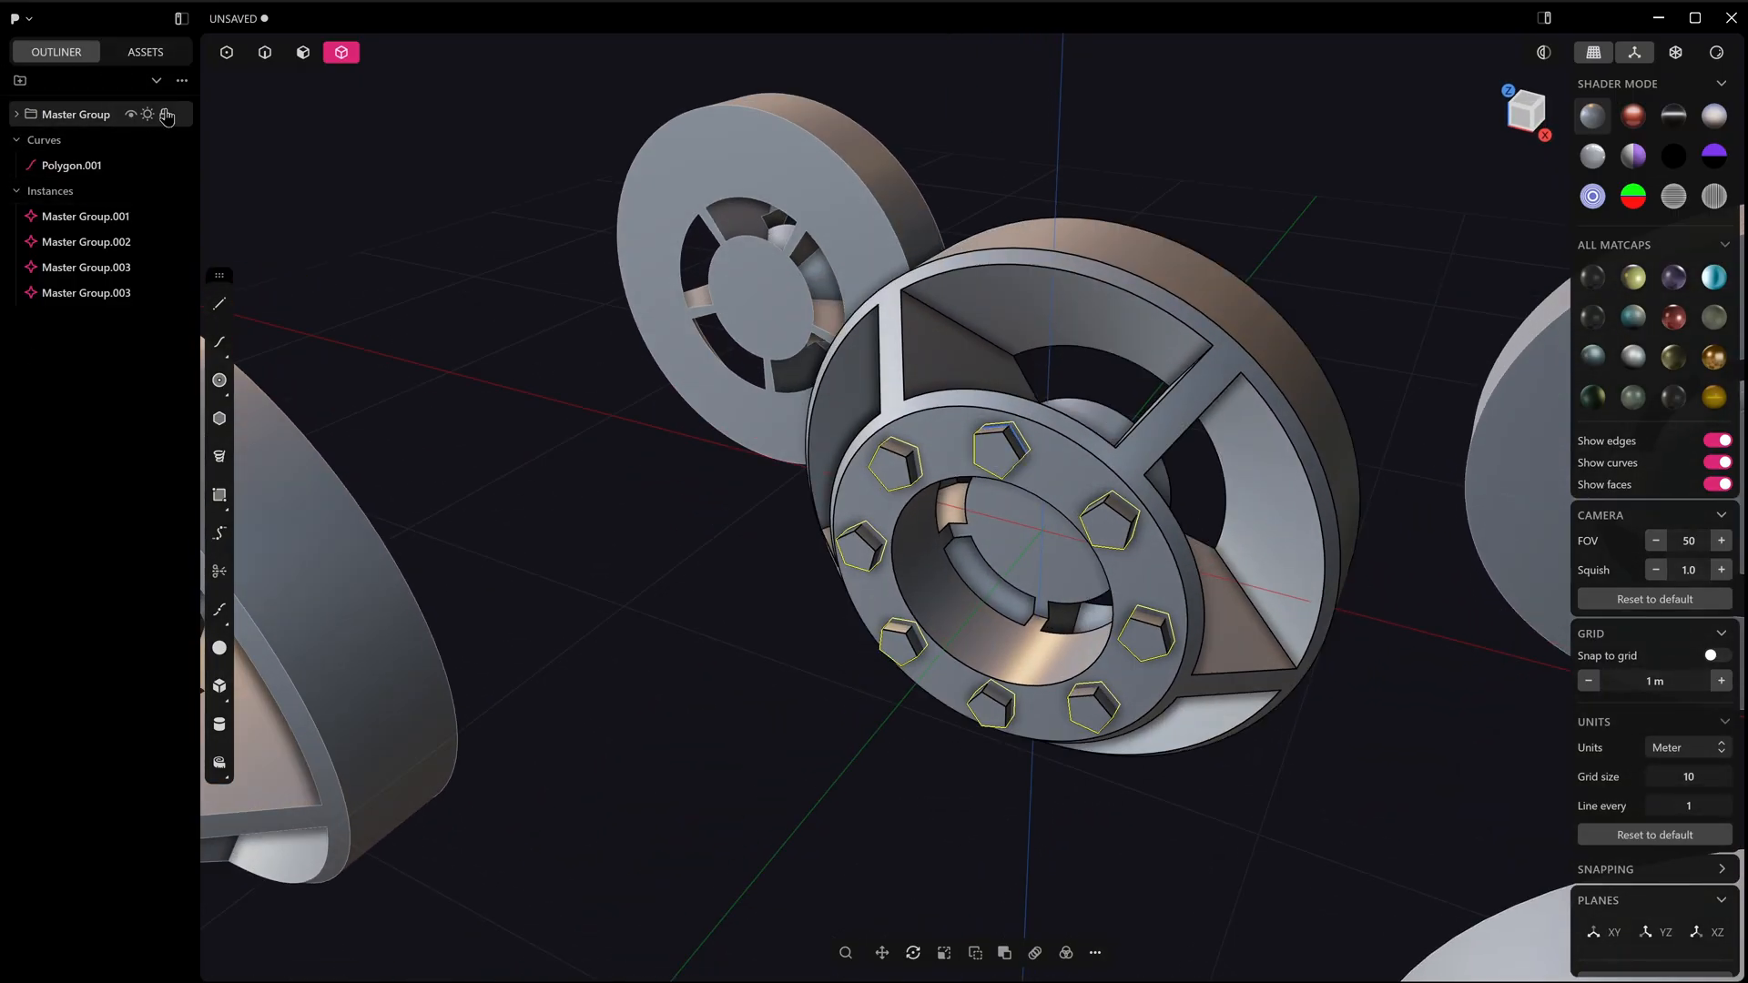
Step: Subtract the pentagon solids from Main Tire to cut eight hub pockets
{"action": "left_click", "coordinate": [16, 114]}
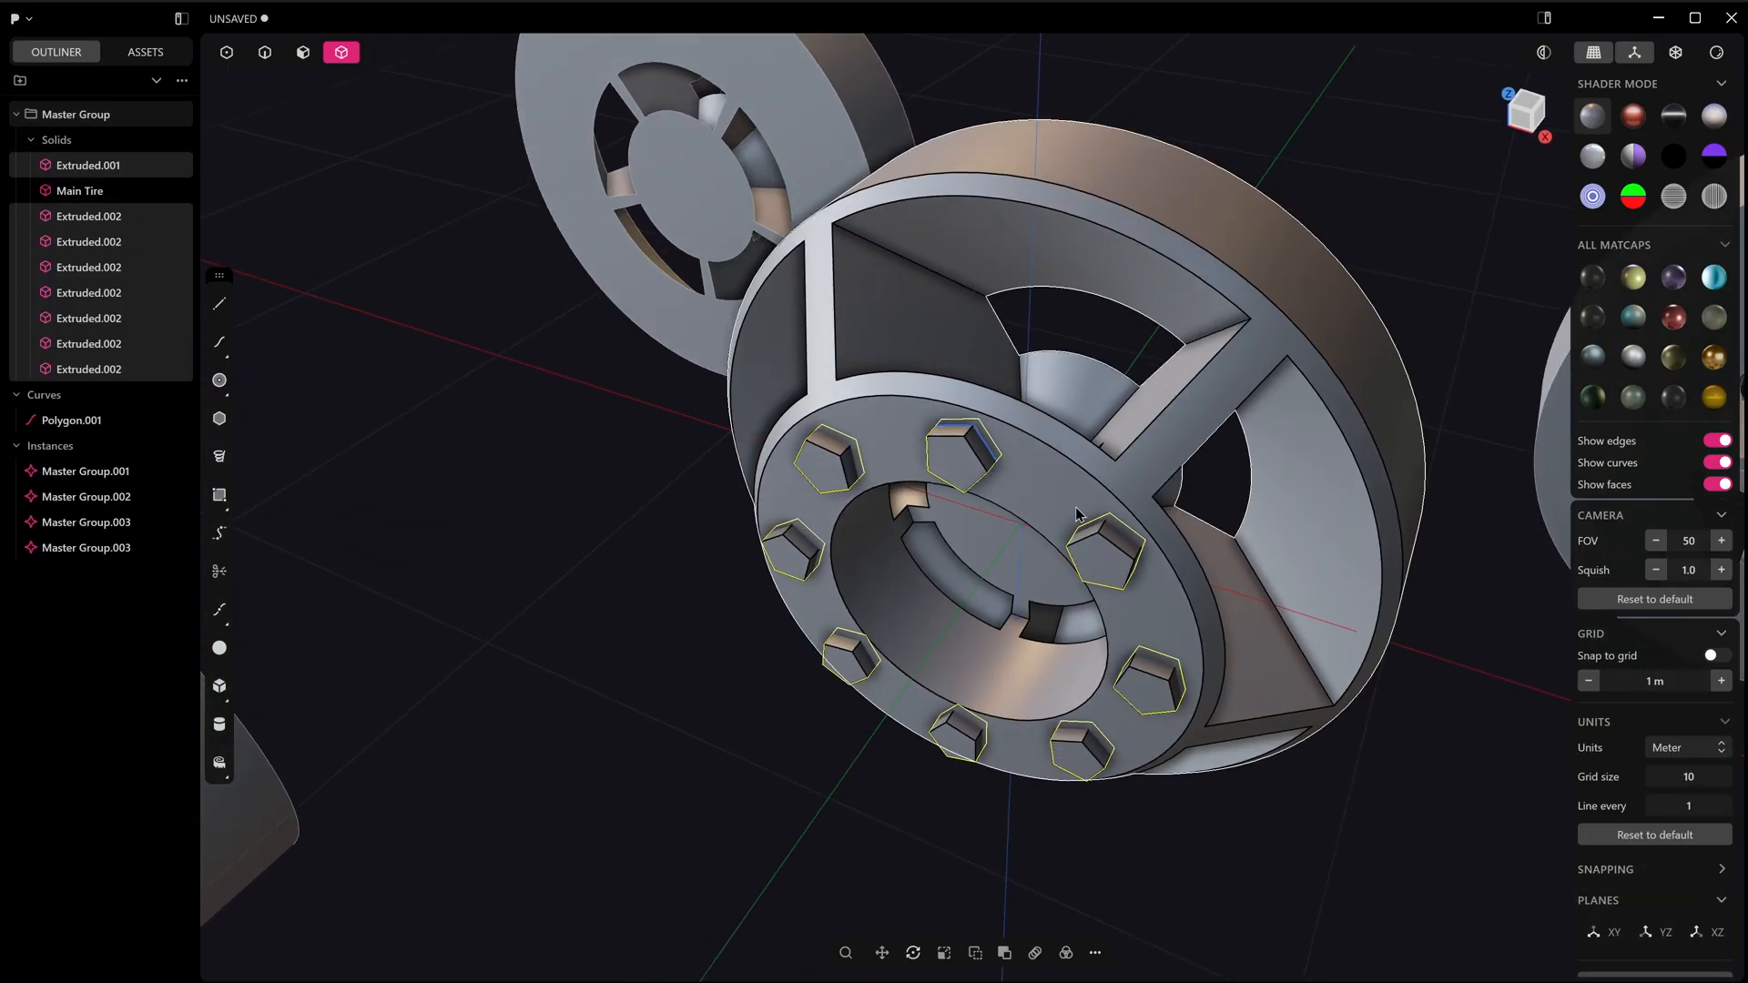
{"action": "left_click", "coordinate": [1107, 550]}
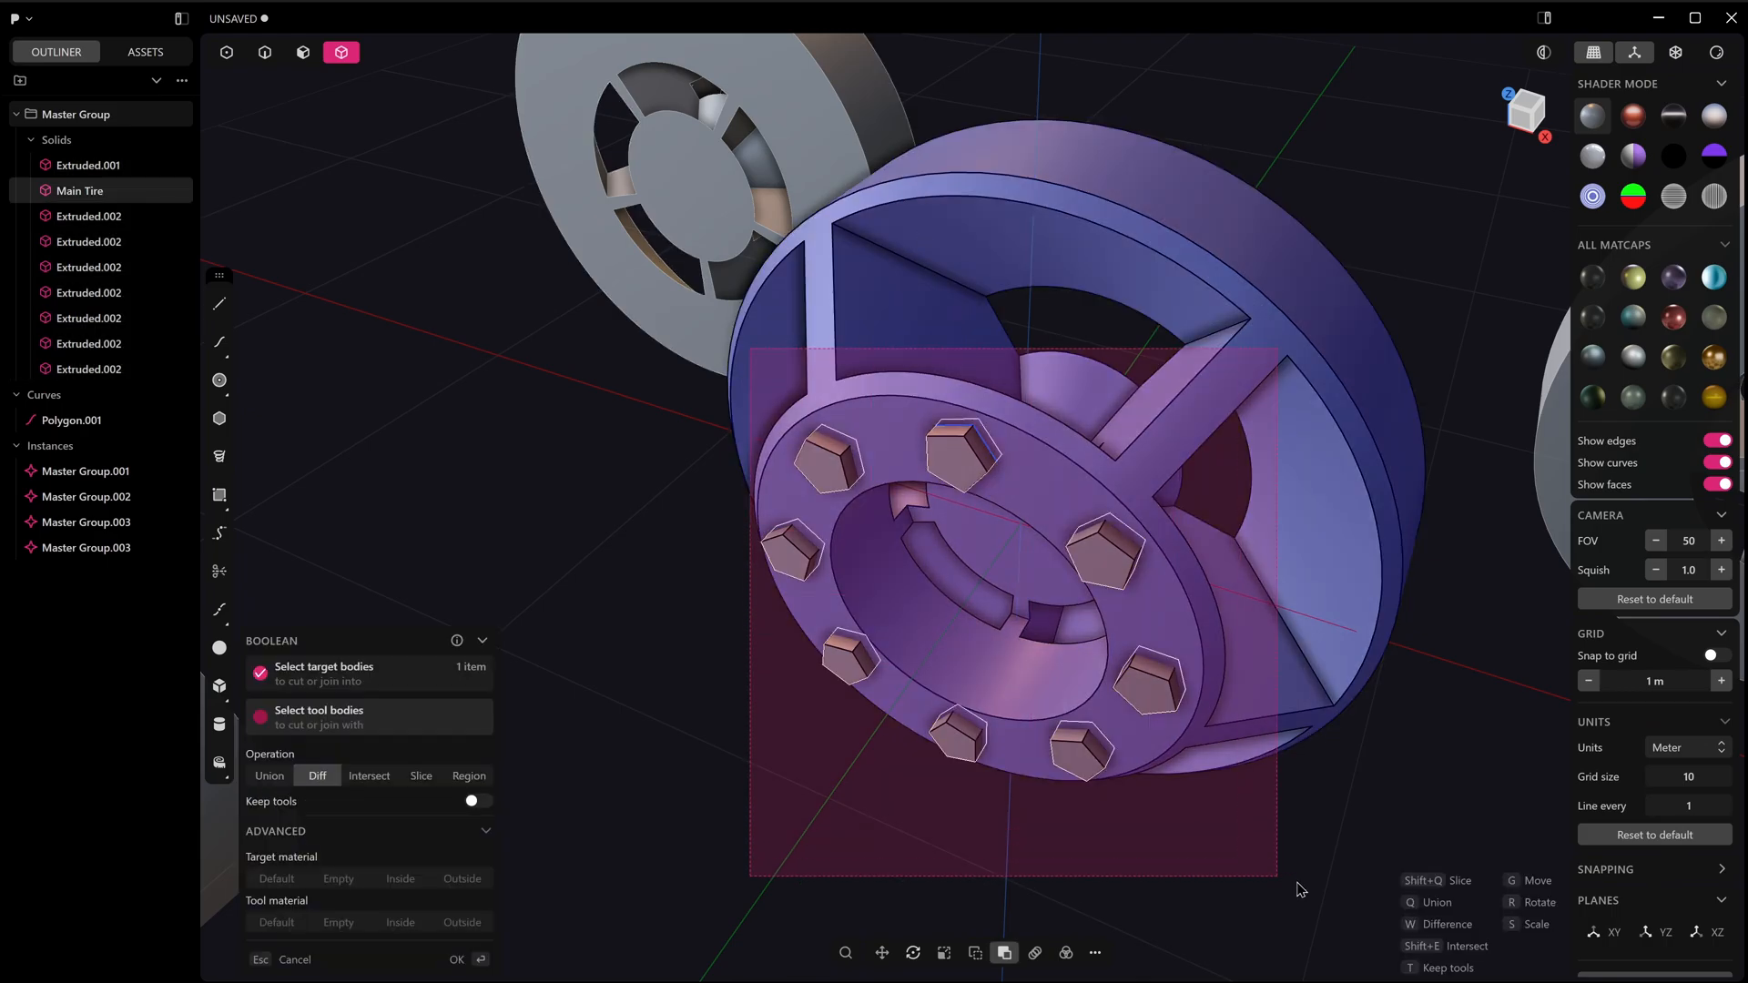
{"action": "left_click", "coordinate": [456, 959]}
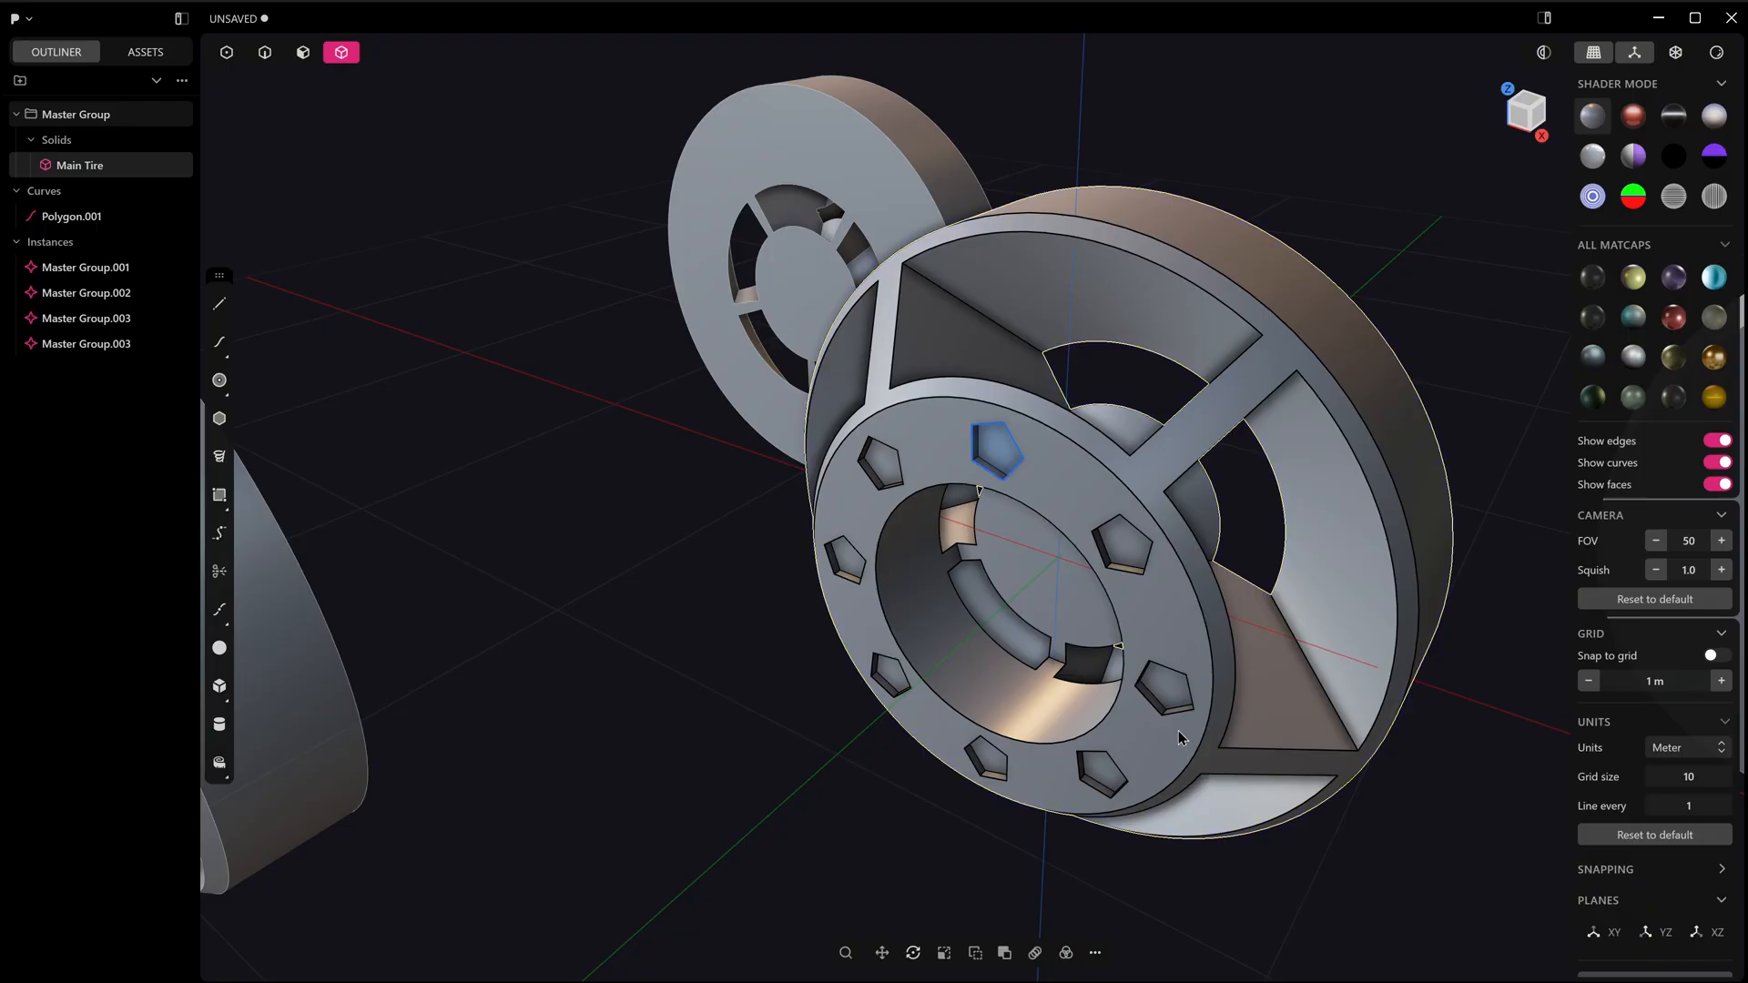
Step: Extrude a pentagon detail and radially array it 8 times around the hub centre
{"action": "scroll", "scroll_direction": "up", "scroll_amount": 3}
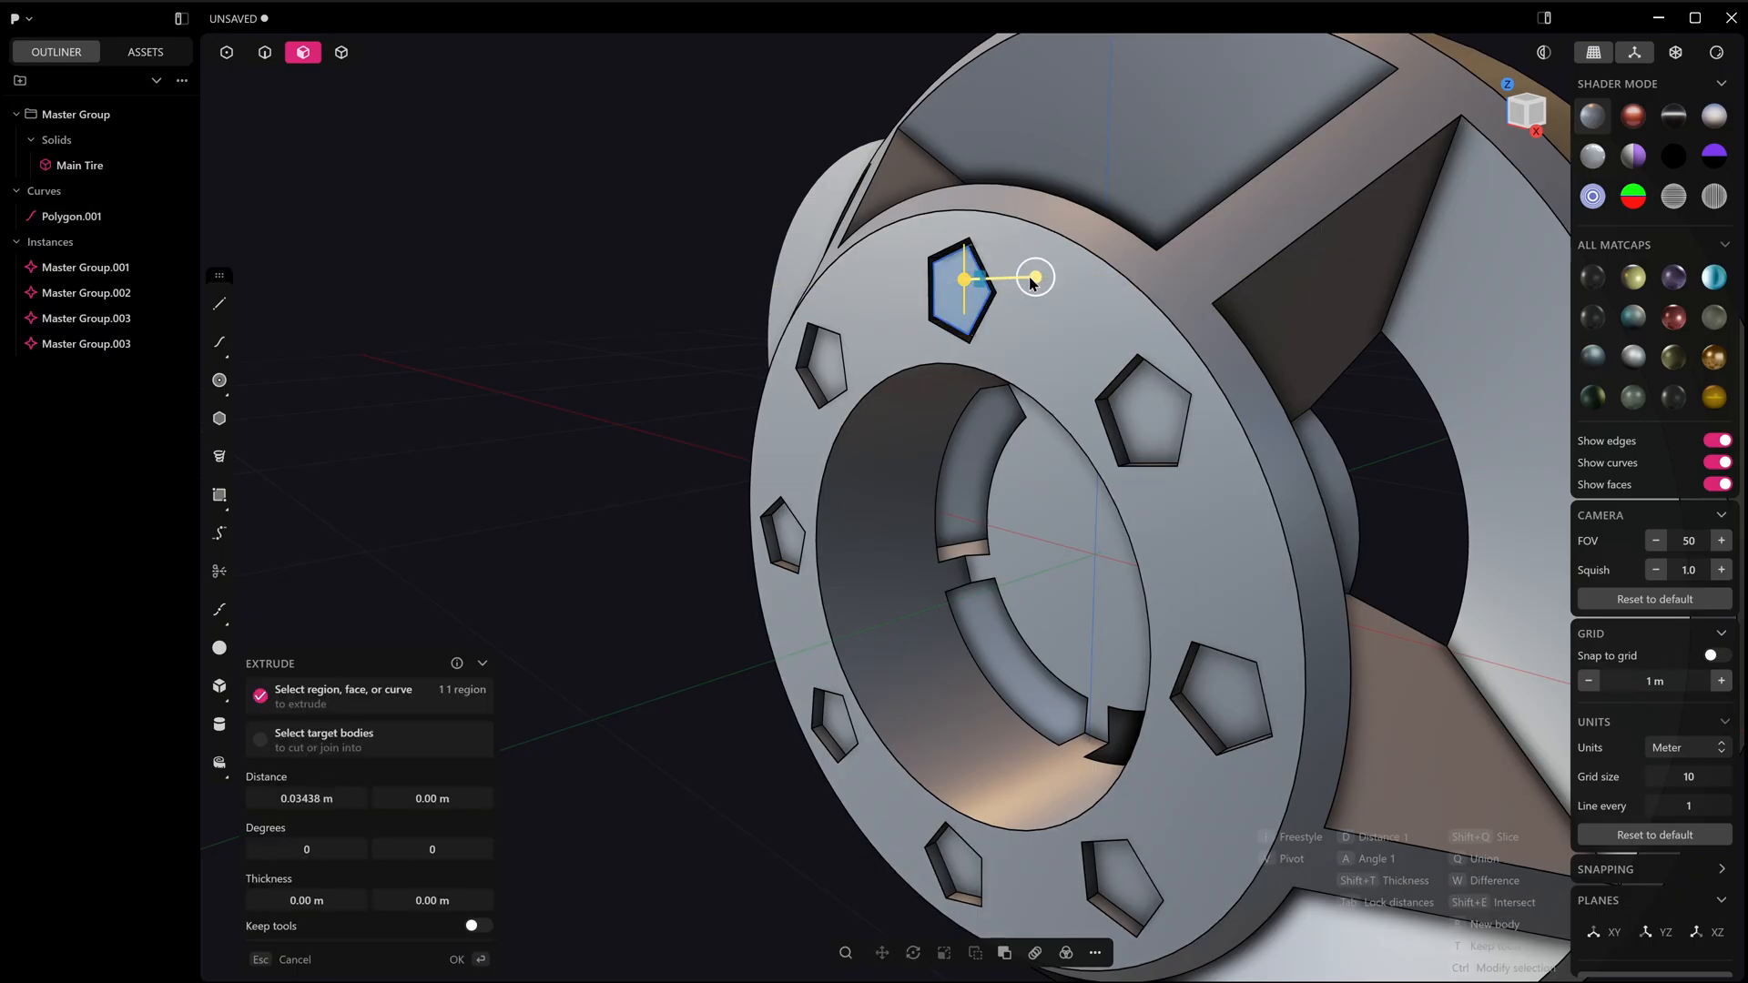
{"action": "left_click", "coordinate": [1064, 953]}
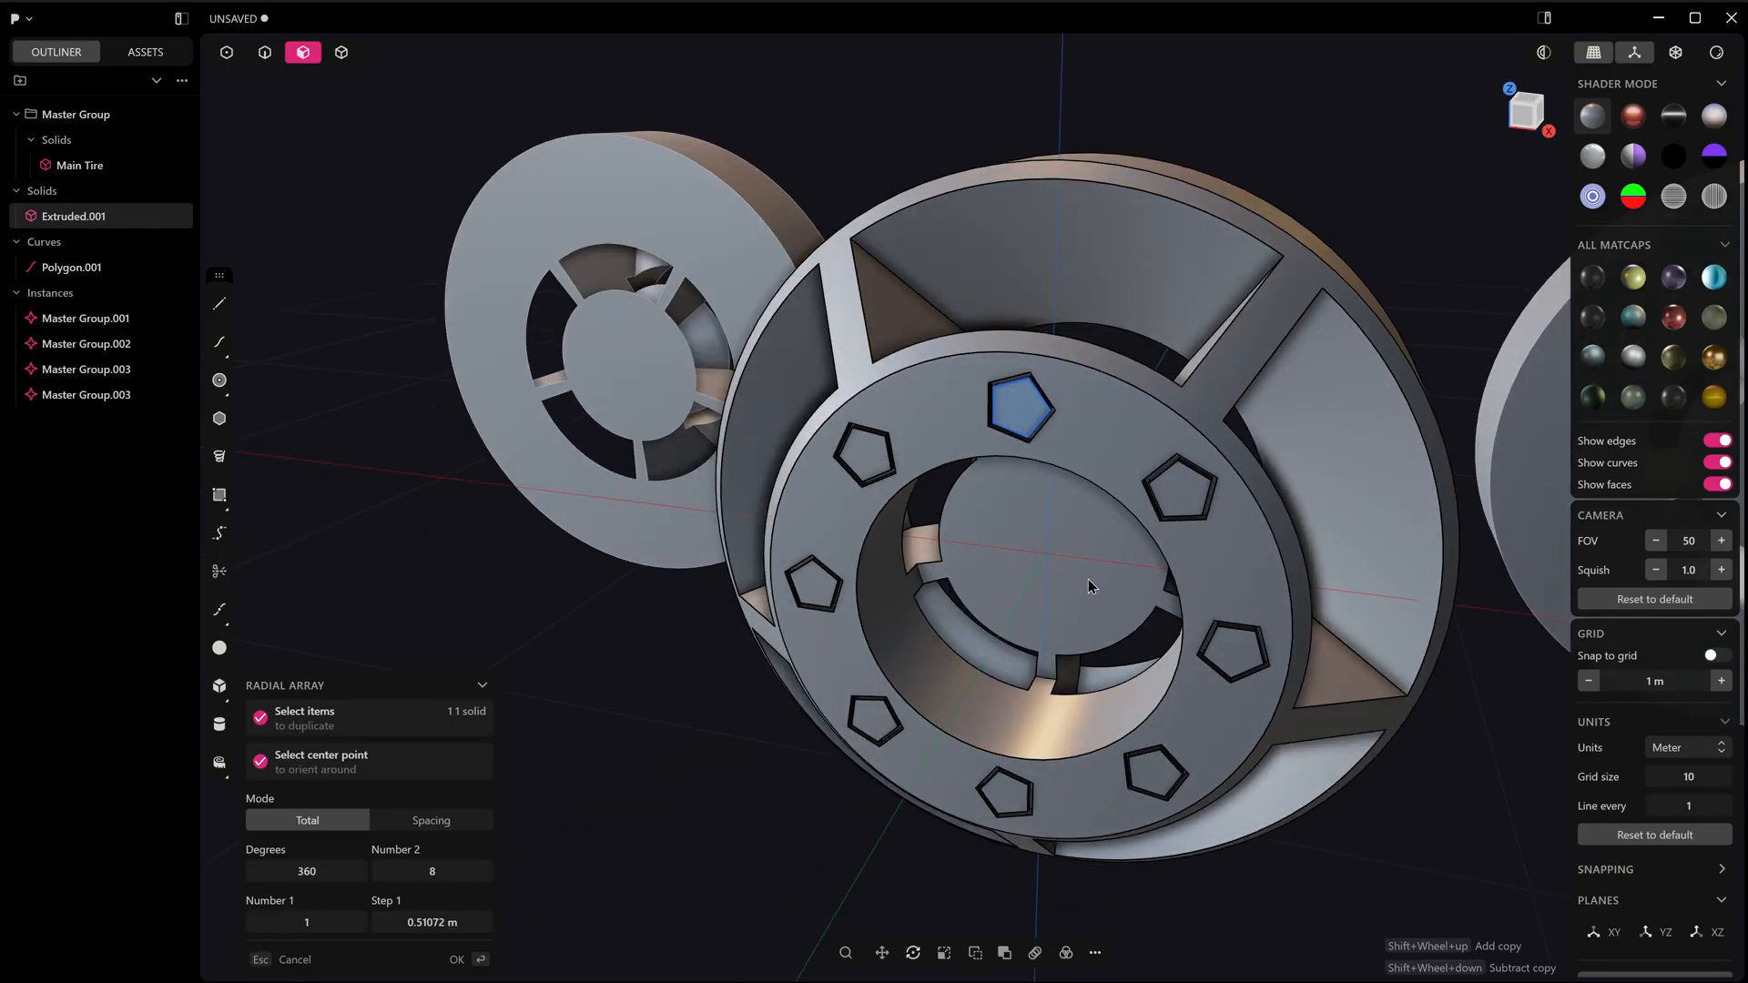
{"action": "left_click", "coordinate": [457, 958]}
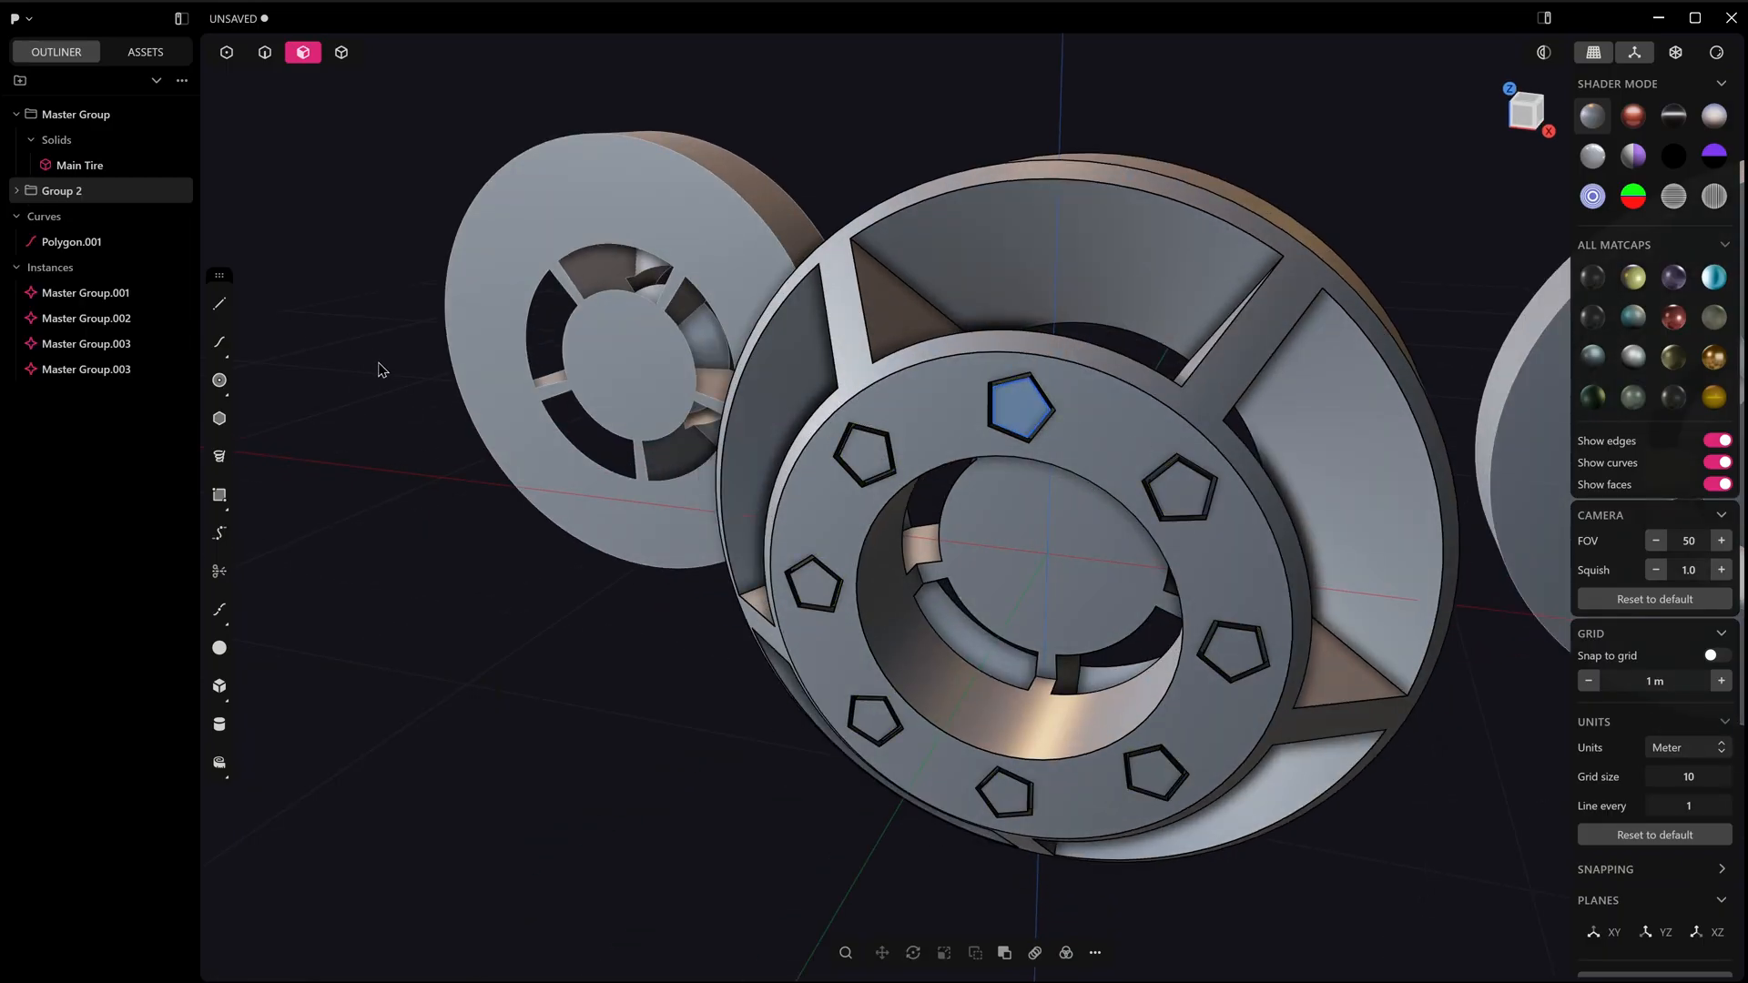
Step: Rename Group 2 to Hex Detail and delete the leftover pentagon curve
{"action": "left_click", "coordinate": [63, 191]}
{"action": "type", "text": "Hex"}
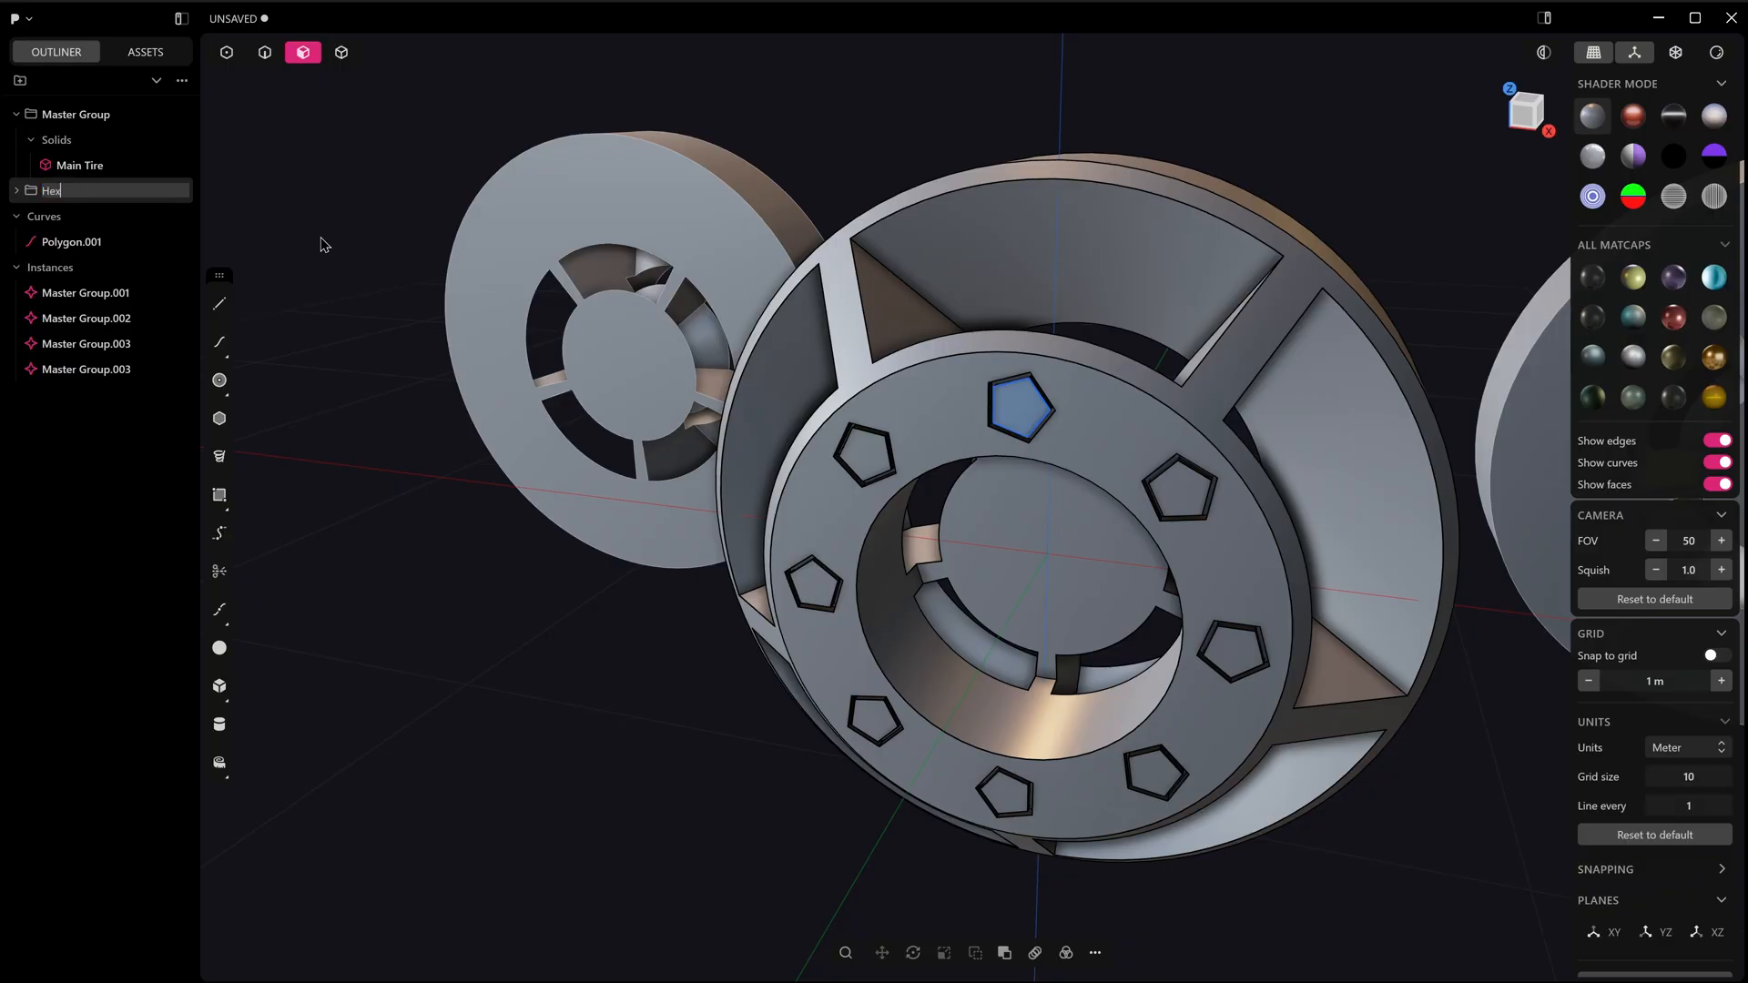
{"action": "type", "text": "Detail"}
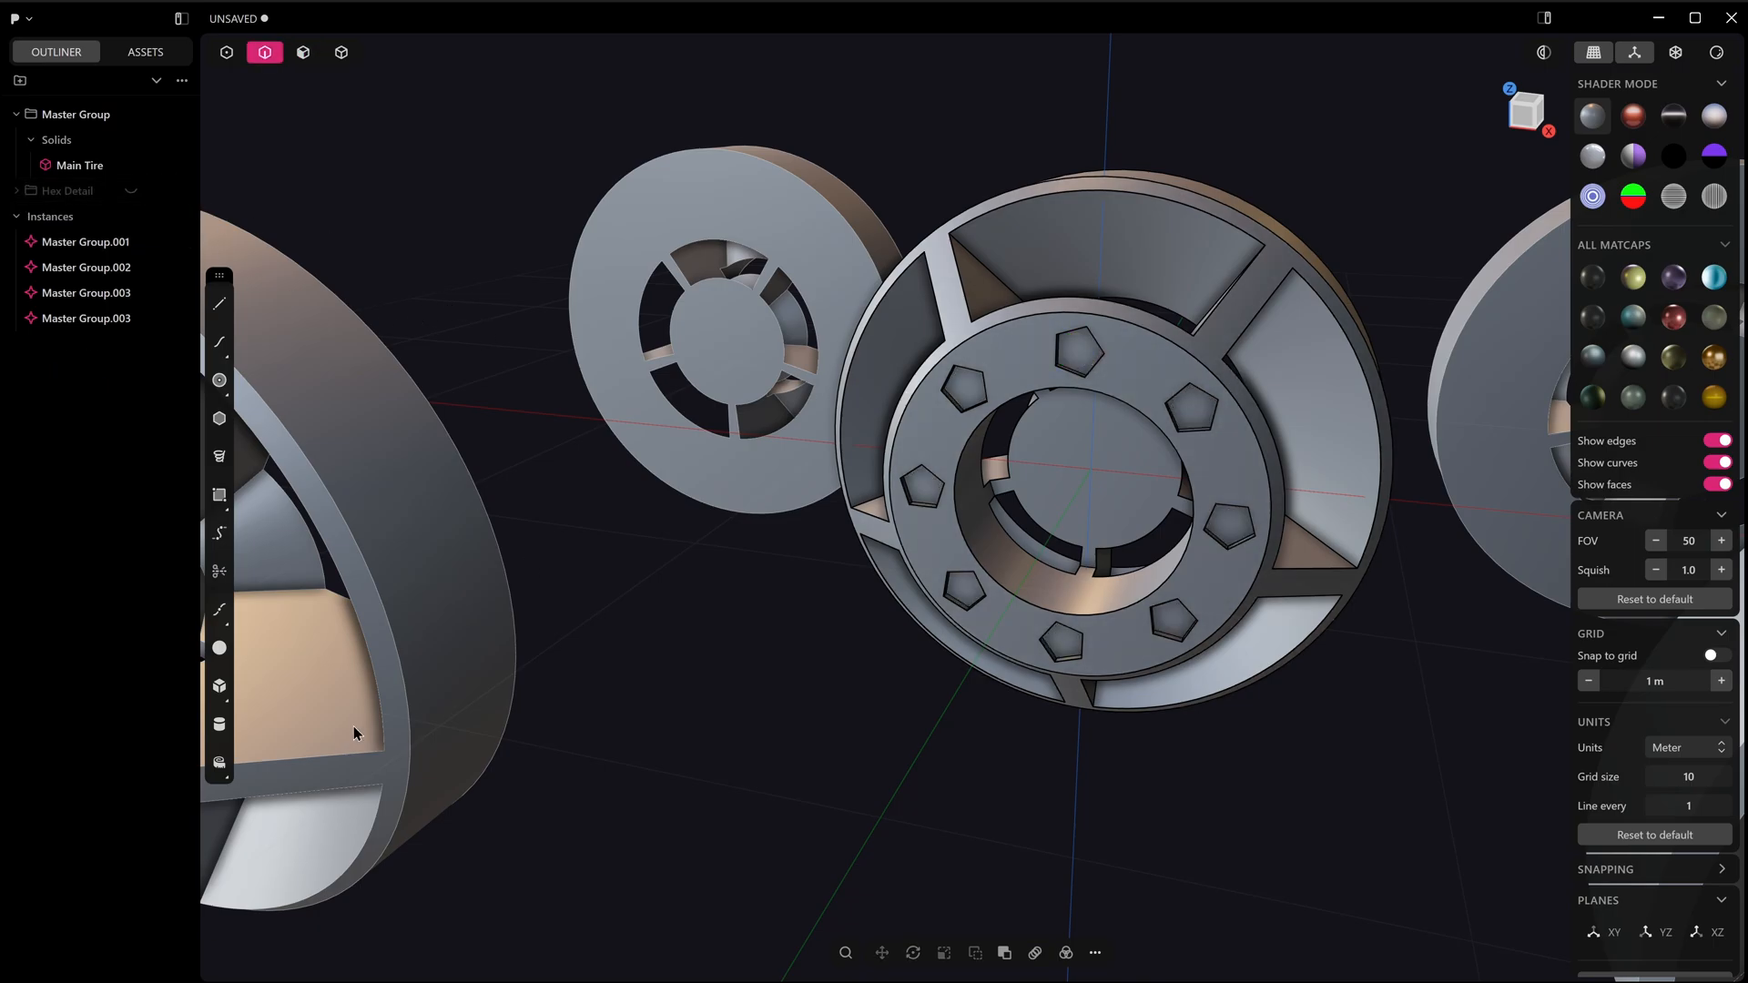
Step: Draw and extrude a circle on a pentagon detail, then radially array it 8 times
{"action": "left_click", "coordinate": [219, 380]}
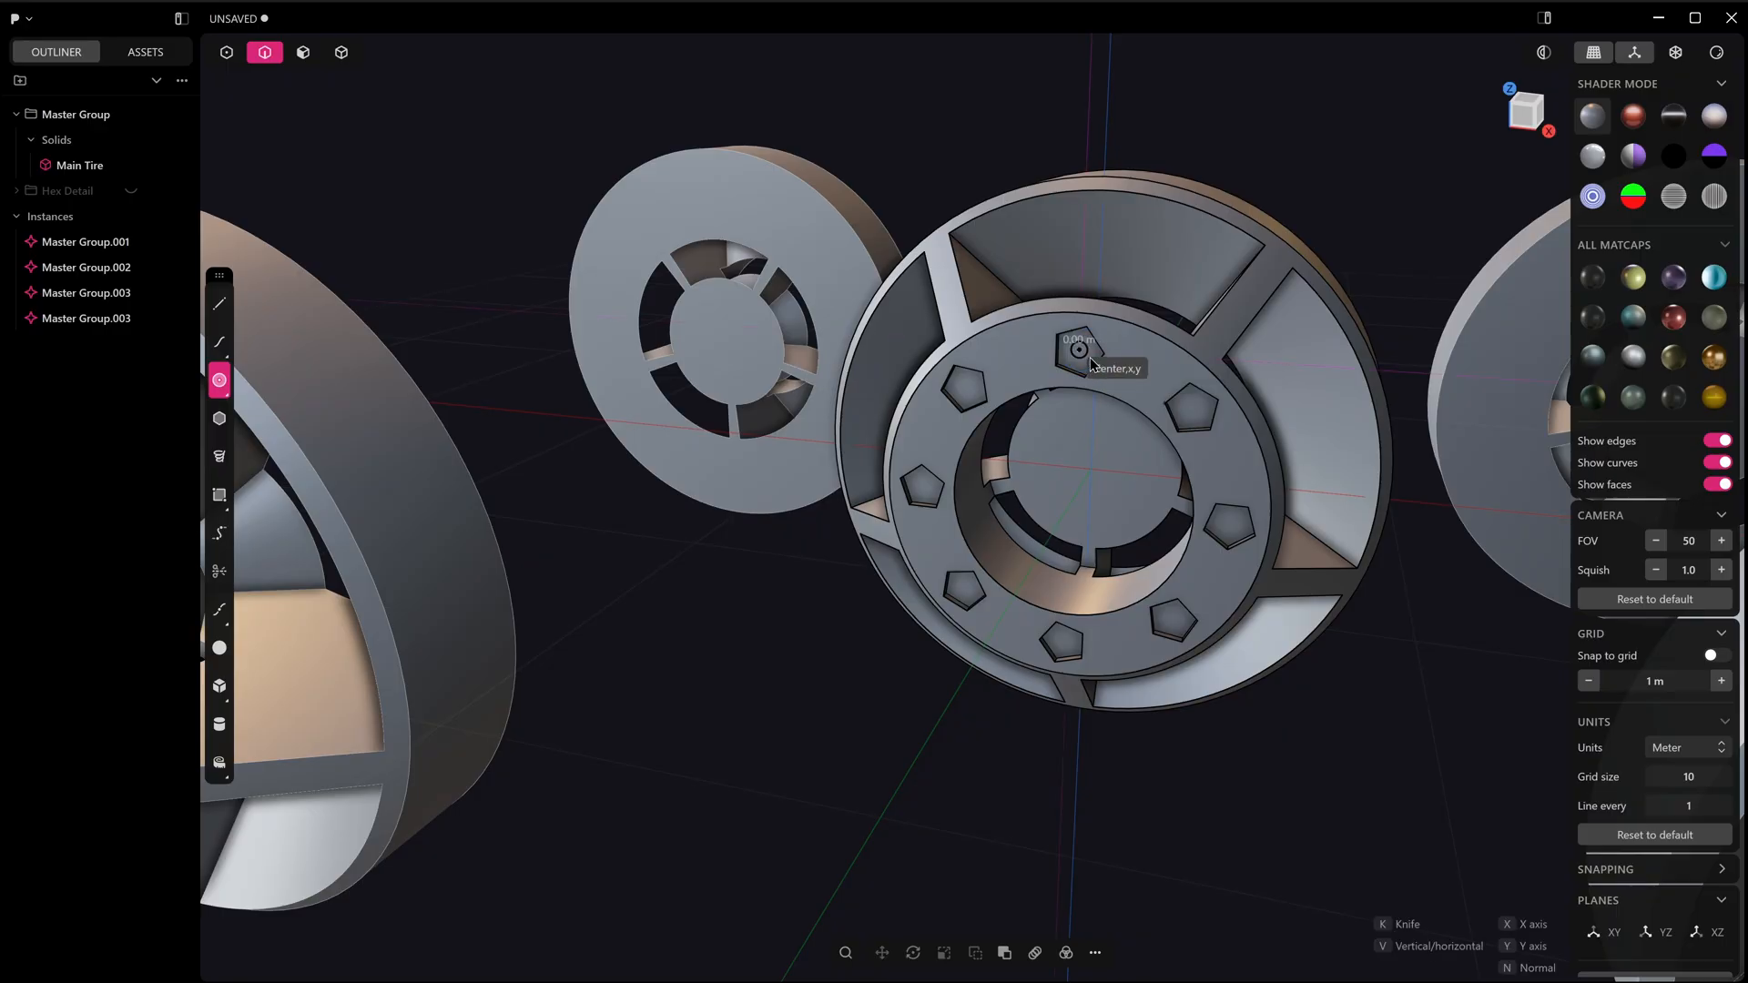
{"action": "scroll", "scroll_direction": "up", "scroll_amount": 3}
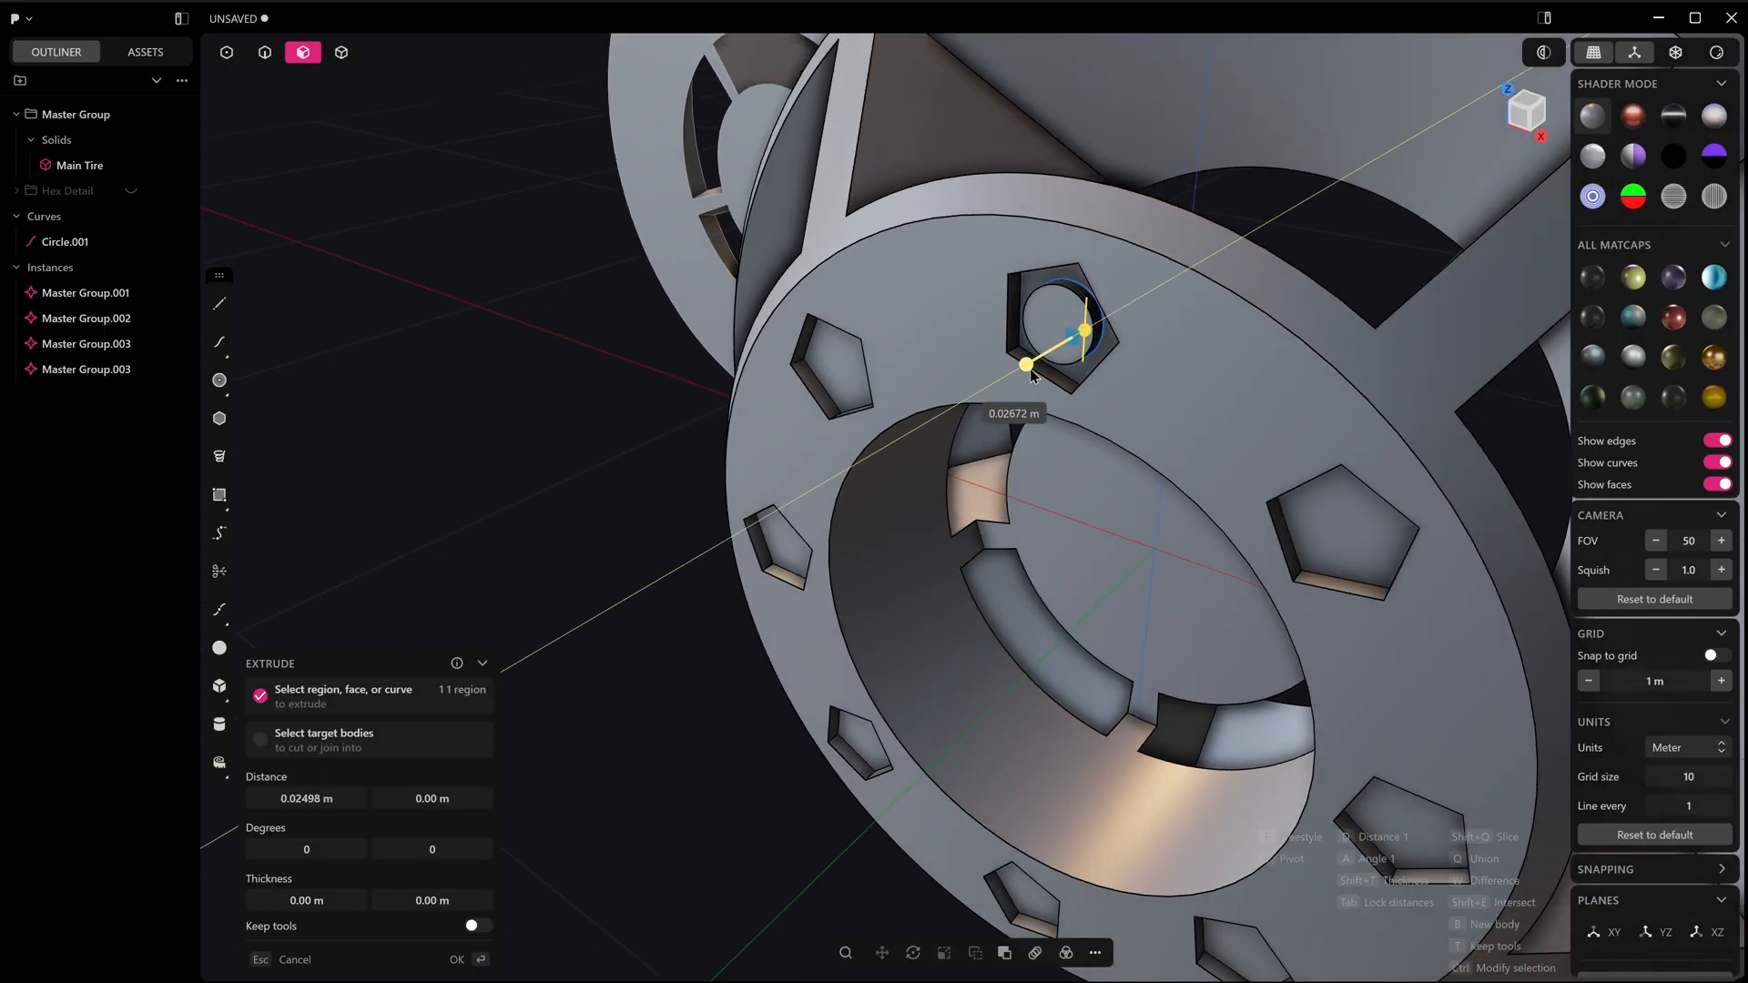
{"action": "left_click", "coordinate": [456, 959]}
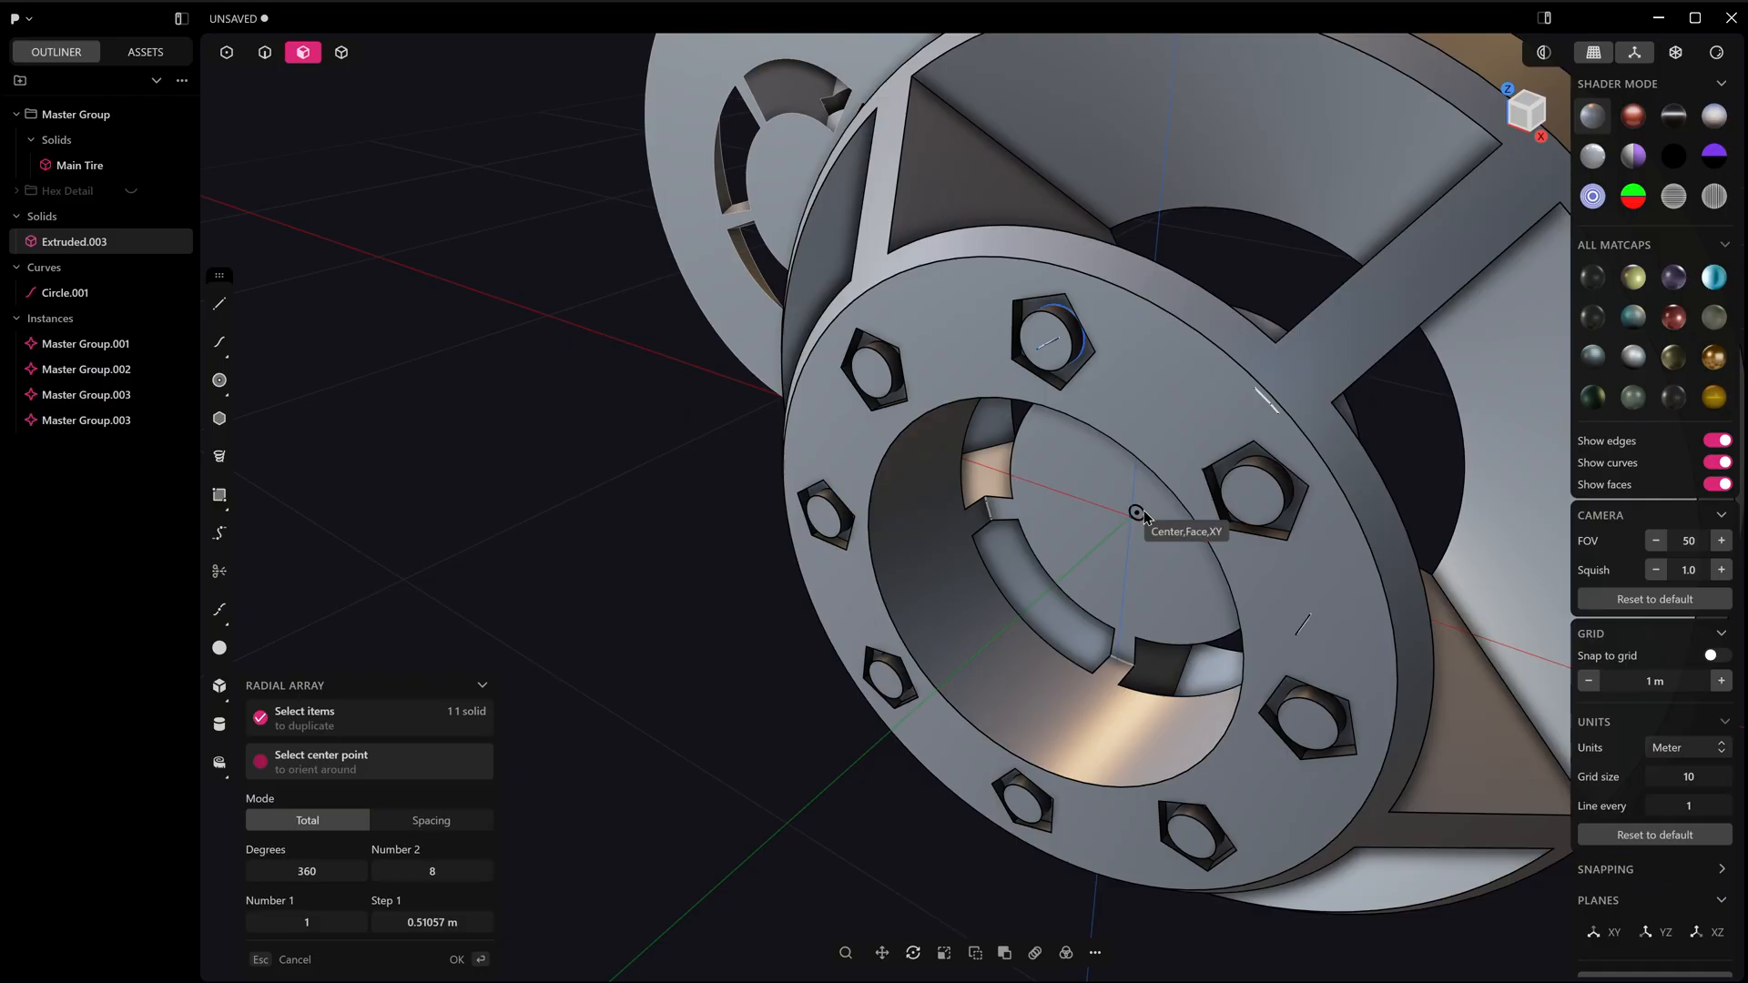
{"action": "left_click", "coordinate": [456, 958]}
{"action": "type", "text": "Circle dETAIL"}
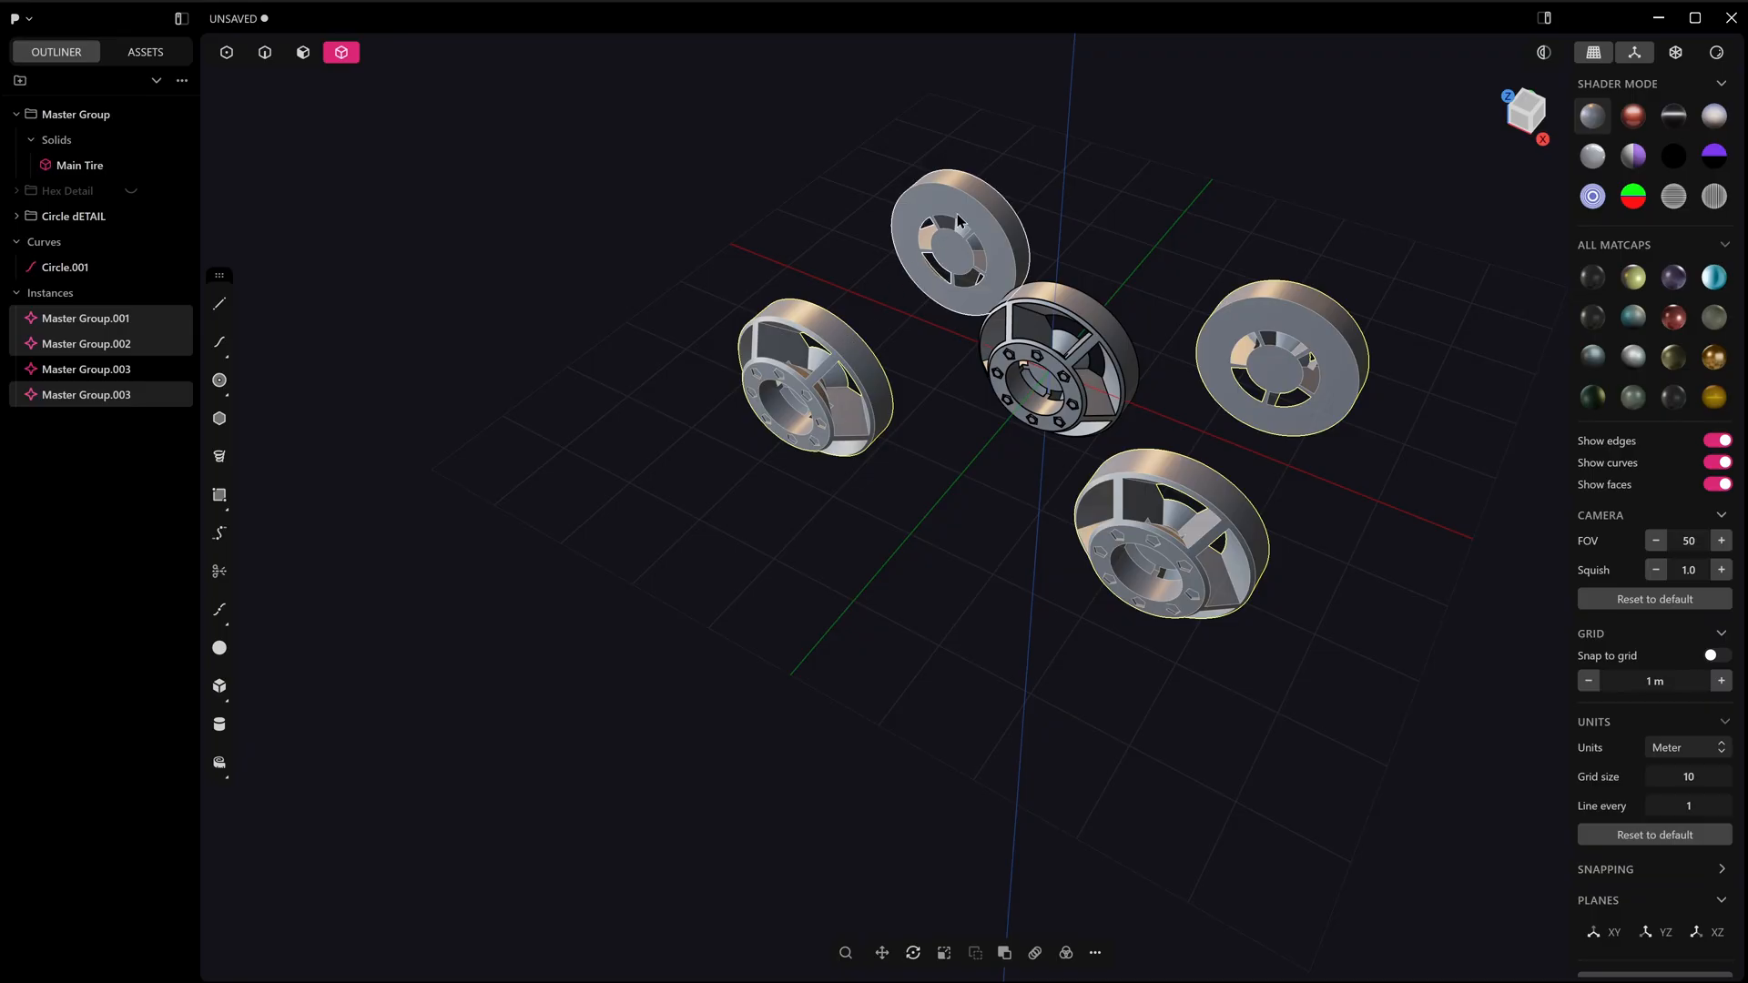
Step: Run Realize Instances via command search (REA) on the four Master Group instances
{"action": "type", "text": "RE"}
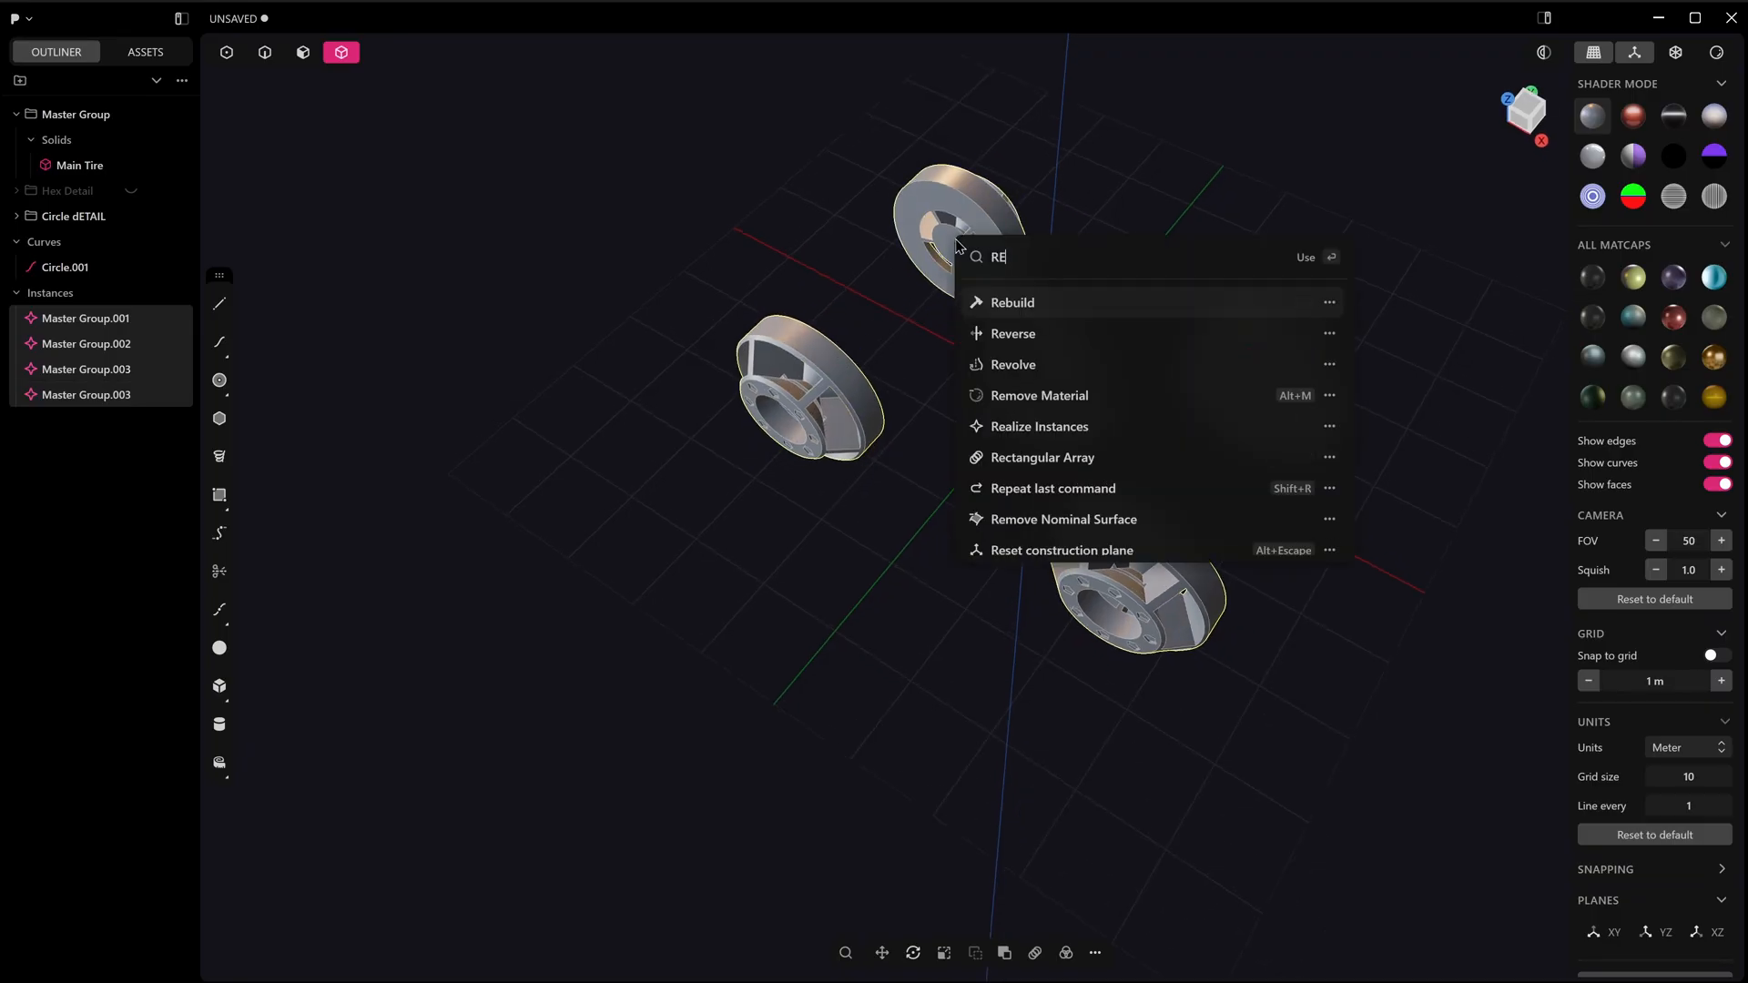
{"action": "type", "text": "A"}
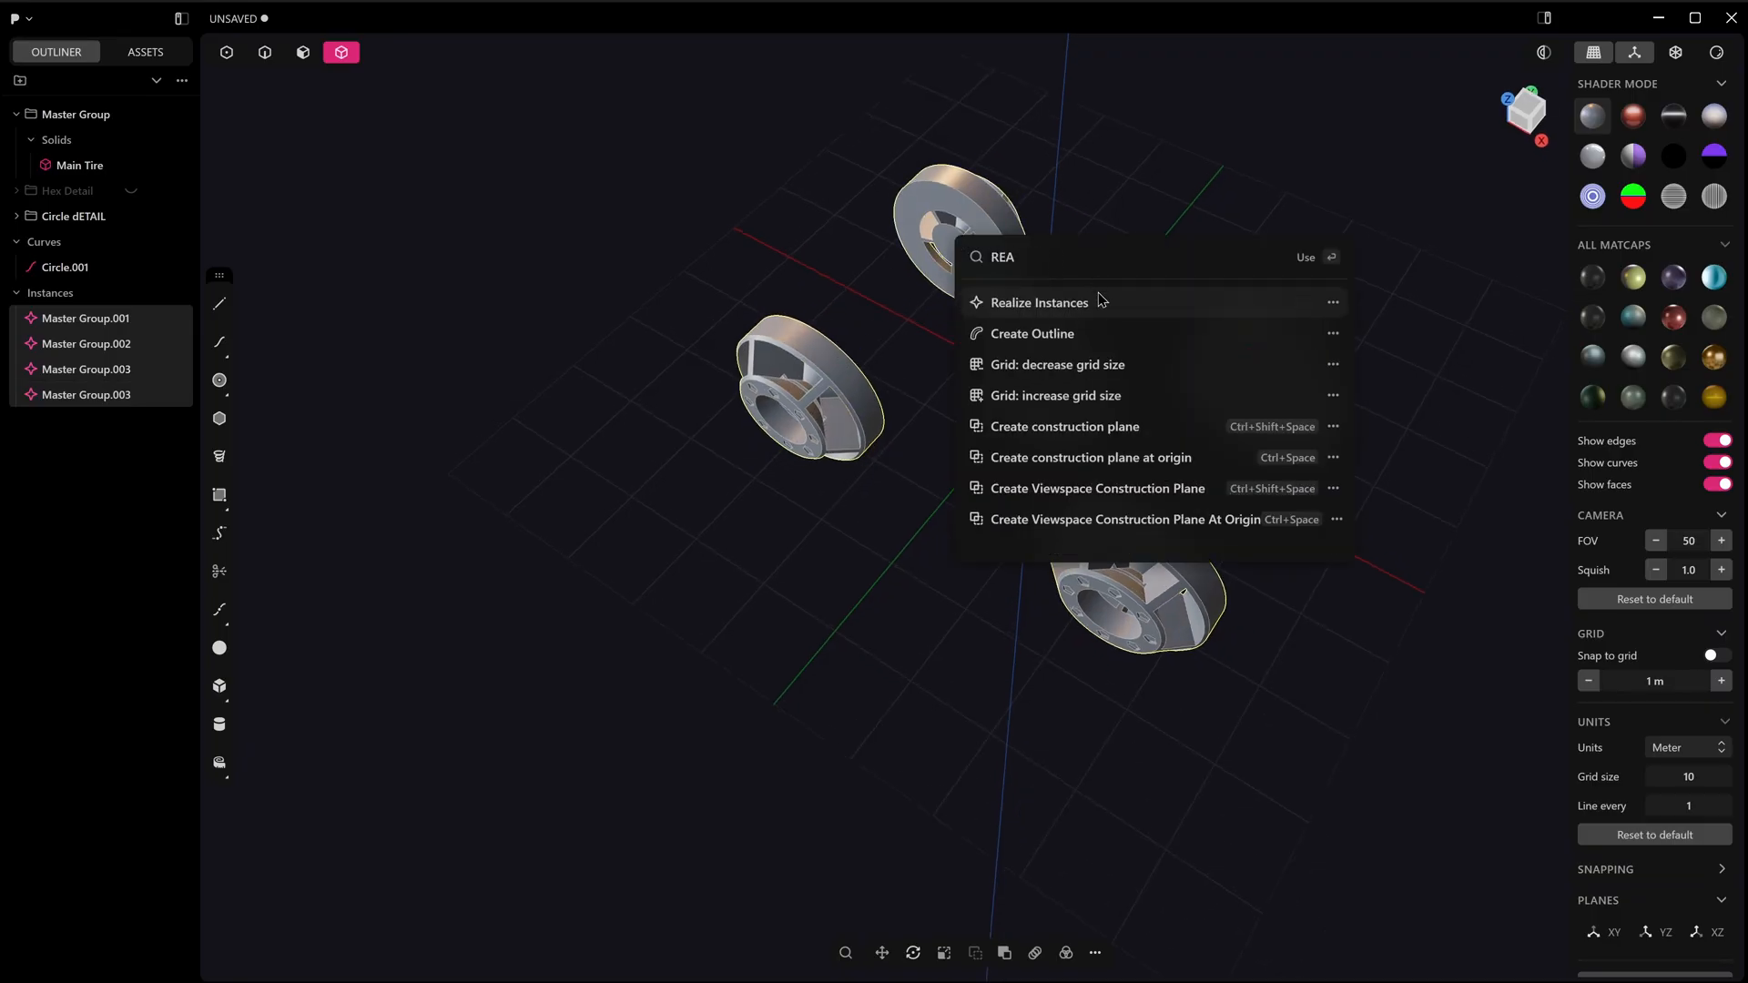
{"action": "left_click", "coordinate": [1041, 302]}
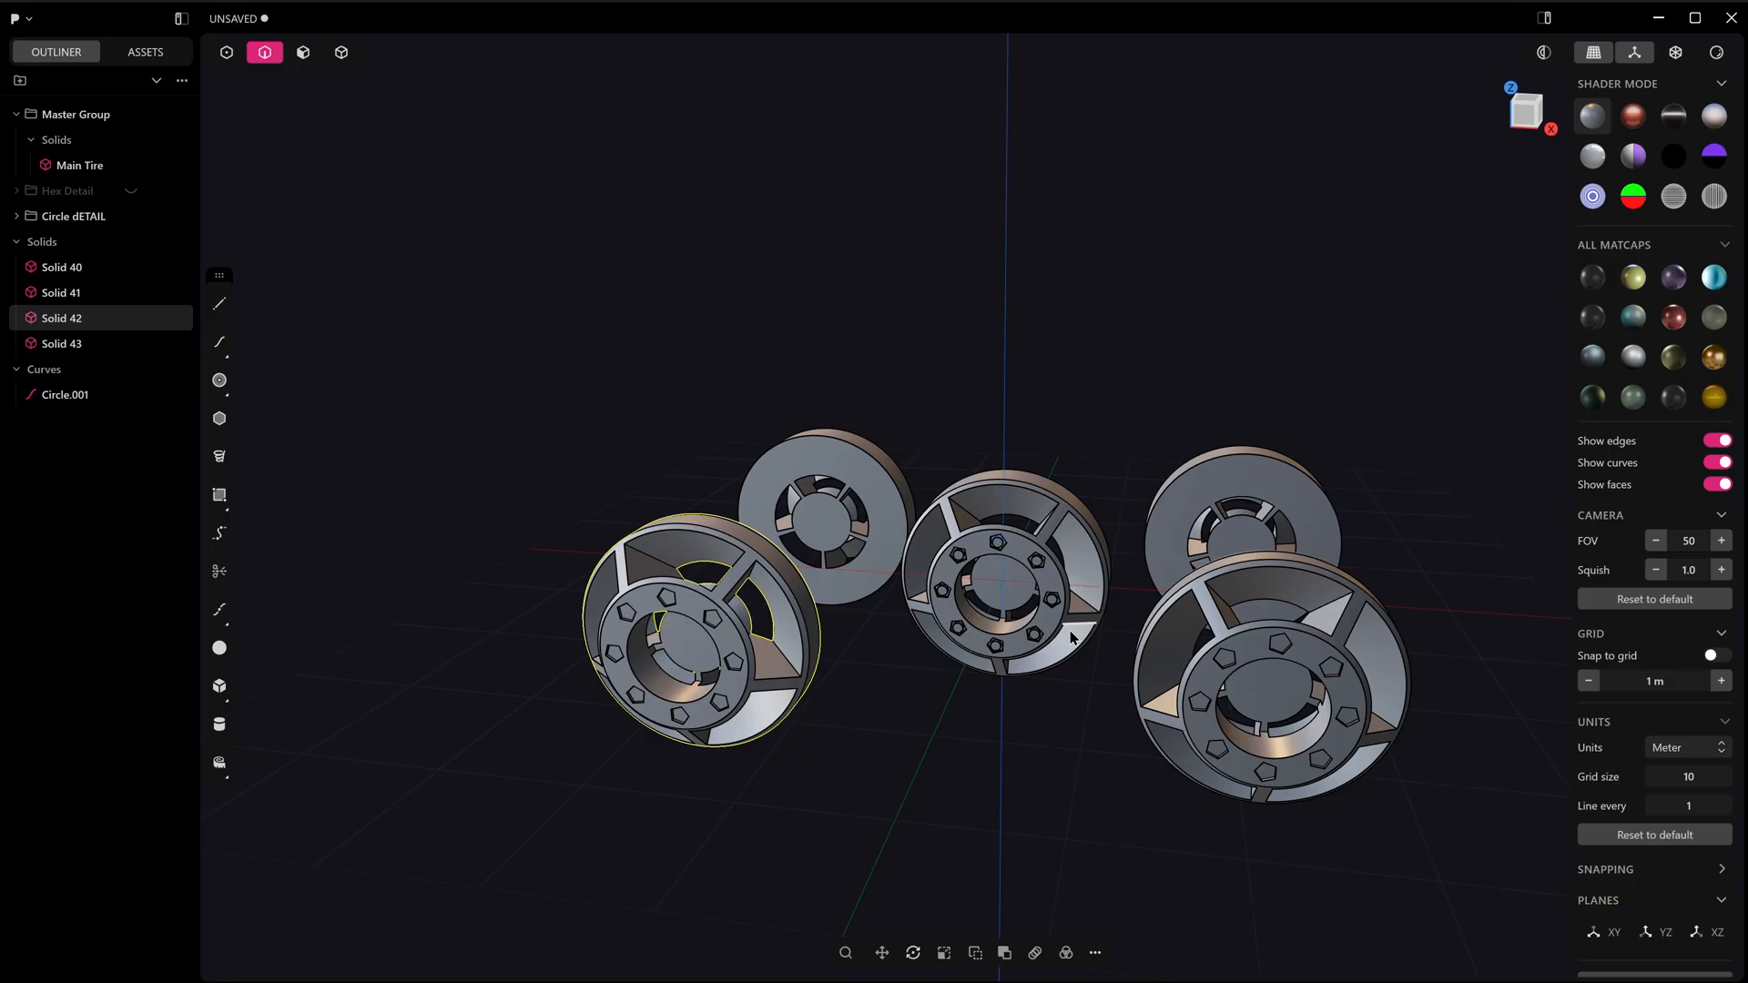
{"action": "mouse_move", "coordinate": [1181, 456]}
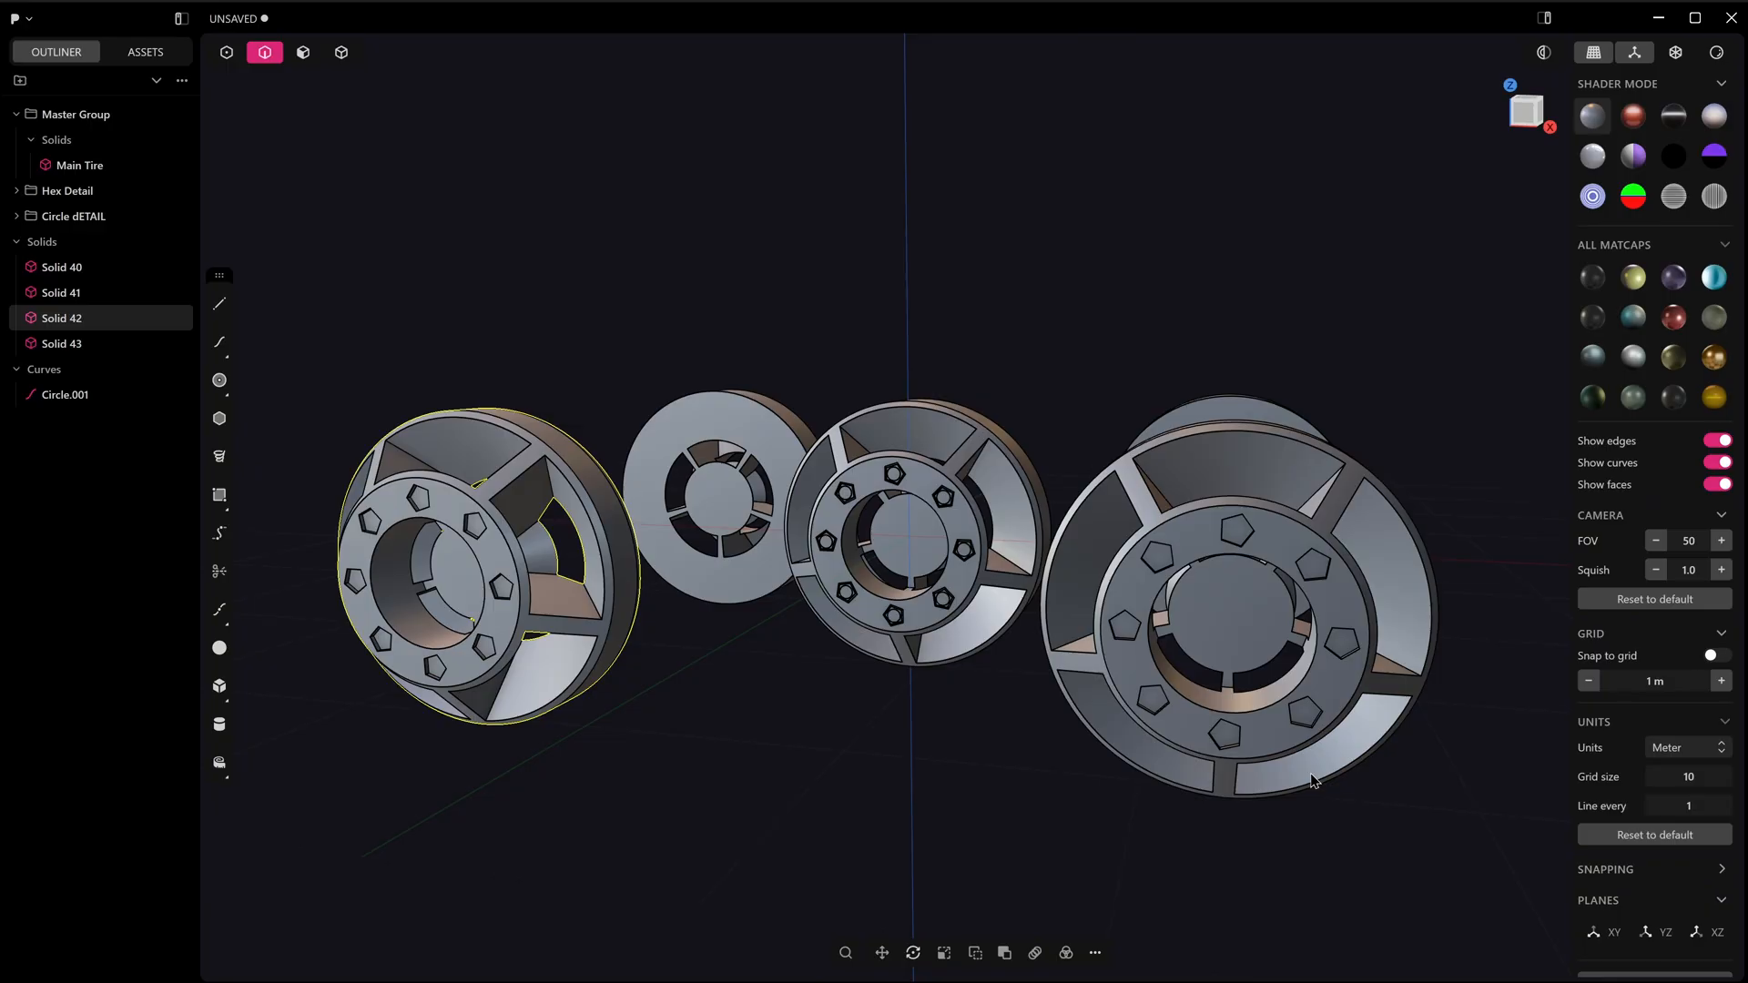
{"action": "mouse_move", "coordinate": [1315, 780]}
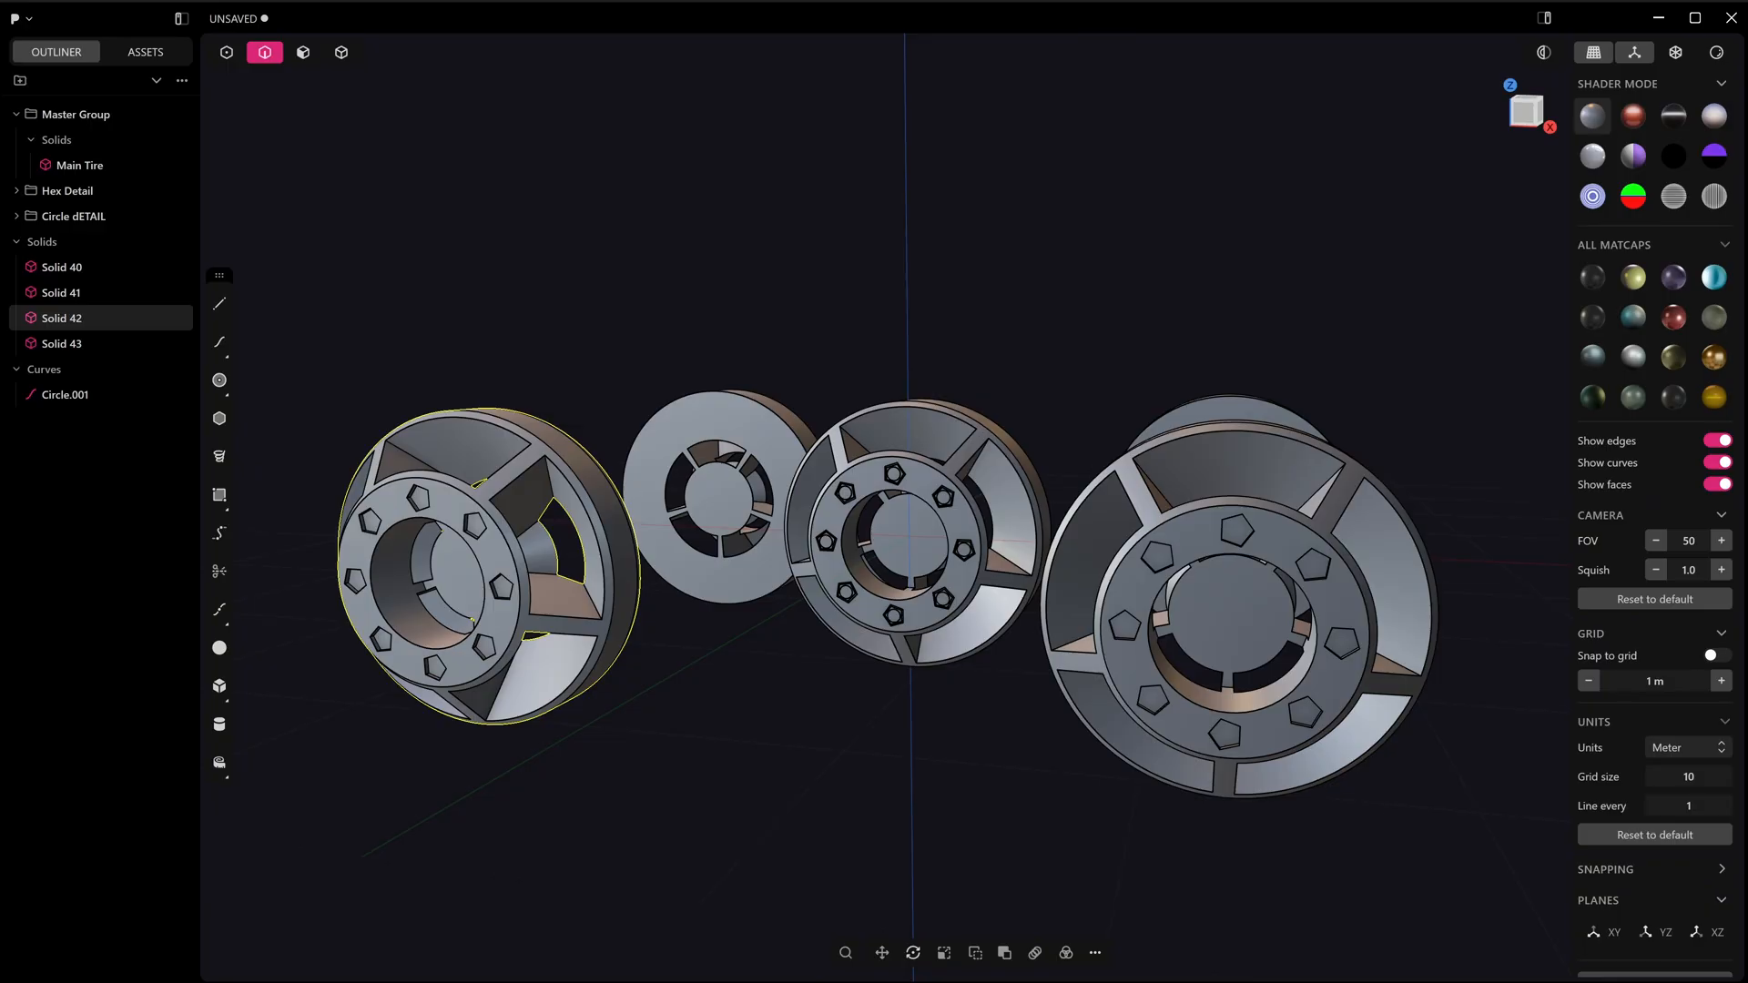